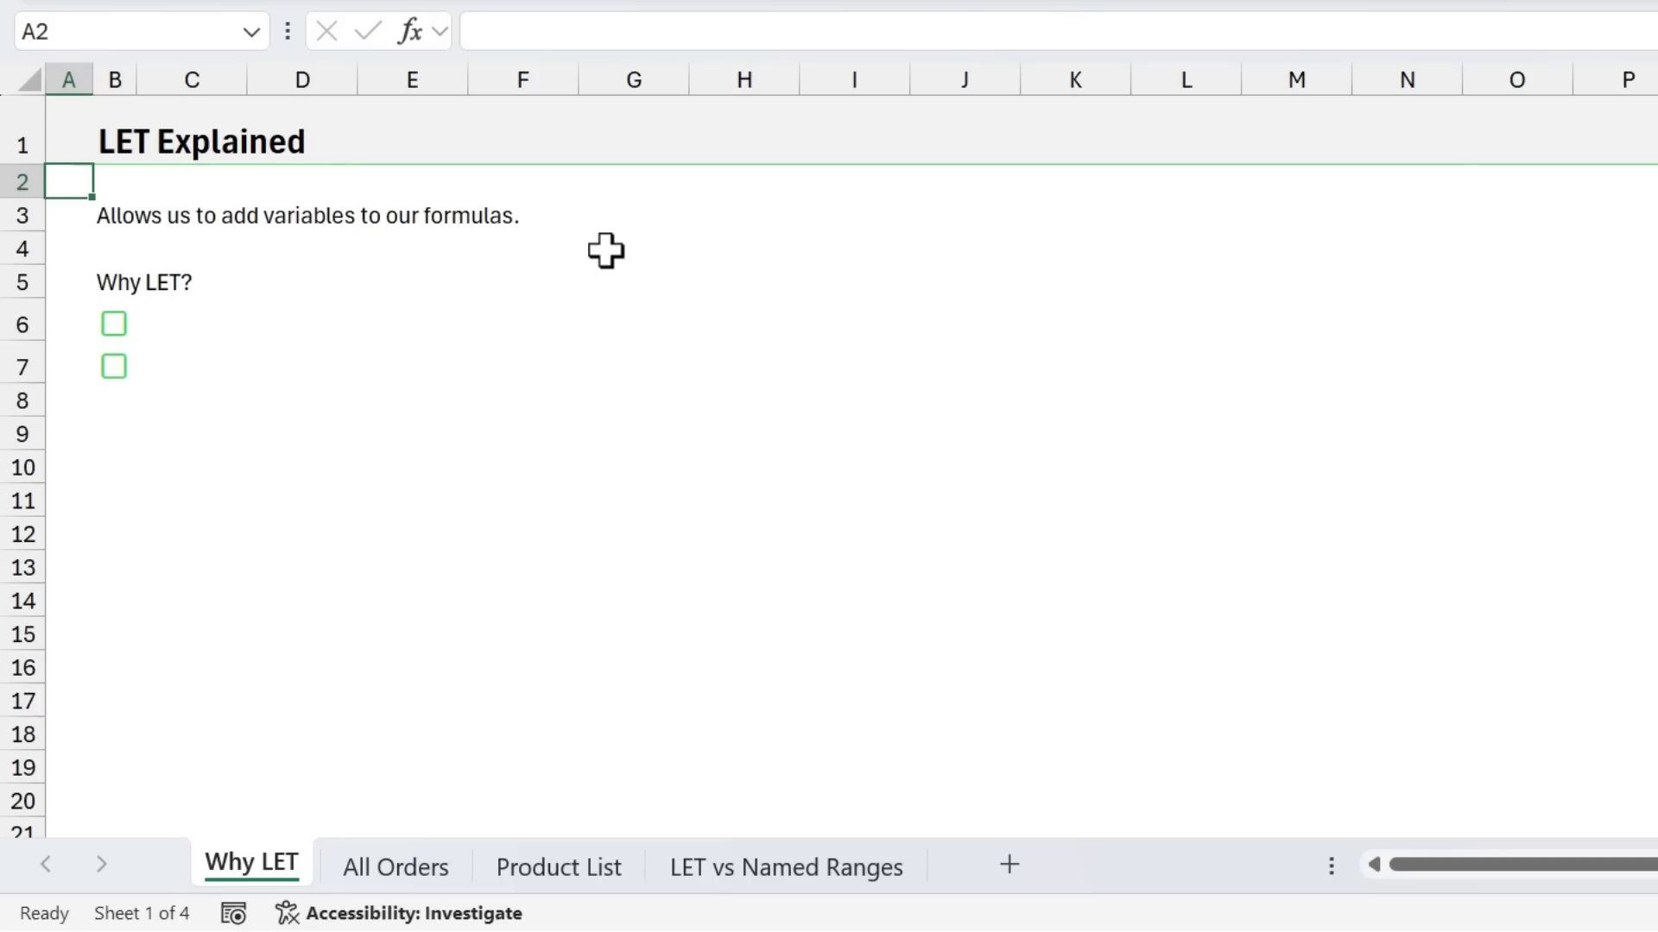
pyautogui.moveTo(169, 322)
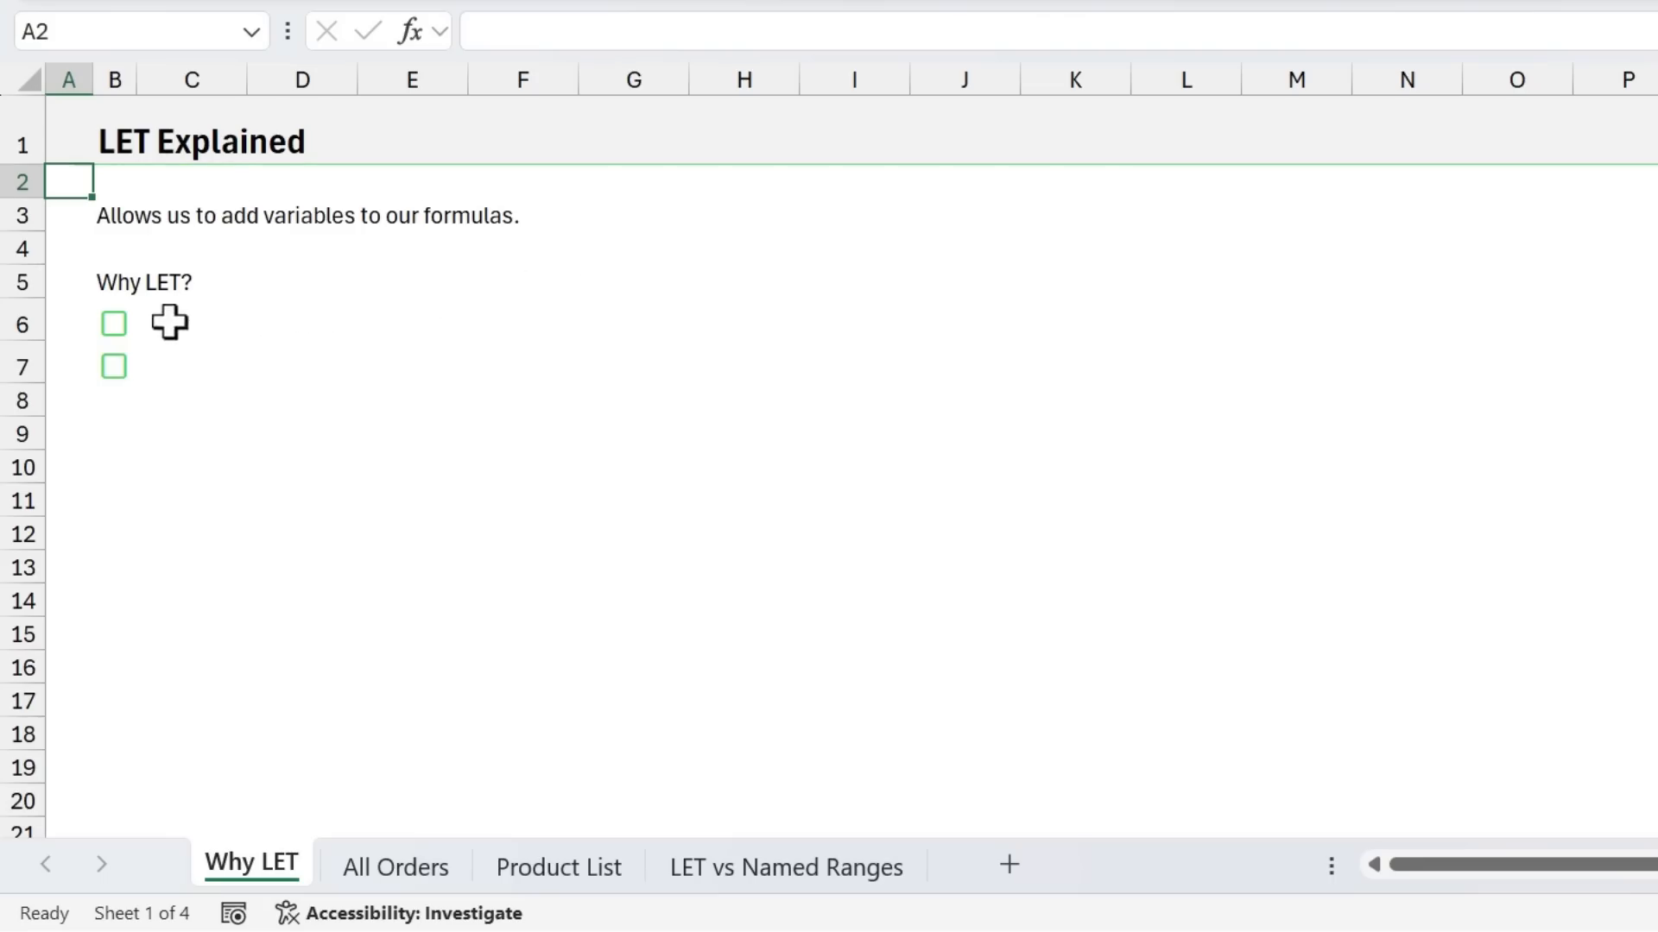
# Tick the Simplify Formulas and Improve Performance checkboxes in B6 and B7 on Why LET
pyautogui.click(114, 322)
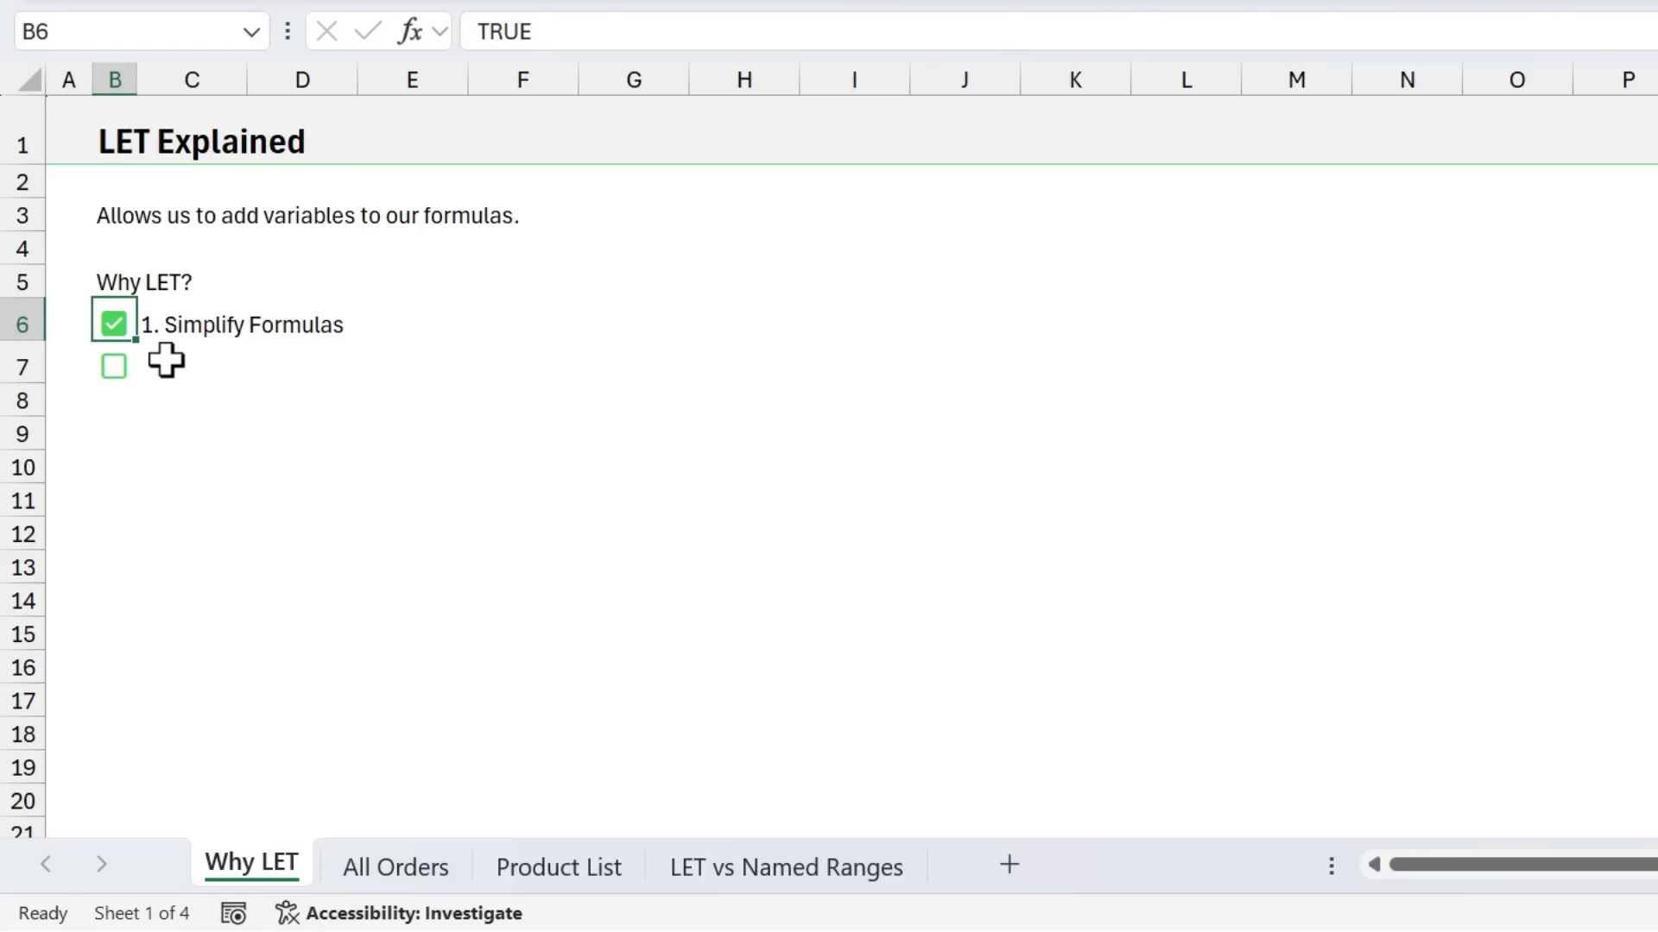
pyautogui.moveTo(113, 367)
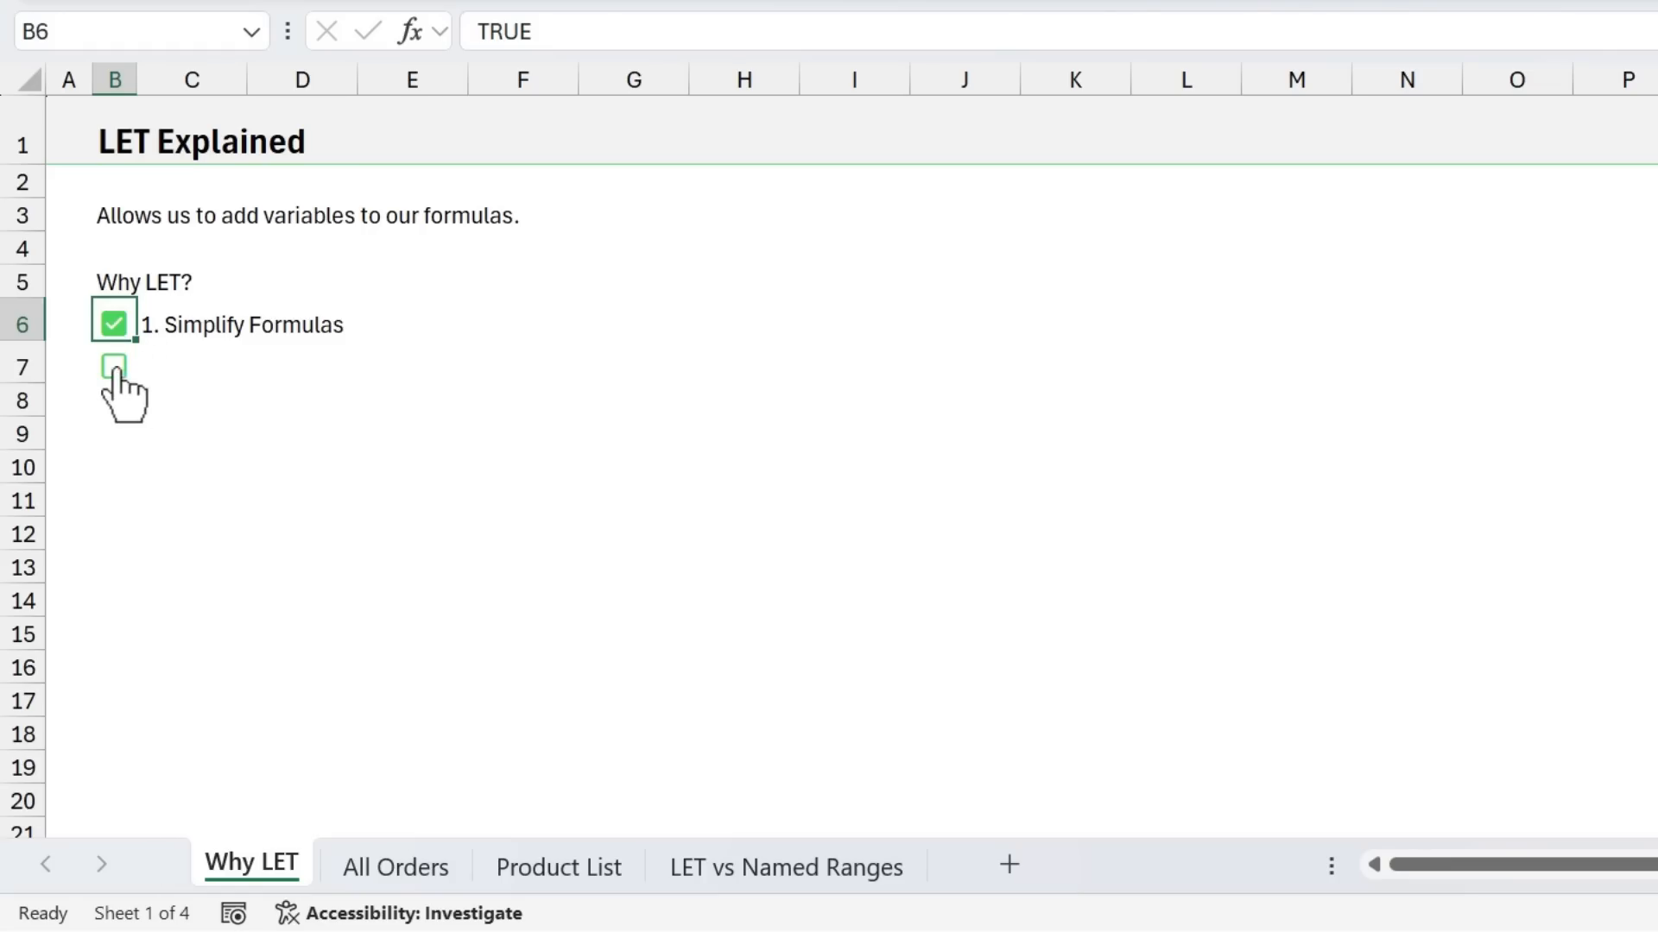
pyautogui.click(113, 367)
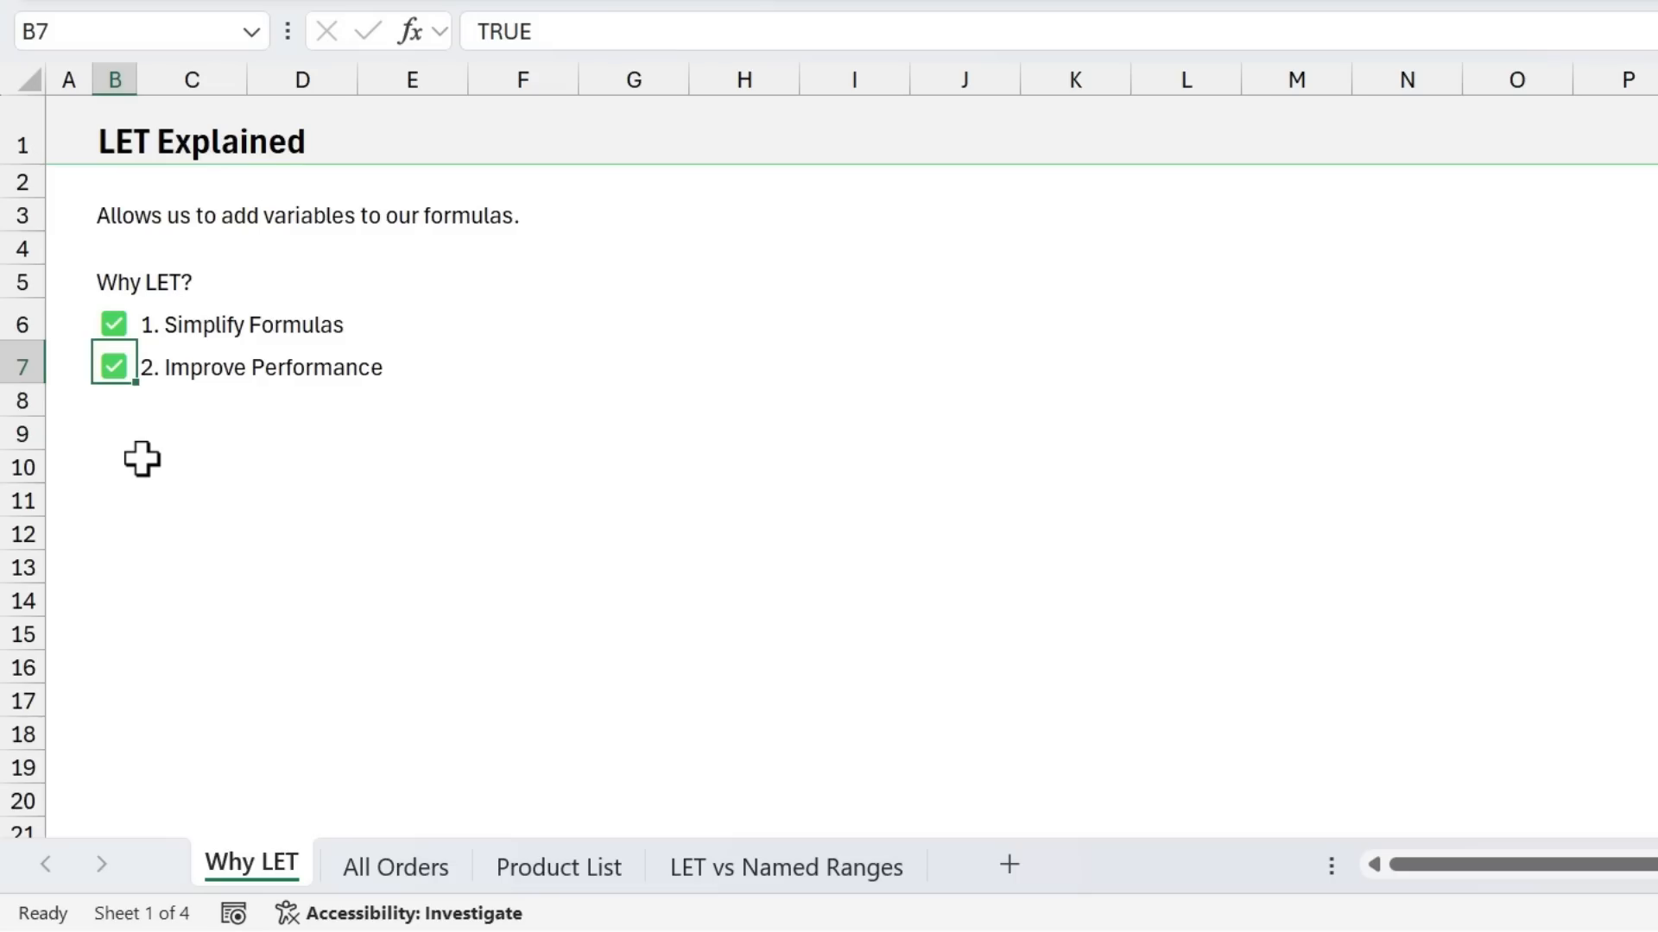
pyautogui.moveTo(371, 804)
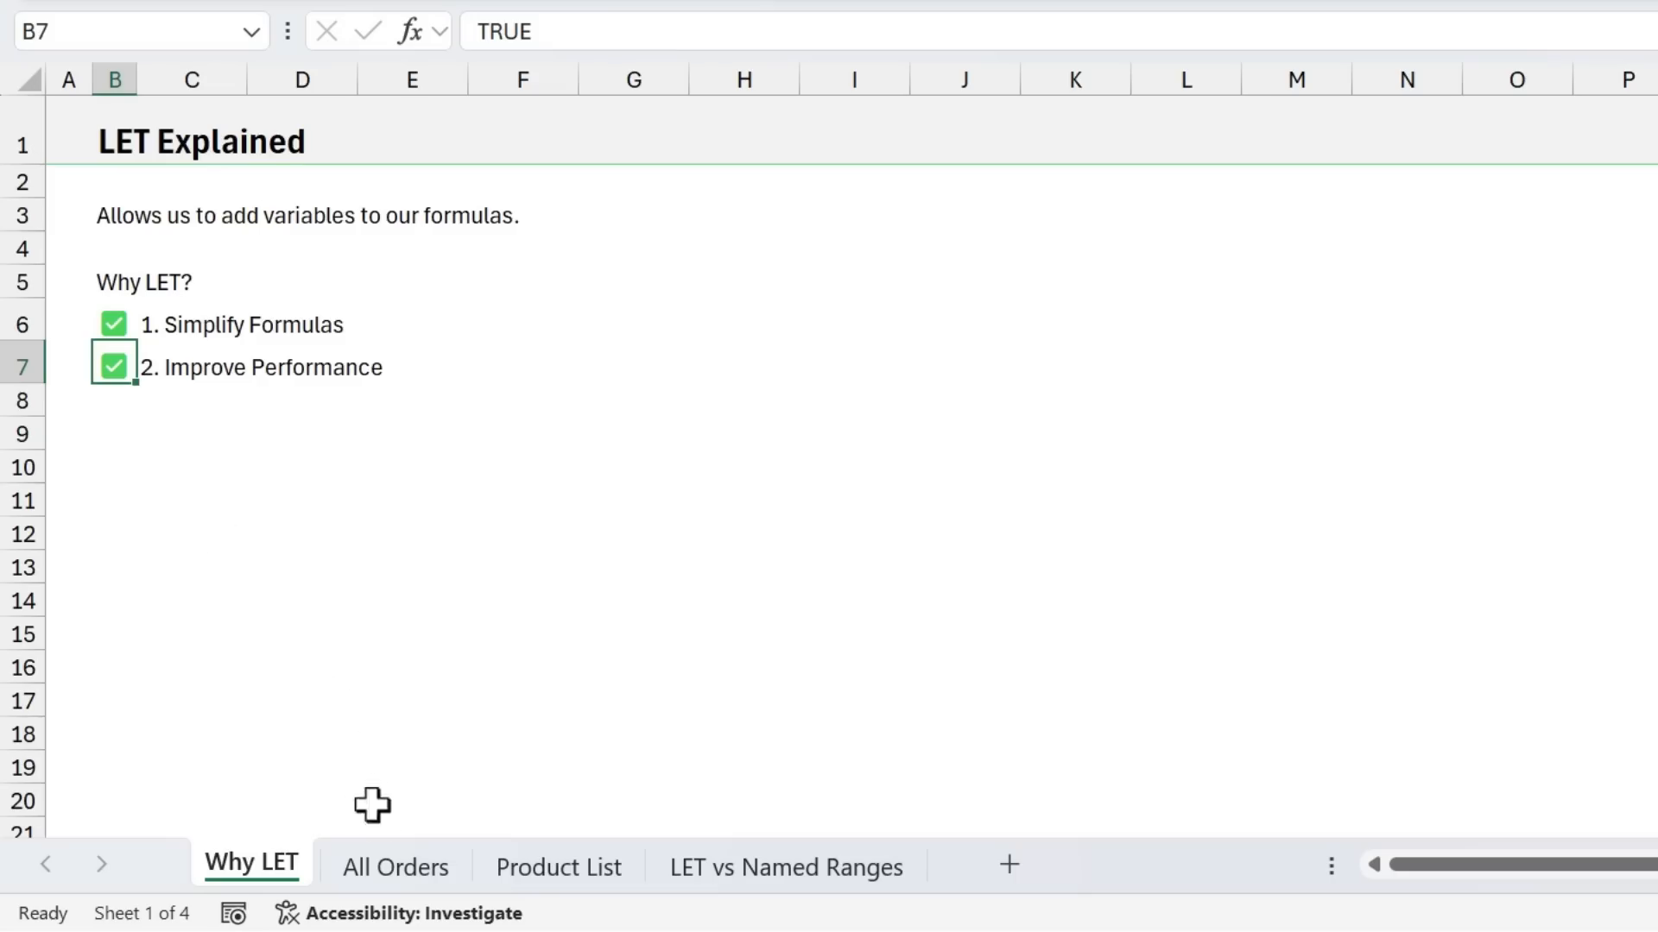
# Check the item weights on Product List, then select G5 on All Orders
pyautogui.click(396, 867)
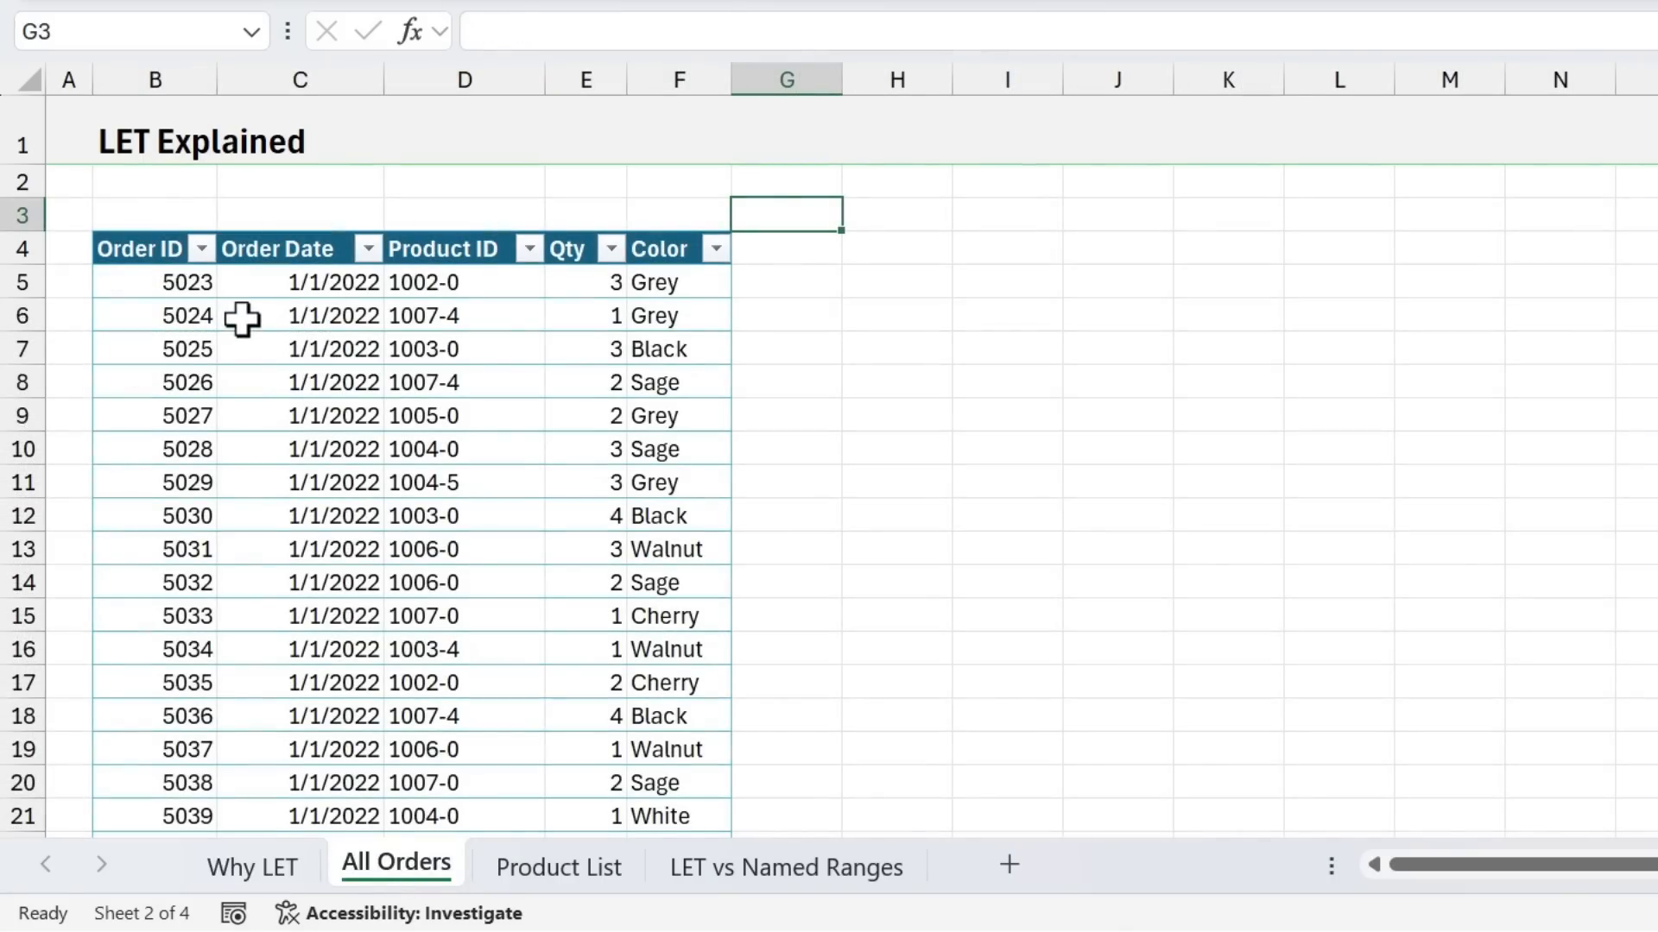
pyautogui.moveTo(400, 286)
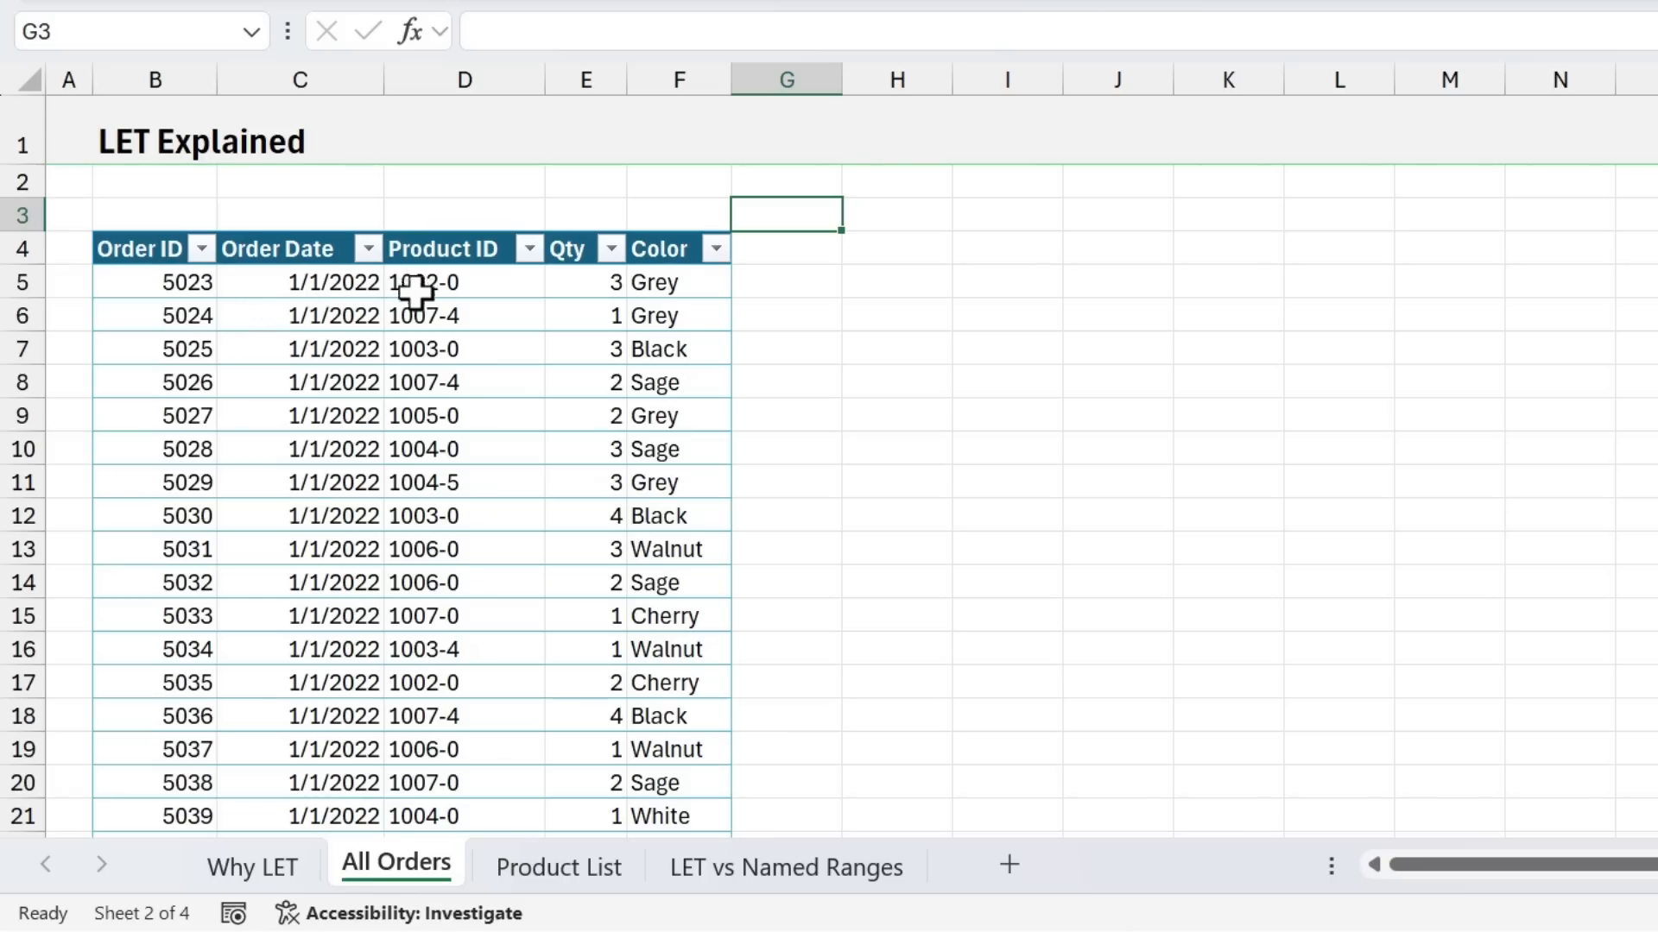
pyautogui.click(557, 867)
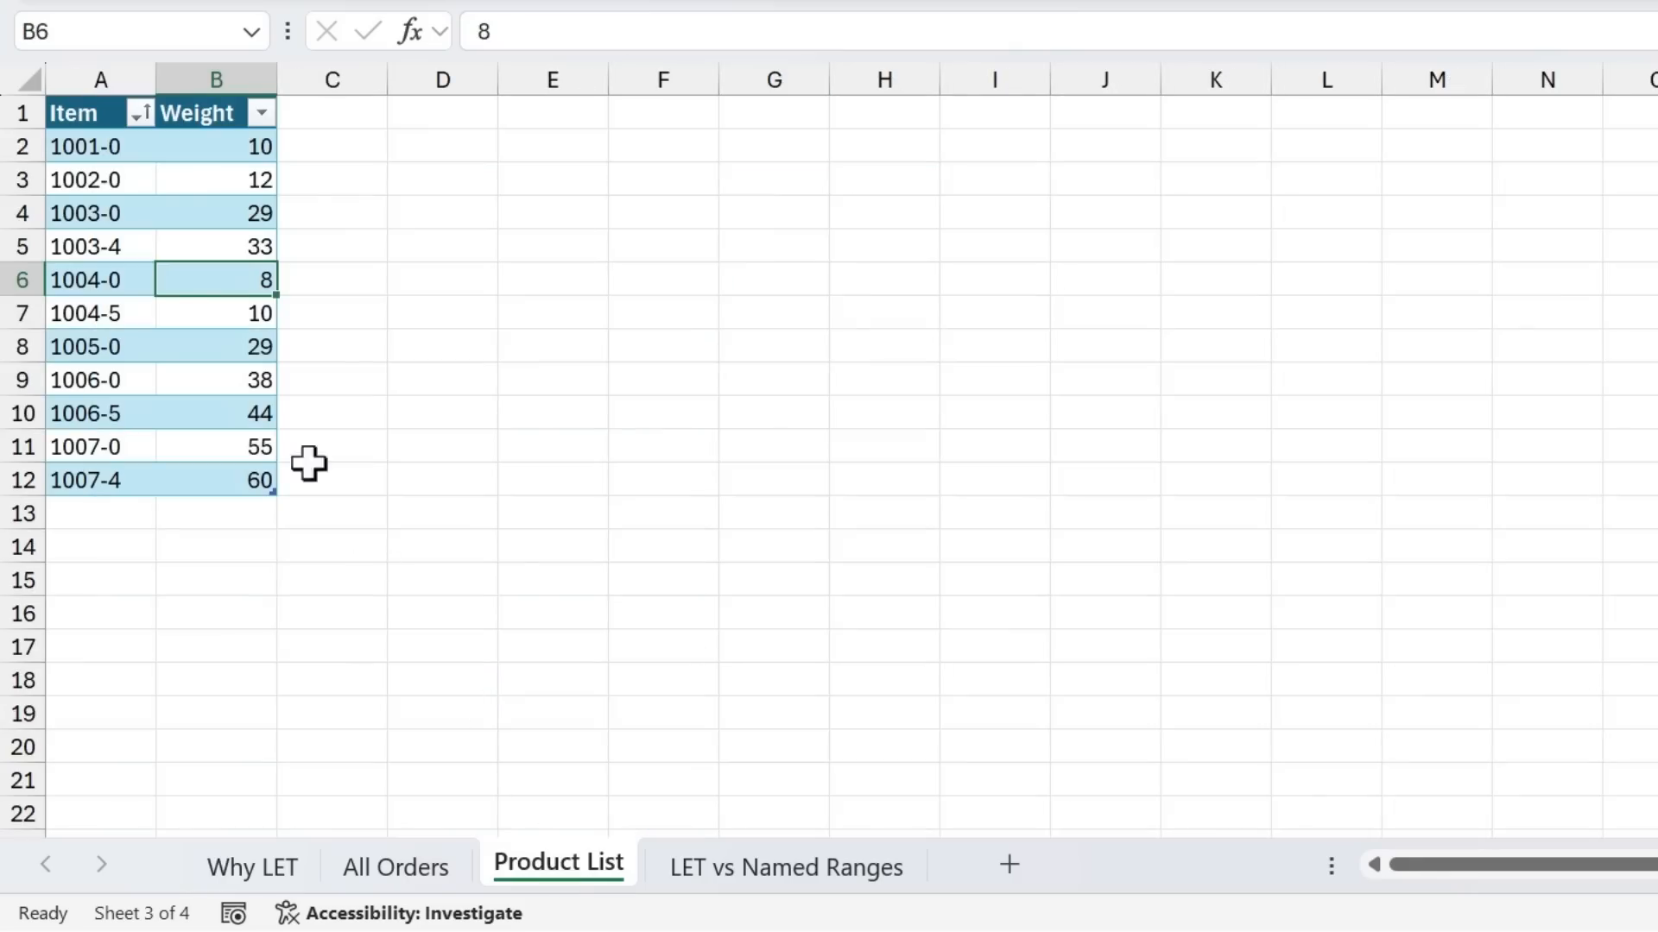
pyautogui.moveTo(117, 328)
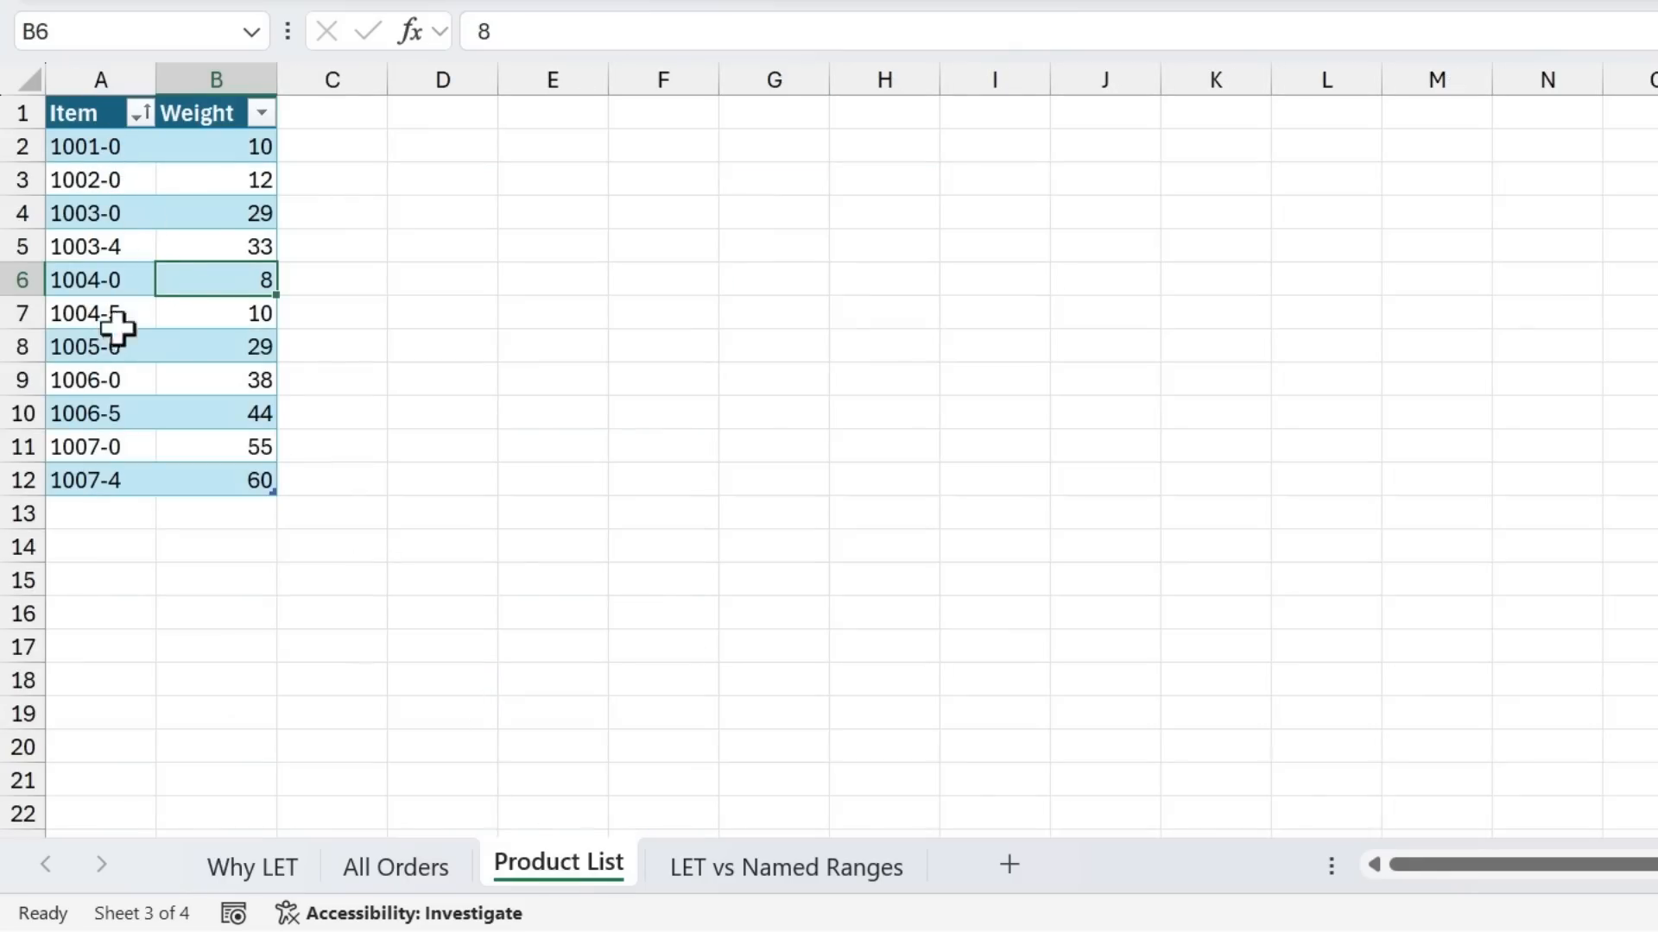
pyautogui.moveTo(225, 172)
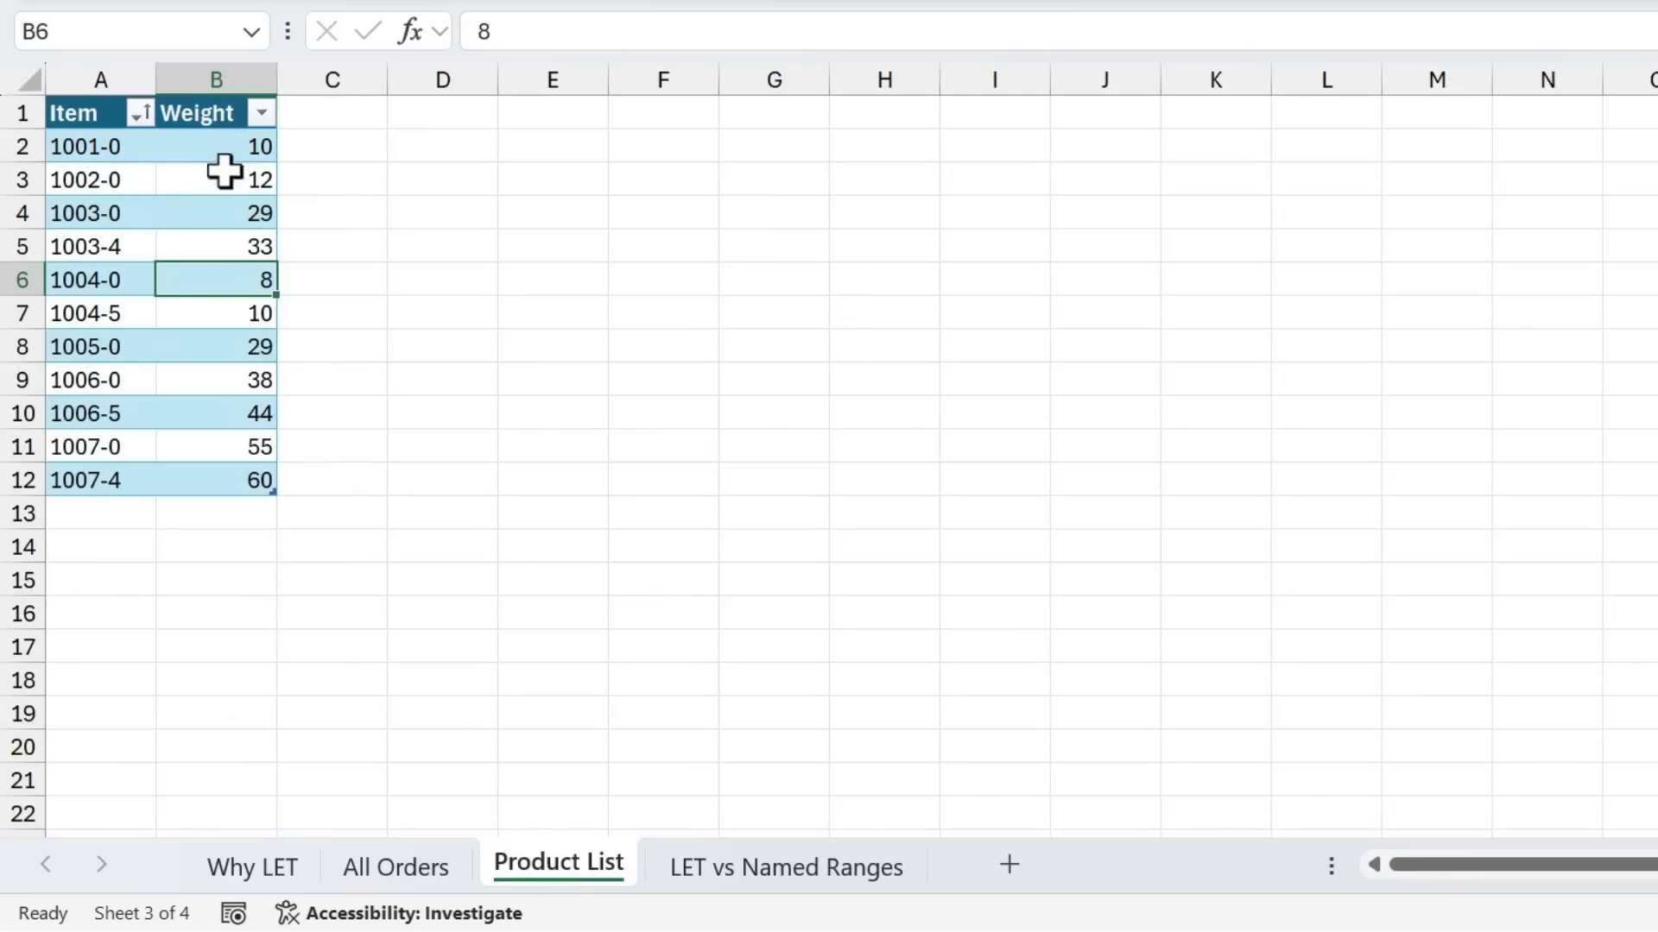
pyautogui.moveTo(376, 883)
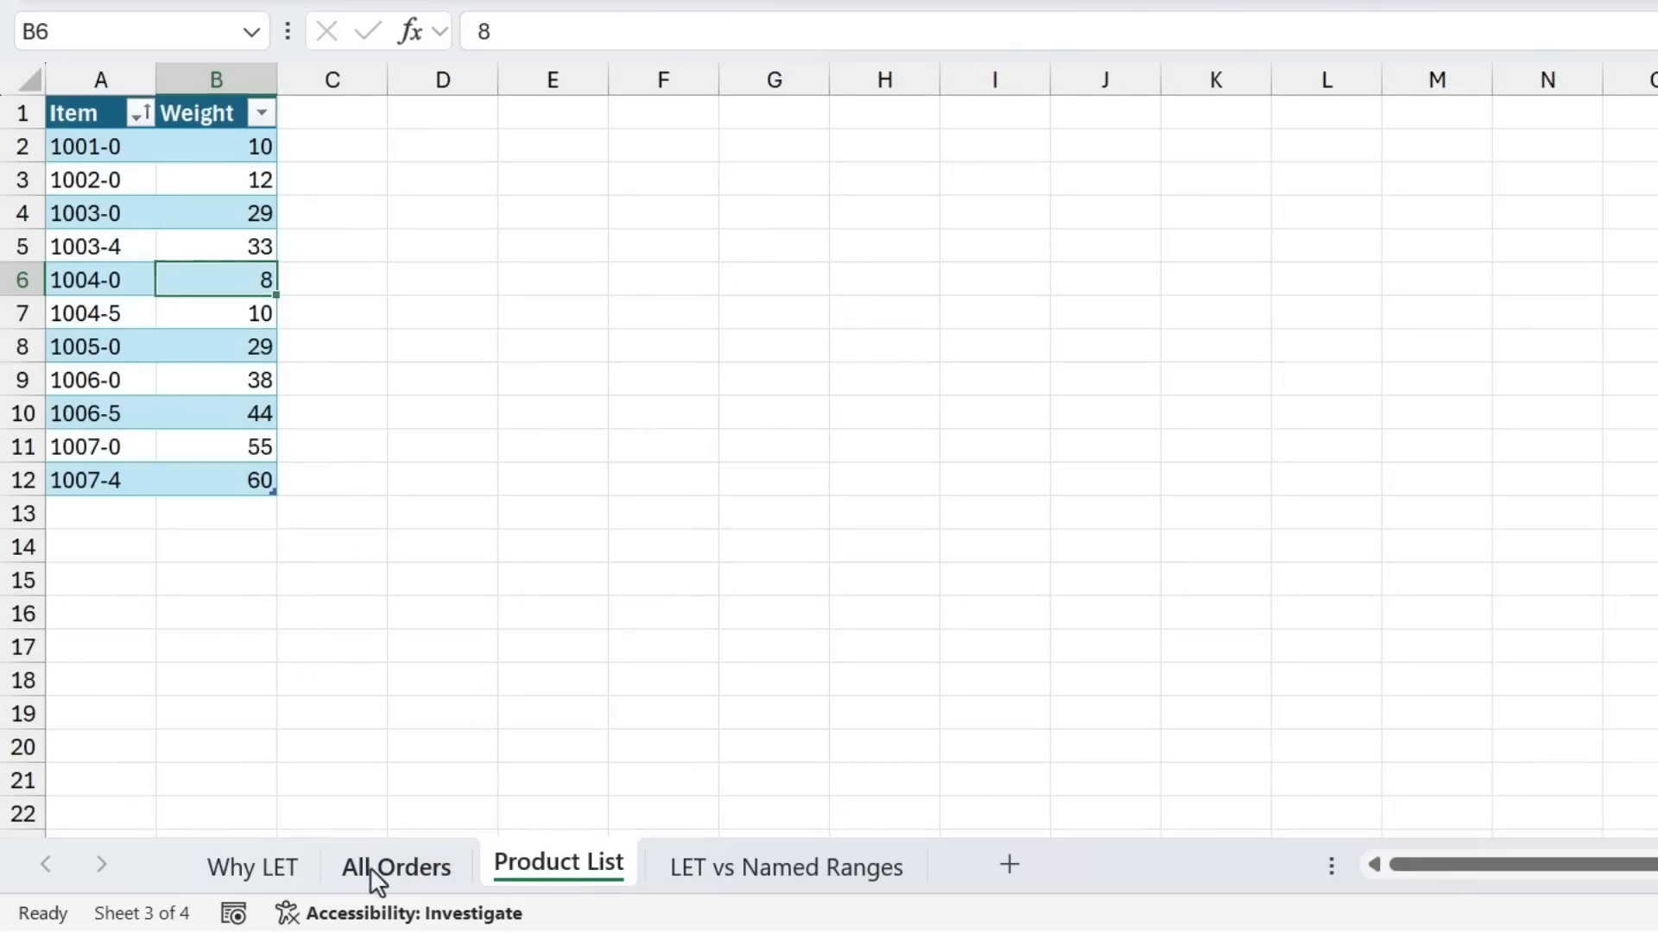
pyautogui.click(395, 867)
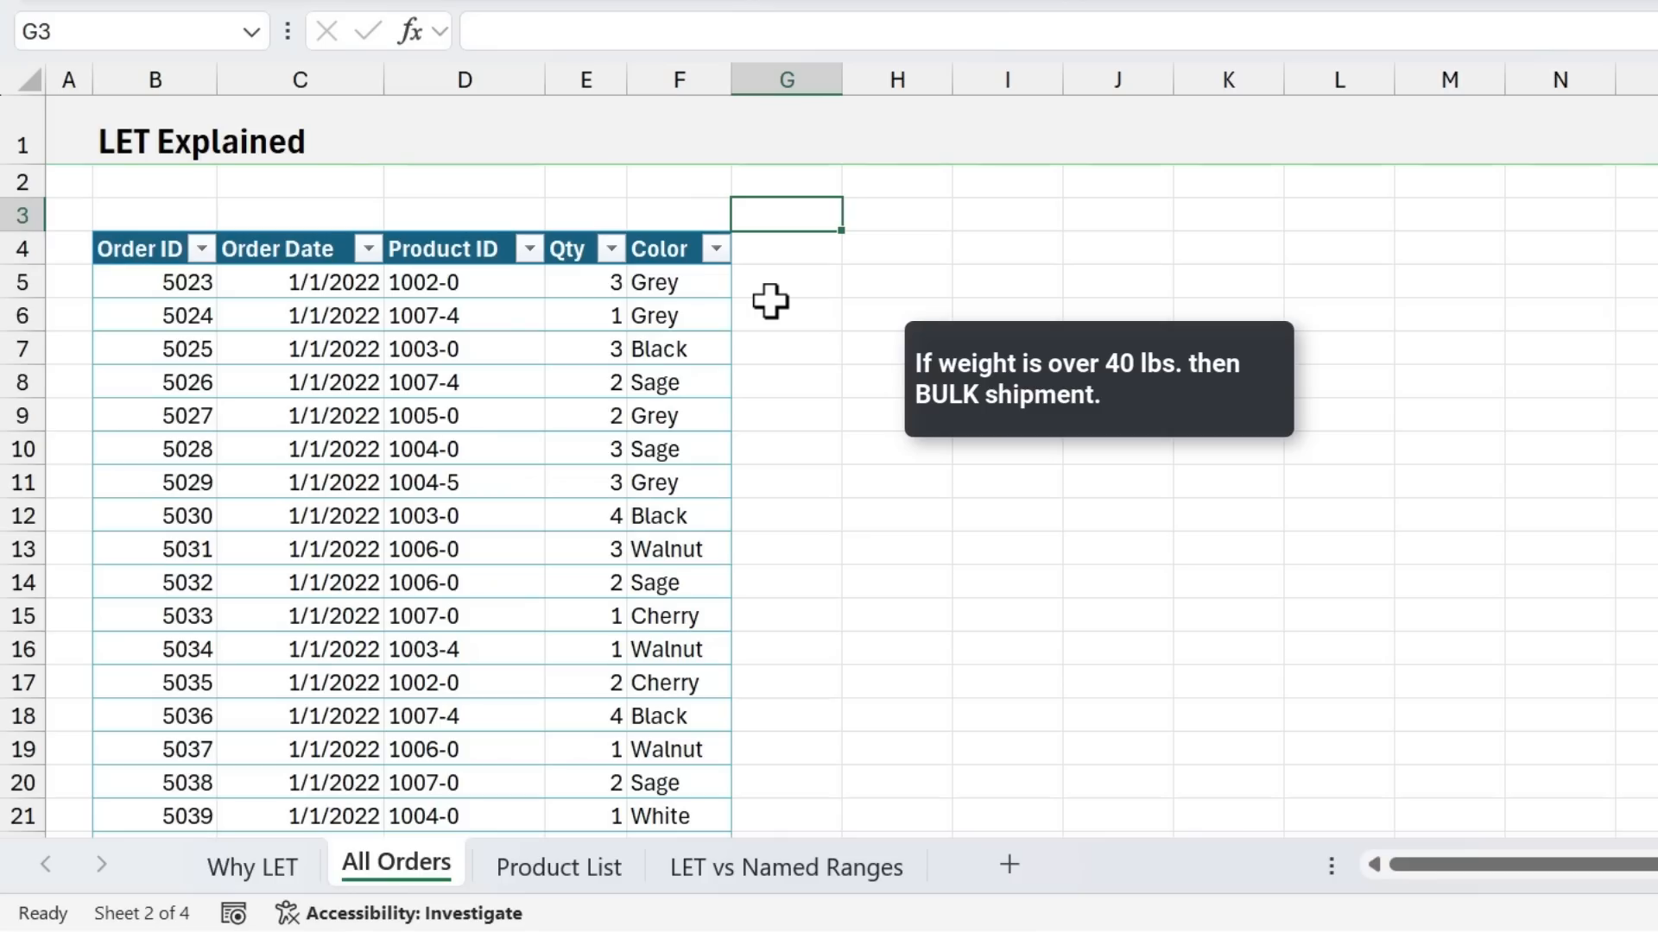
pyautogui.moveTo(787, 254)
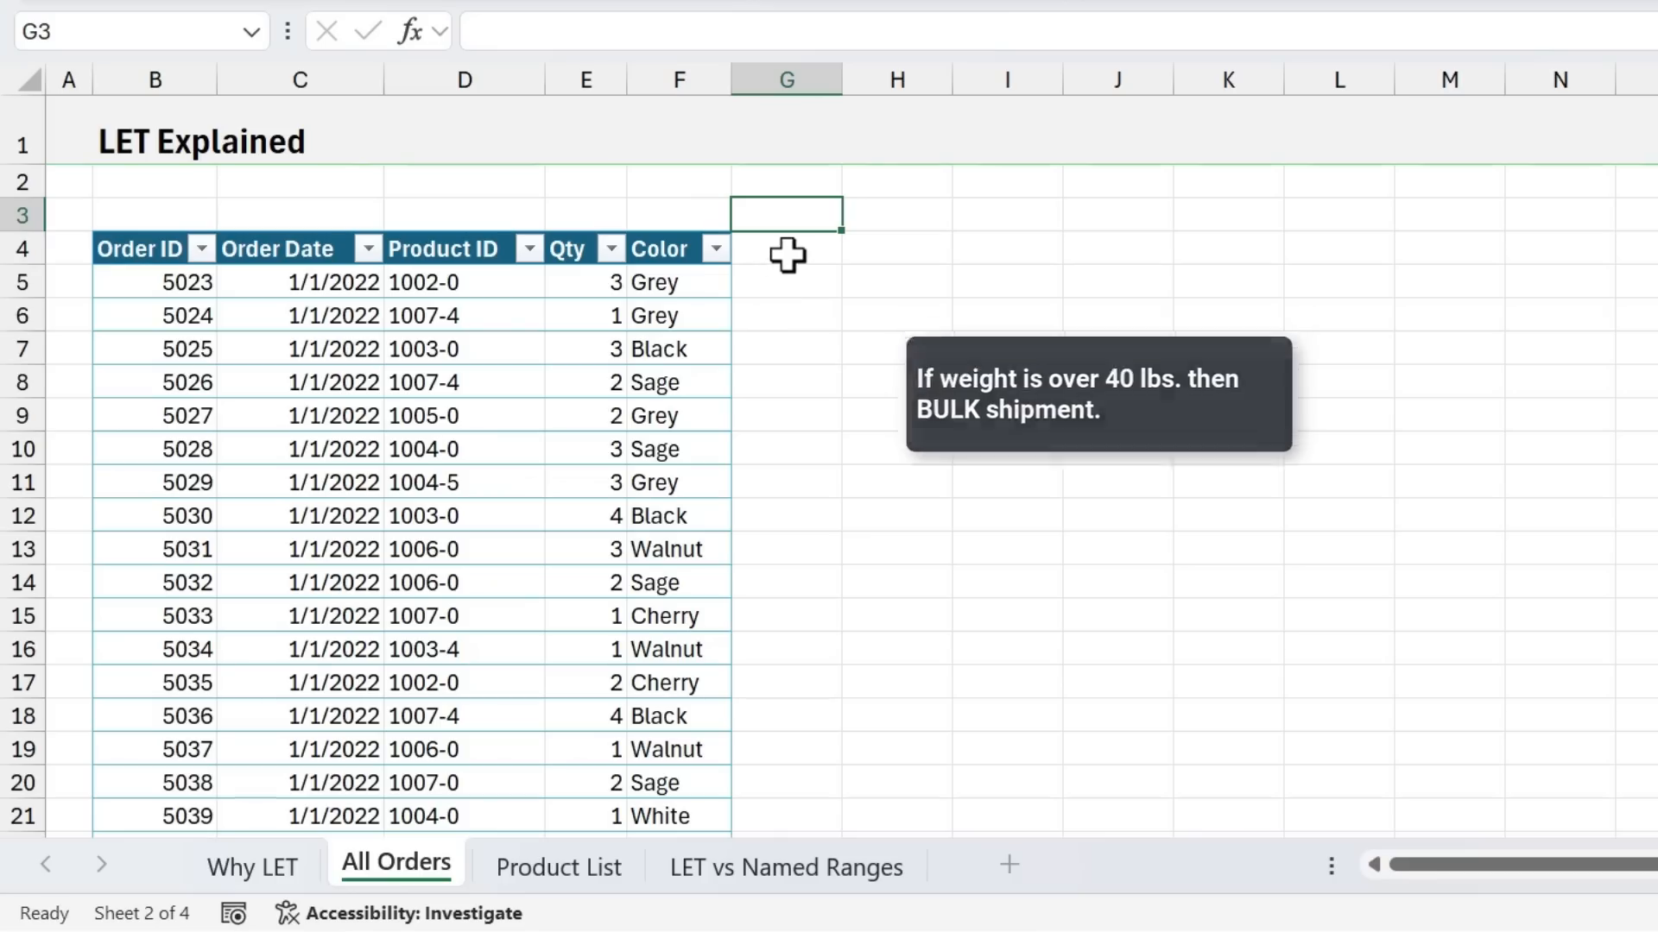
pyautogui.click(786, 282)
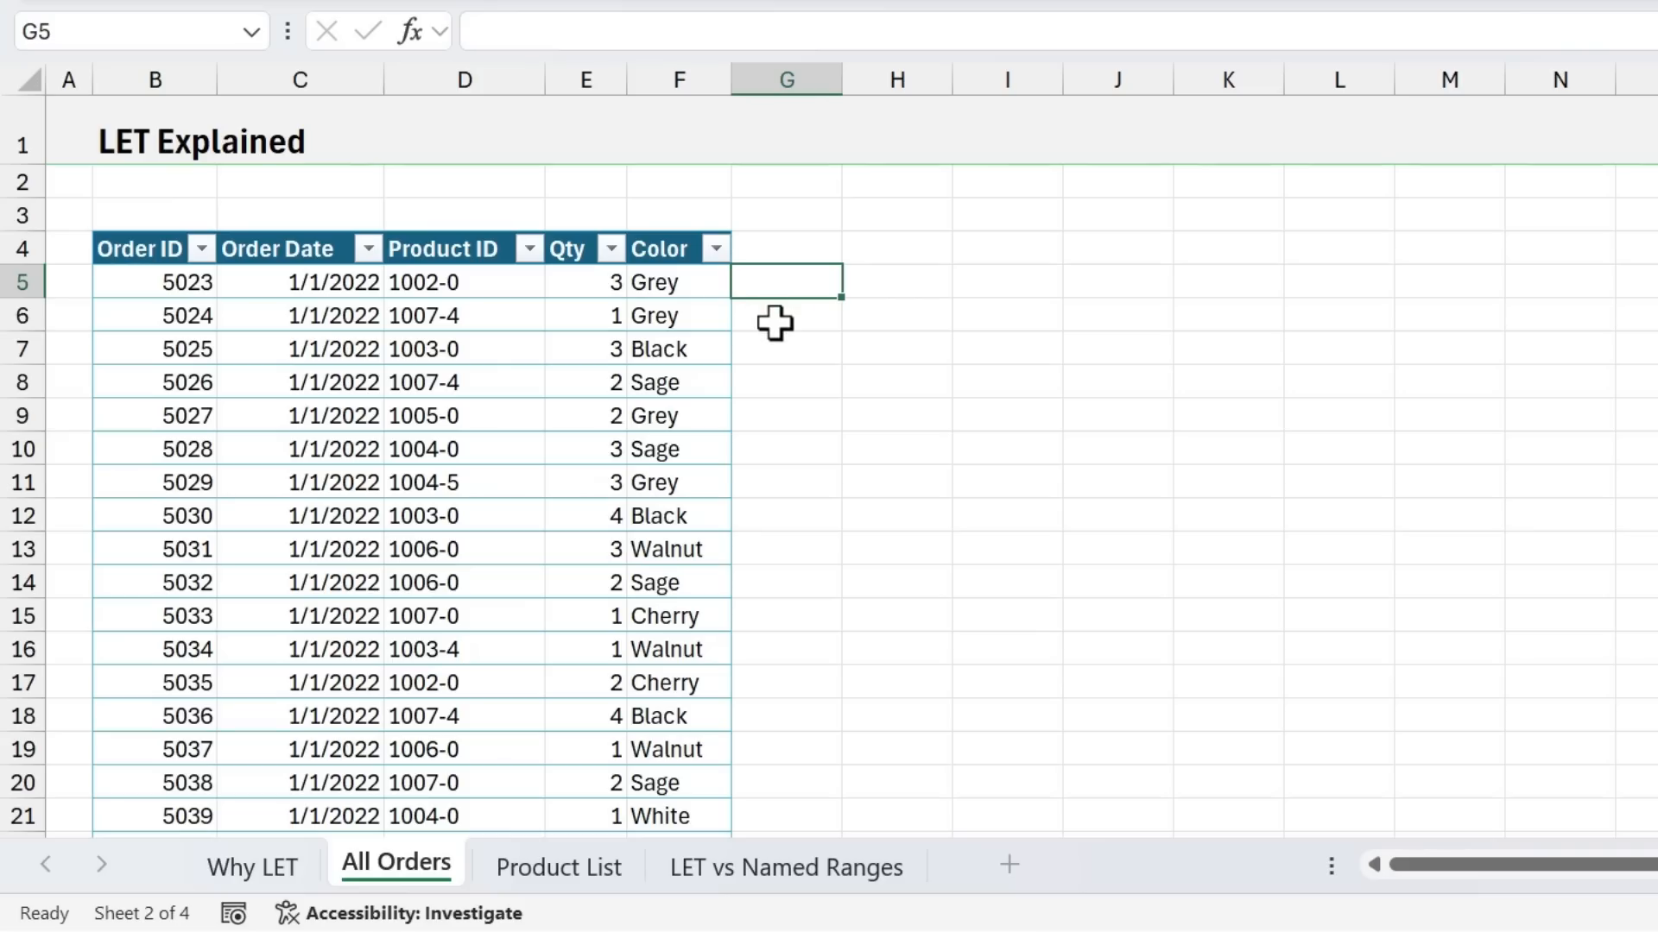
# Start =IF(XLOOKUP( in G5, matching D5's Product ID and returning Product List weights
pyautogui.write('=i')
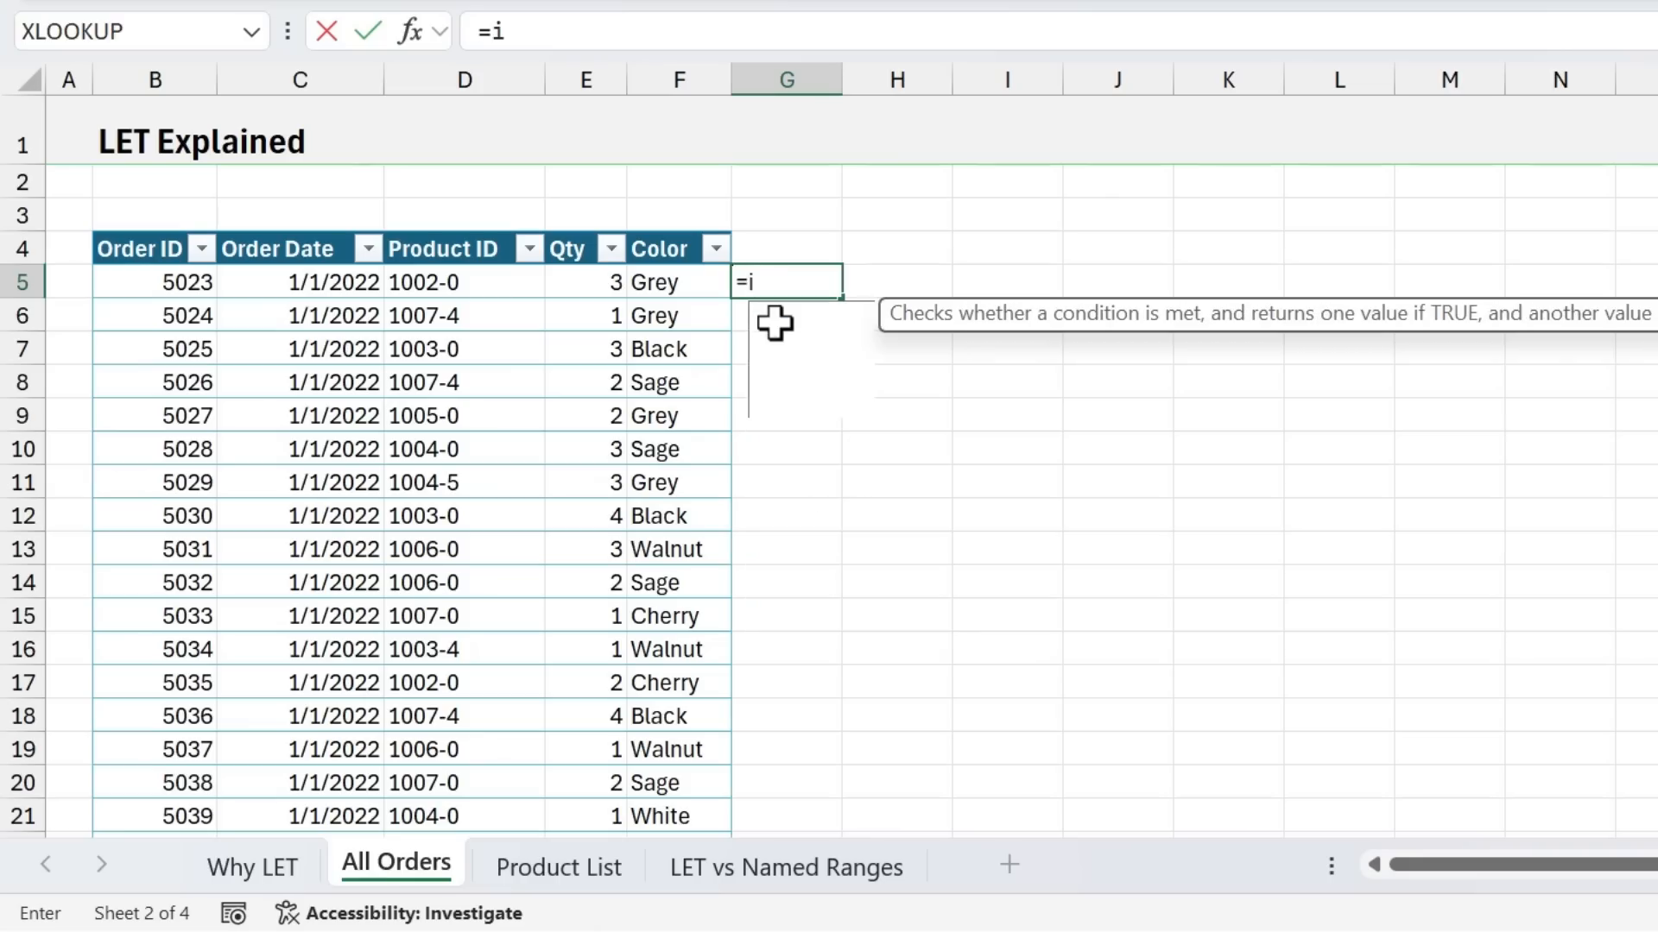
pyautogui.write('f')
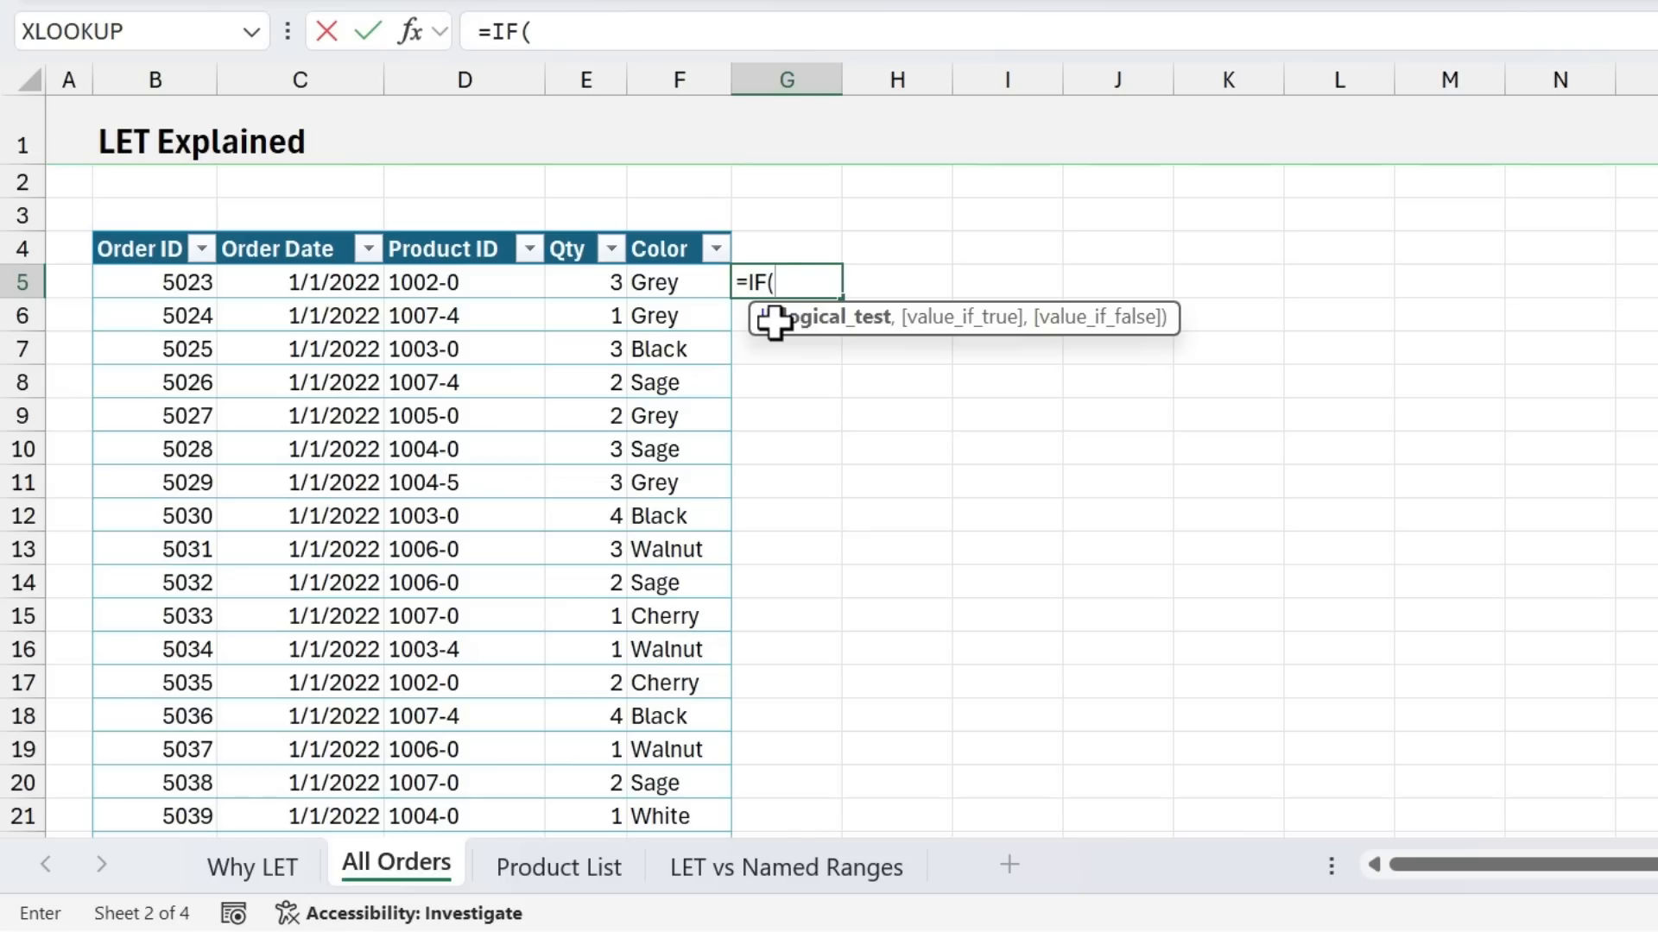
pyautogui.write('xl')
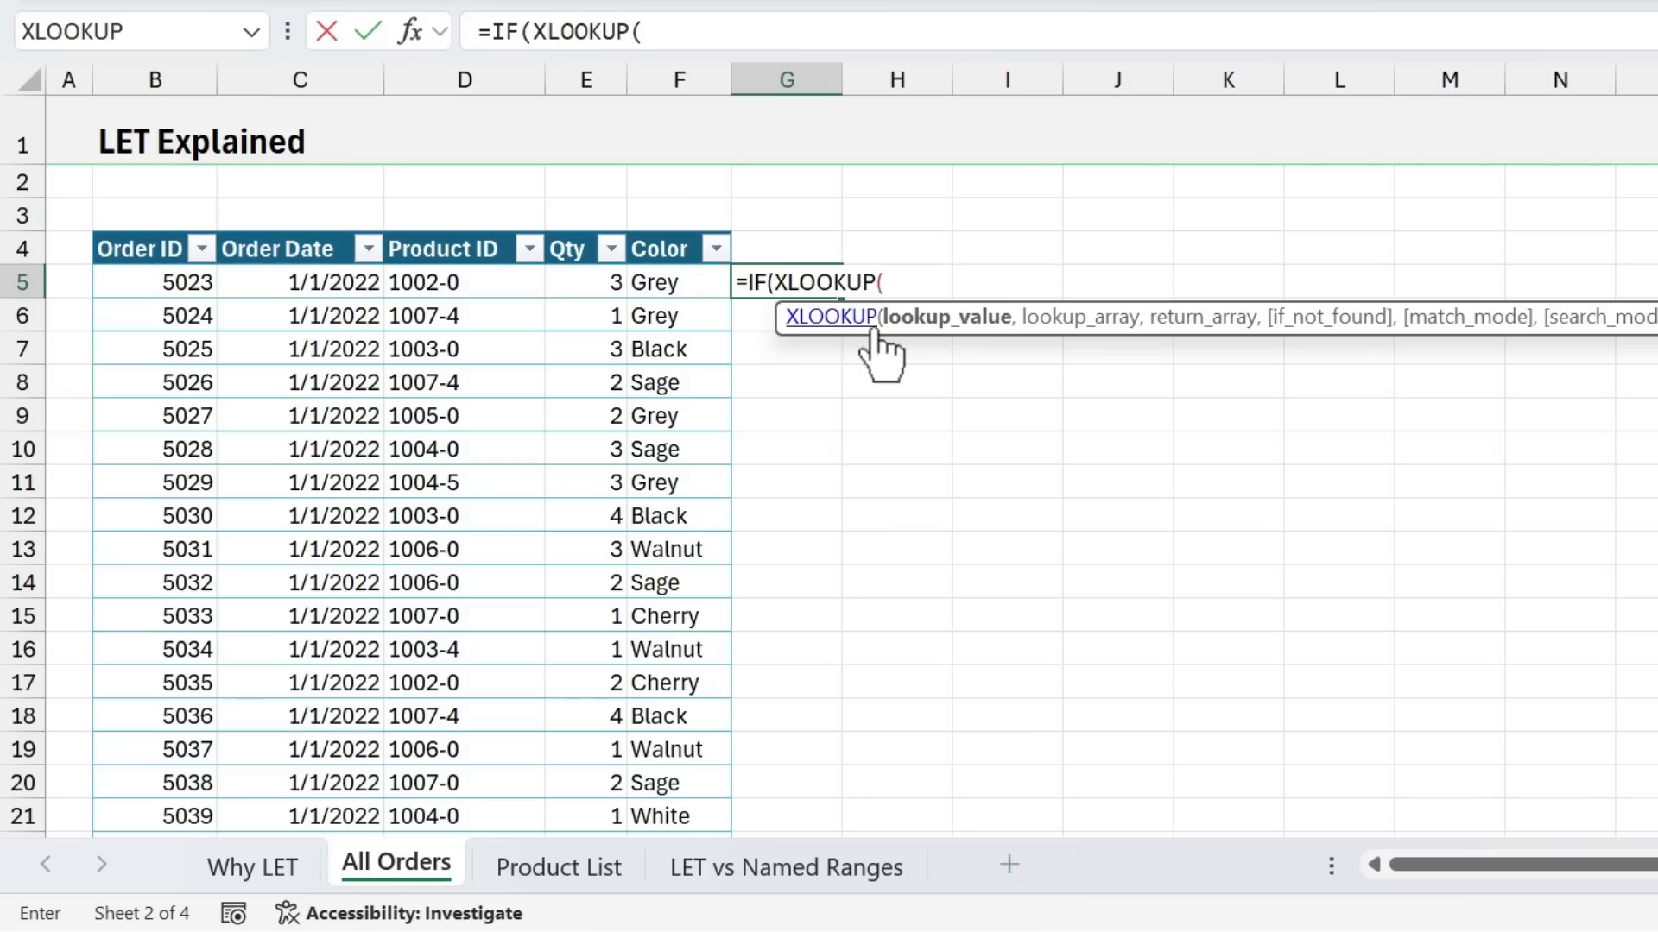
pyautogui.click(463, 281)
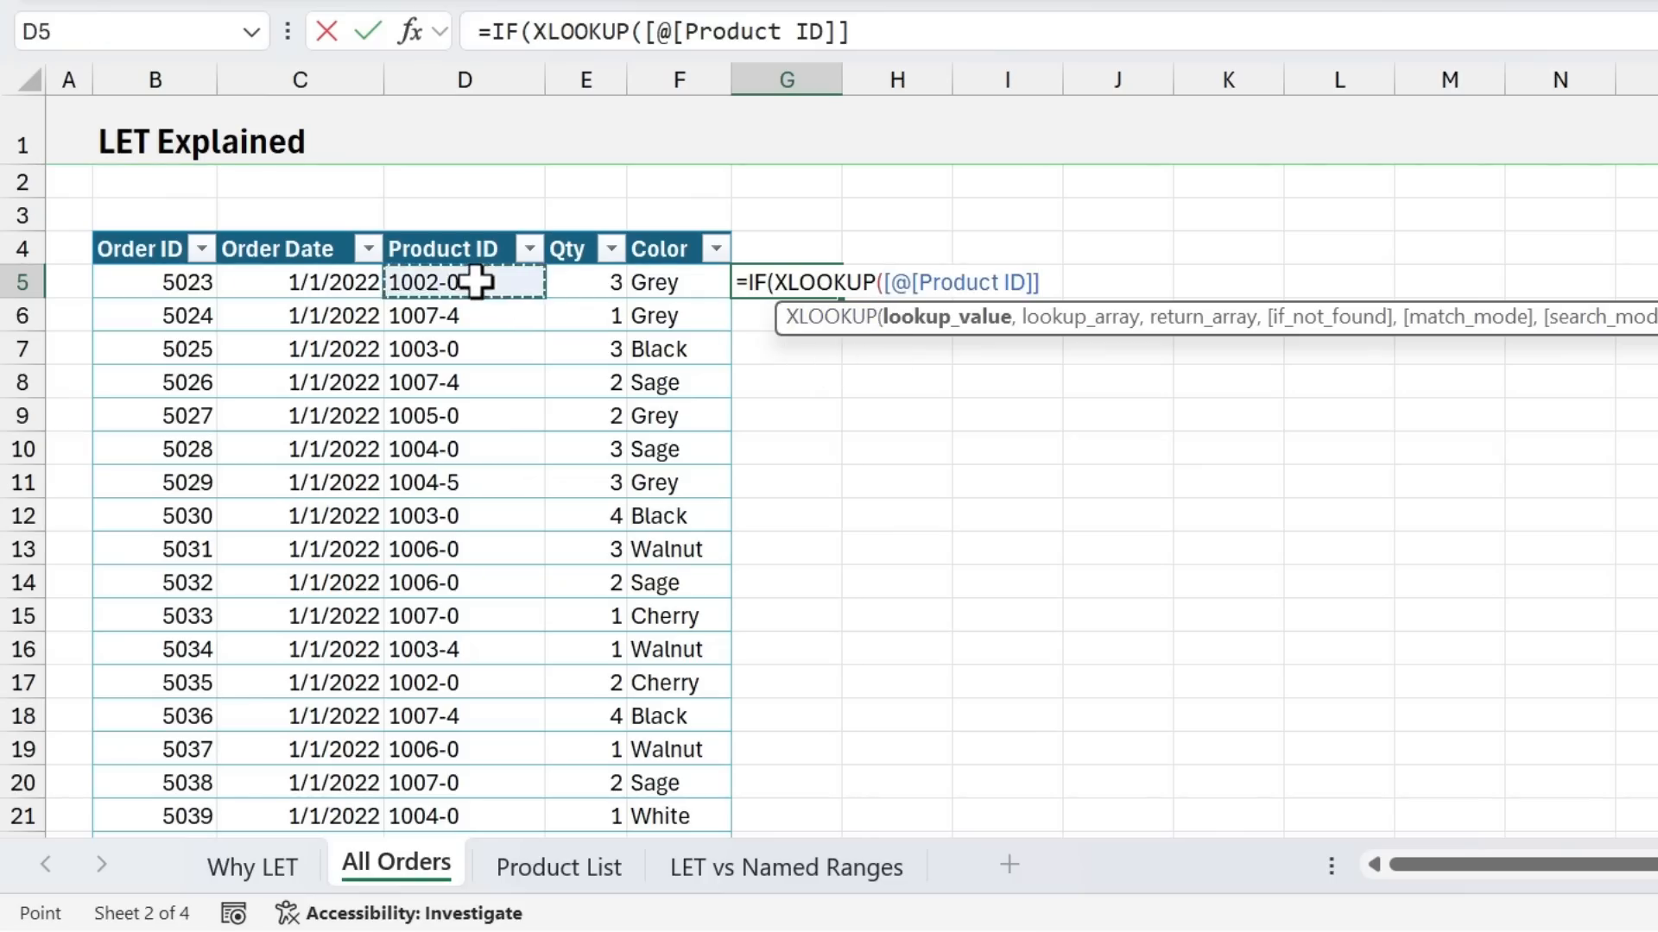
pyautogui.write(',')
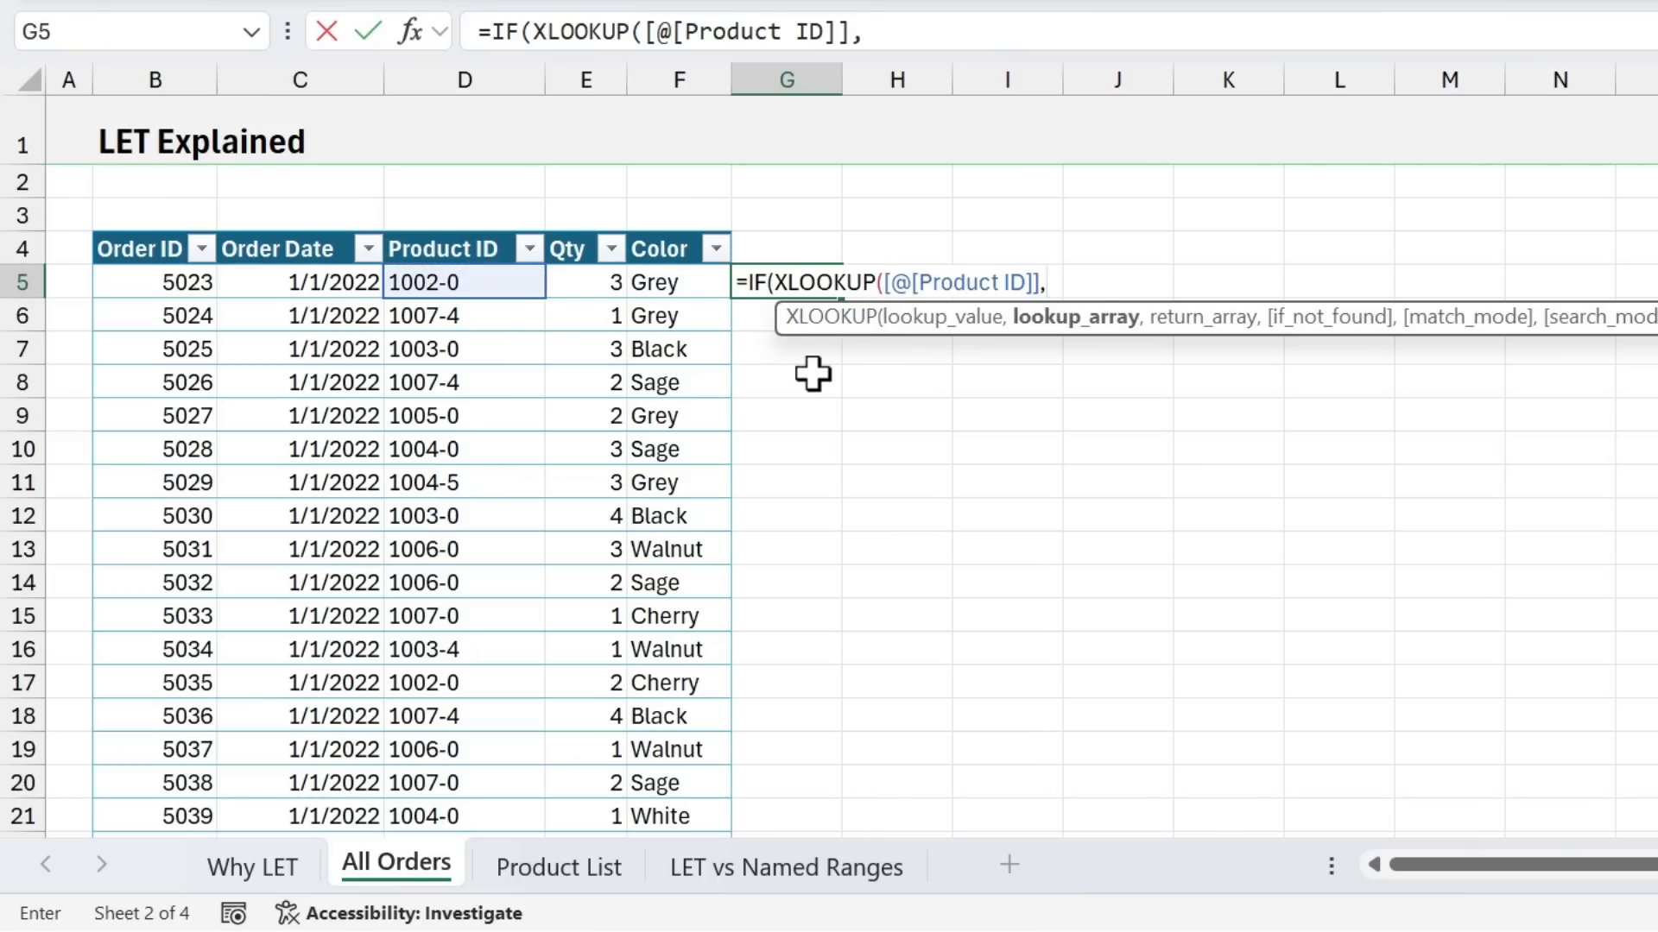
pyautogui.click(557, 867)
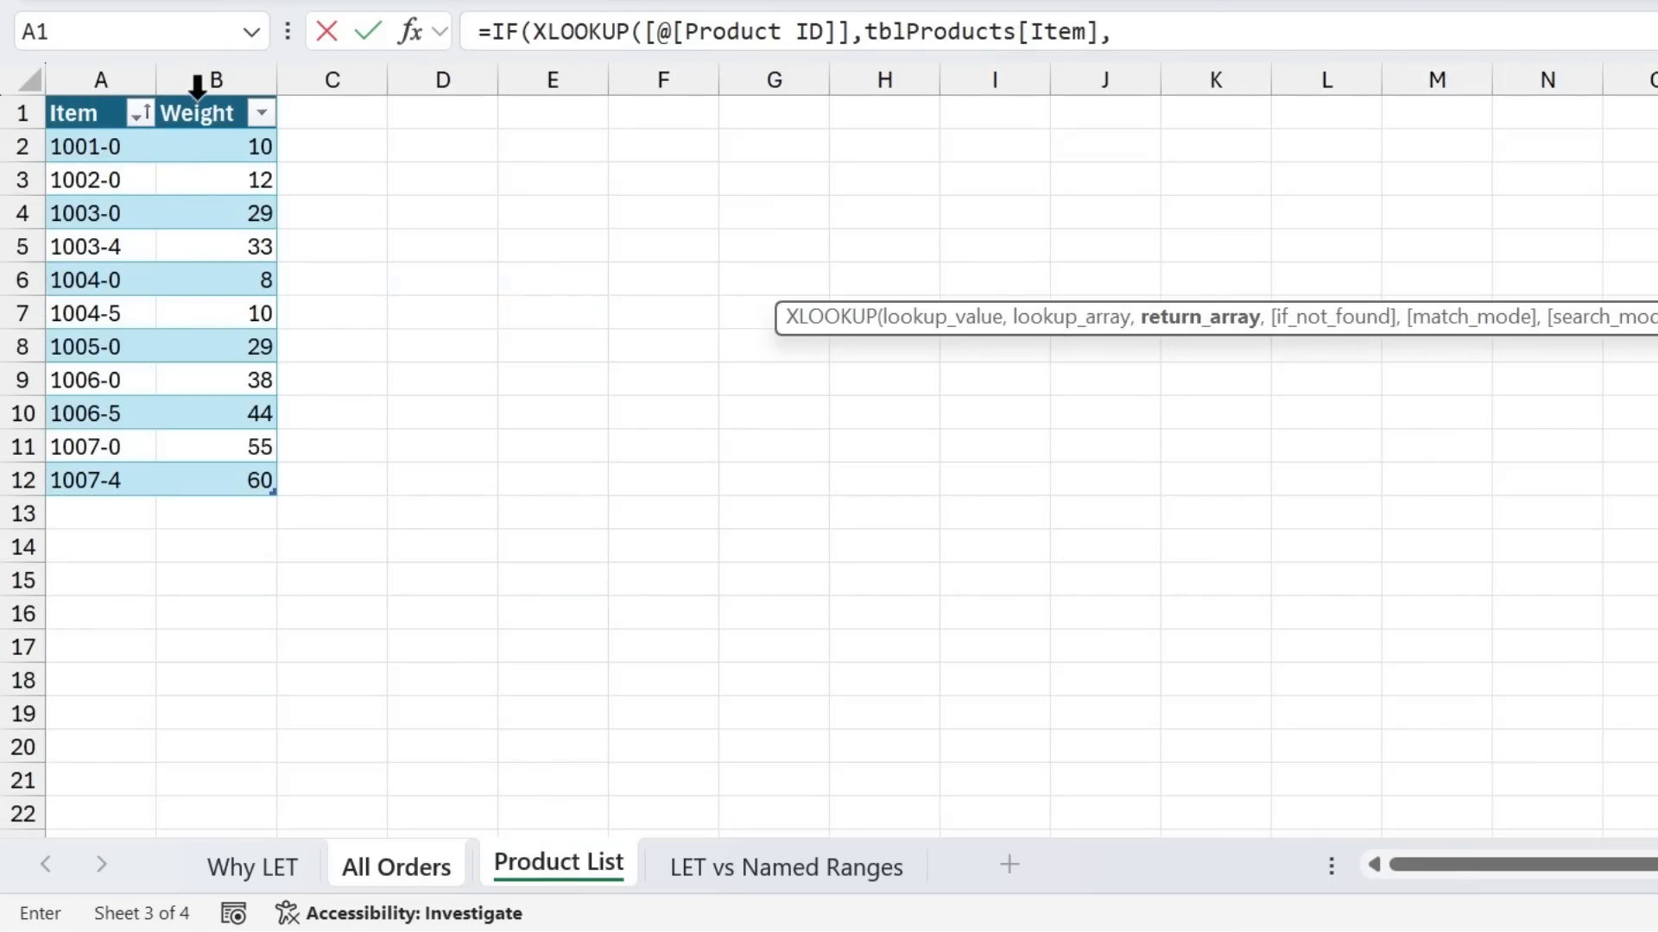
pyautogui.click(216, 146)
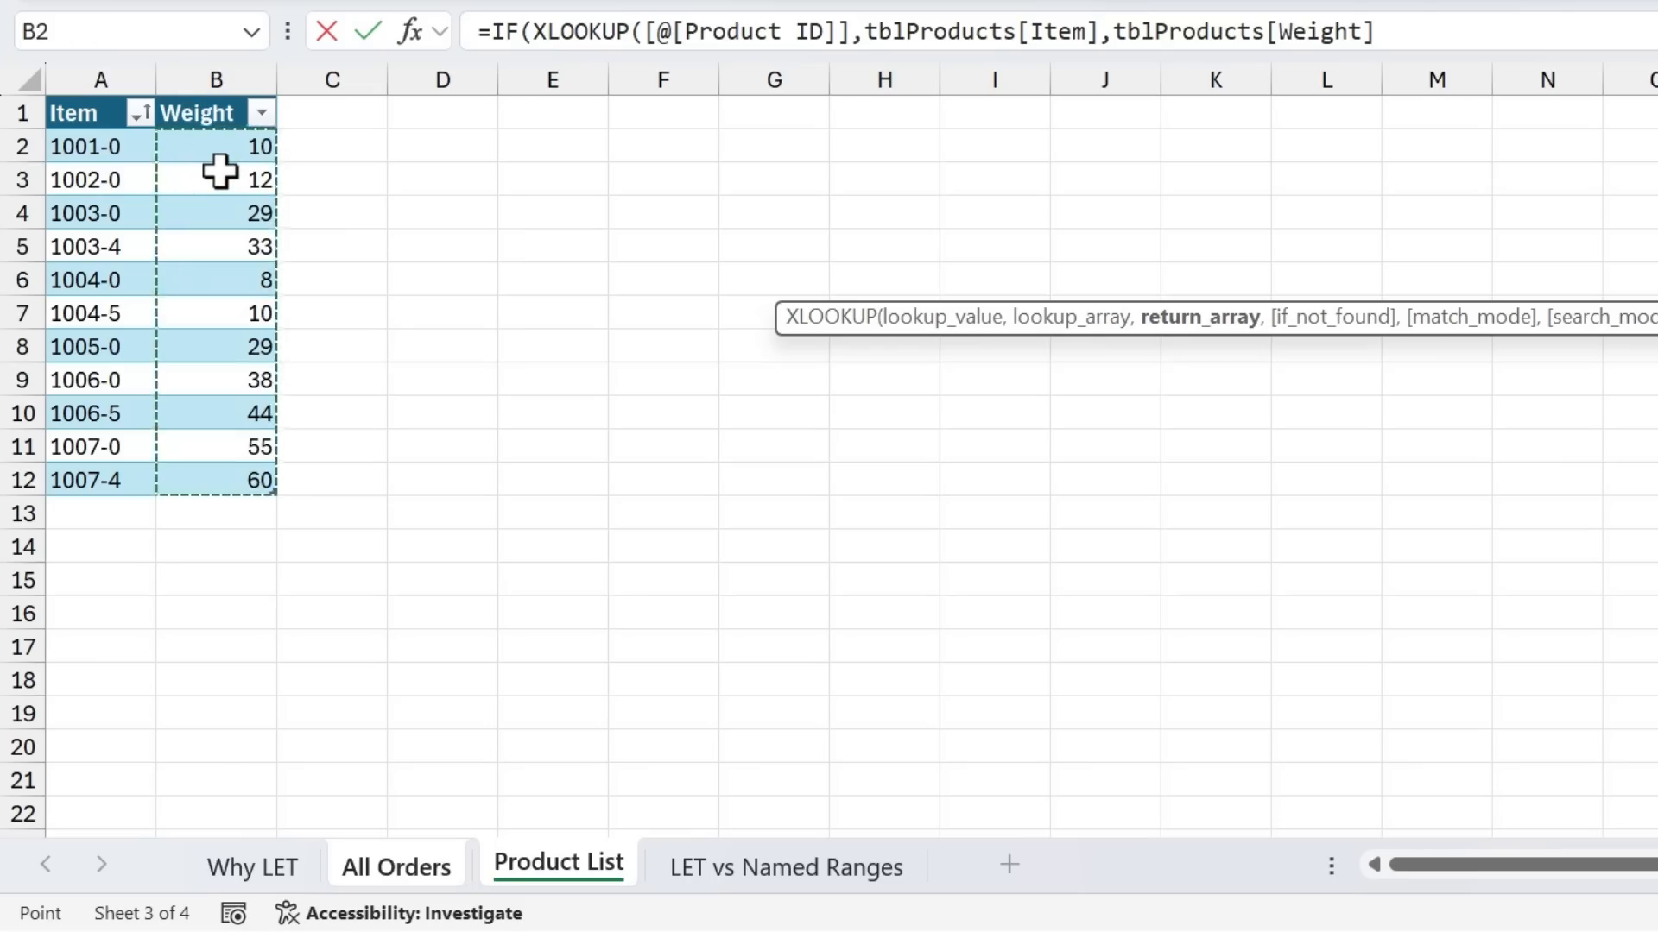
pyautogui.moveTo(994, 198)
pyautogui.write(')')
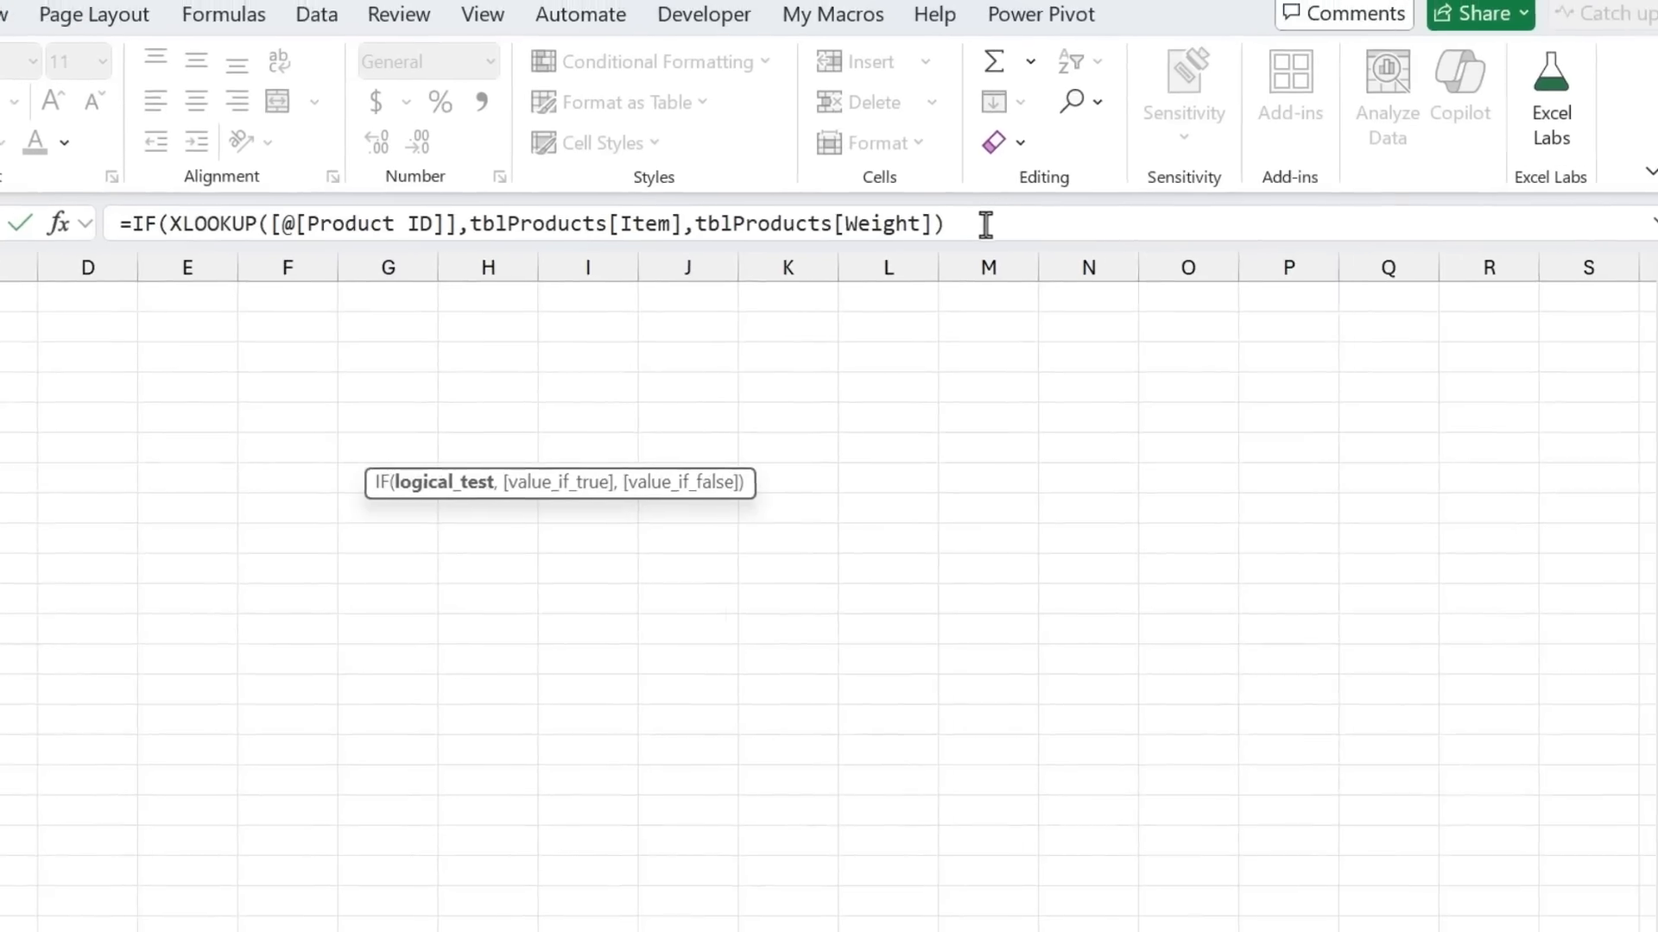
# Add the <40 test, the value_if_true XLOOKUP weight and "BULK" to close the IF
pyautogui.write('<')
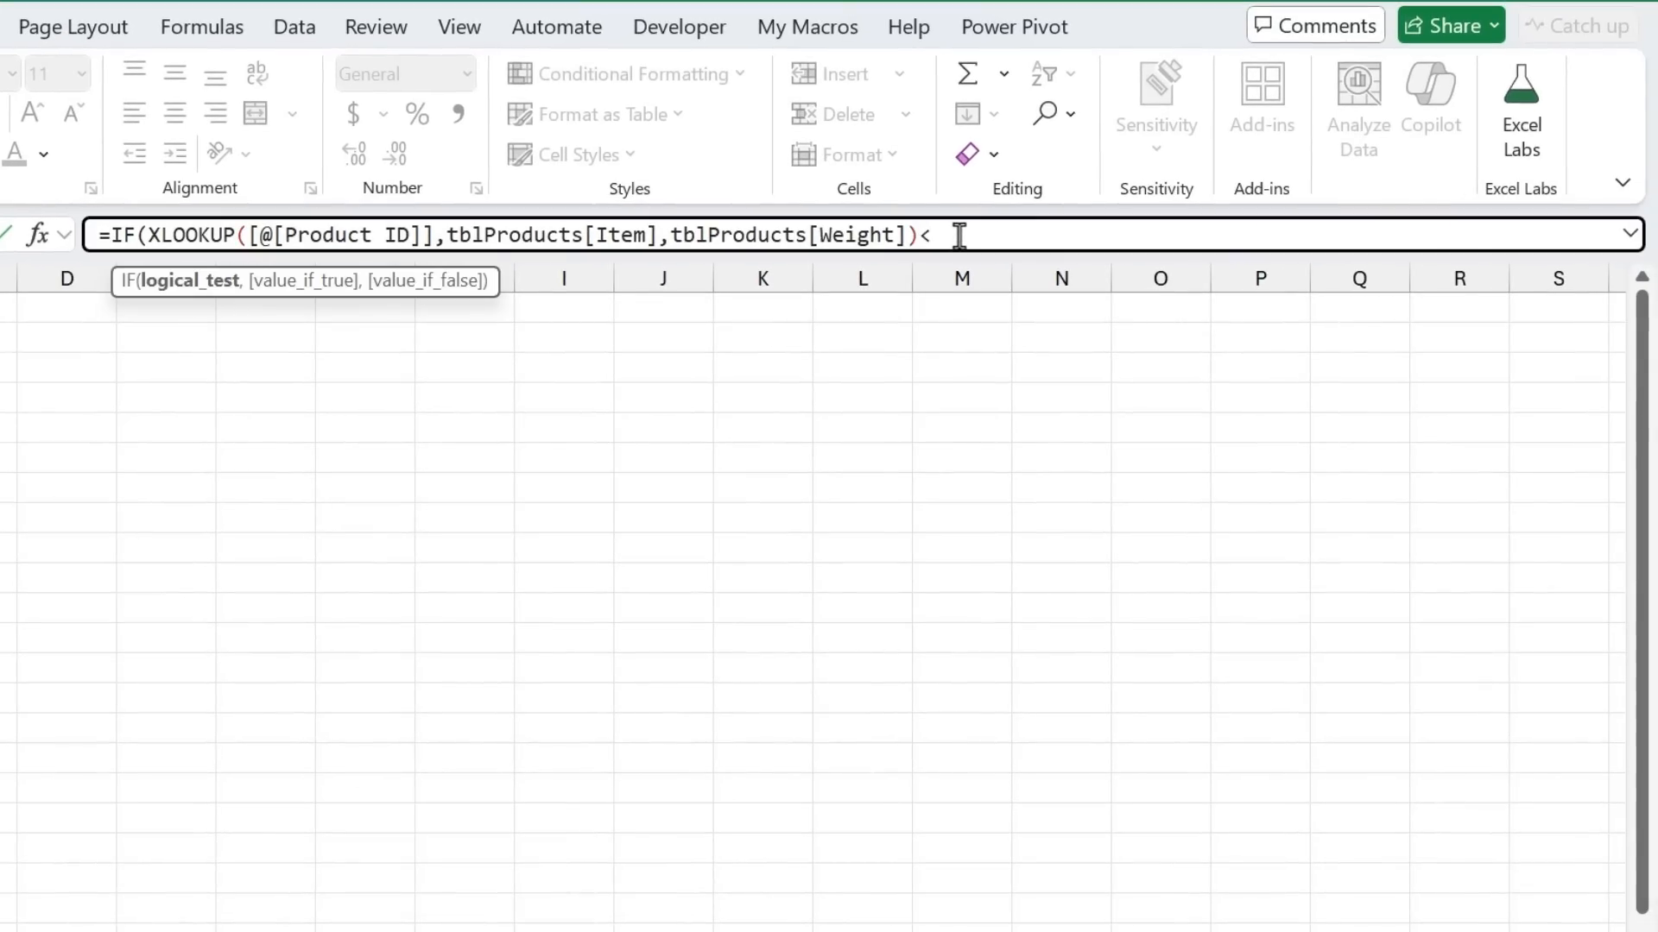
pyautogui.write('40')
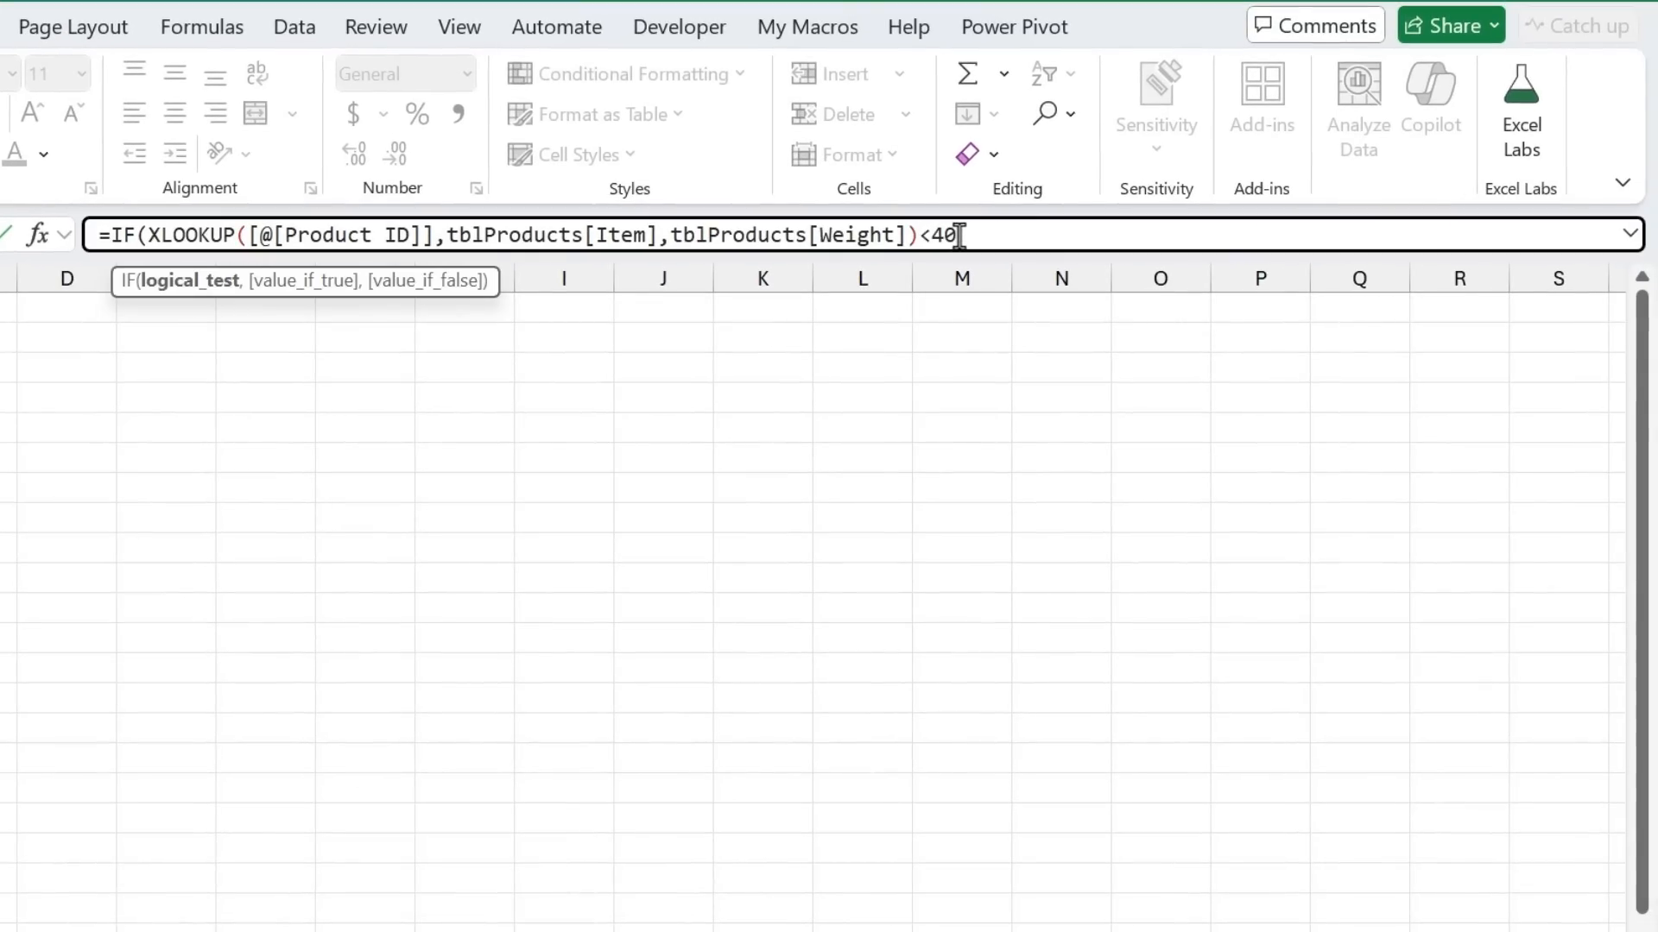
pyautogui.write(',')
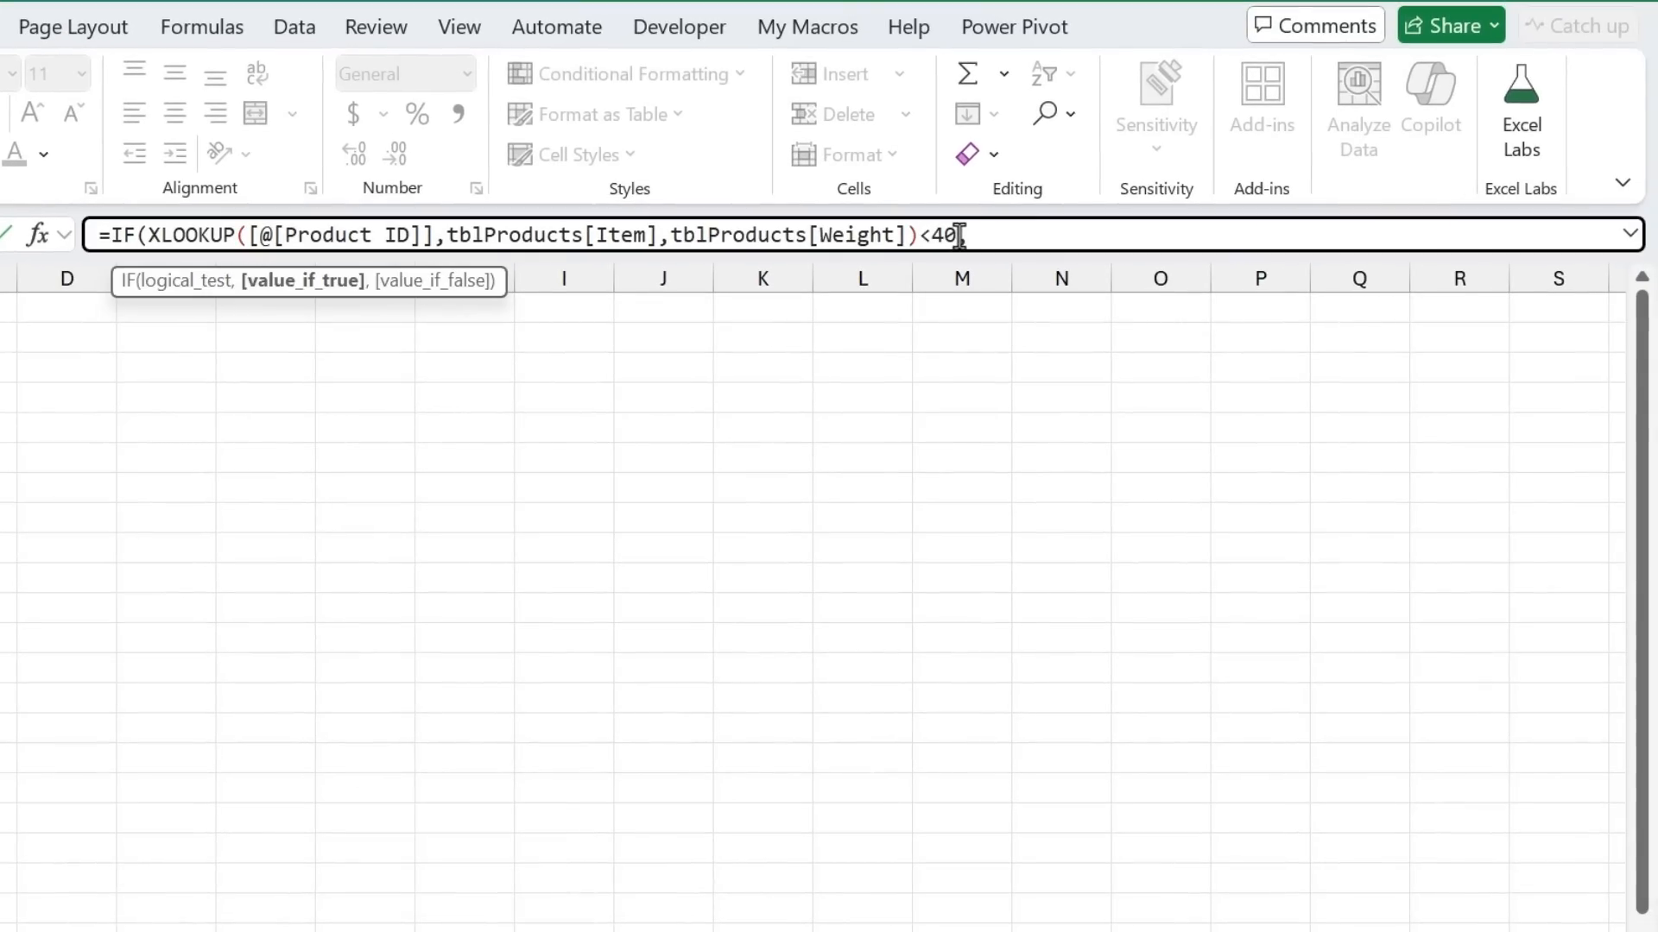
pyautogui.write(',')
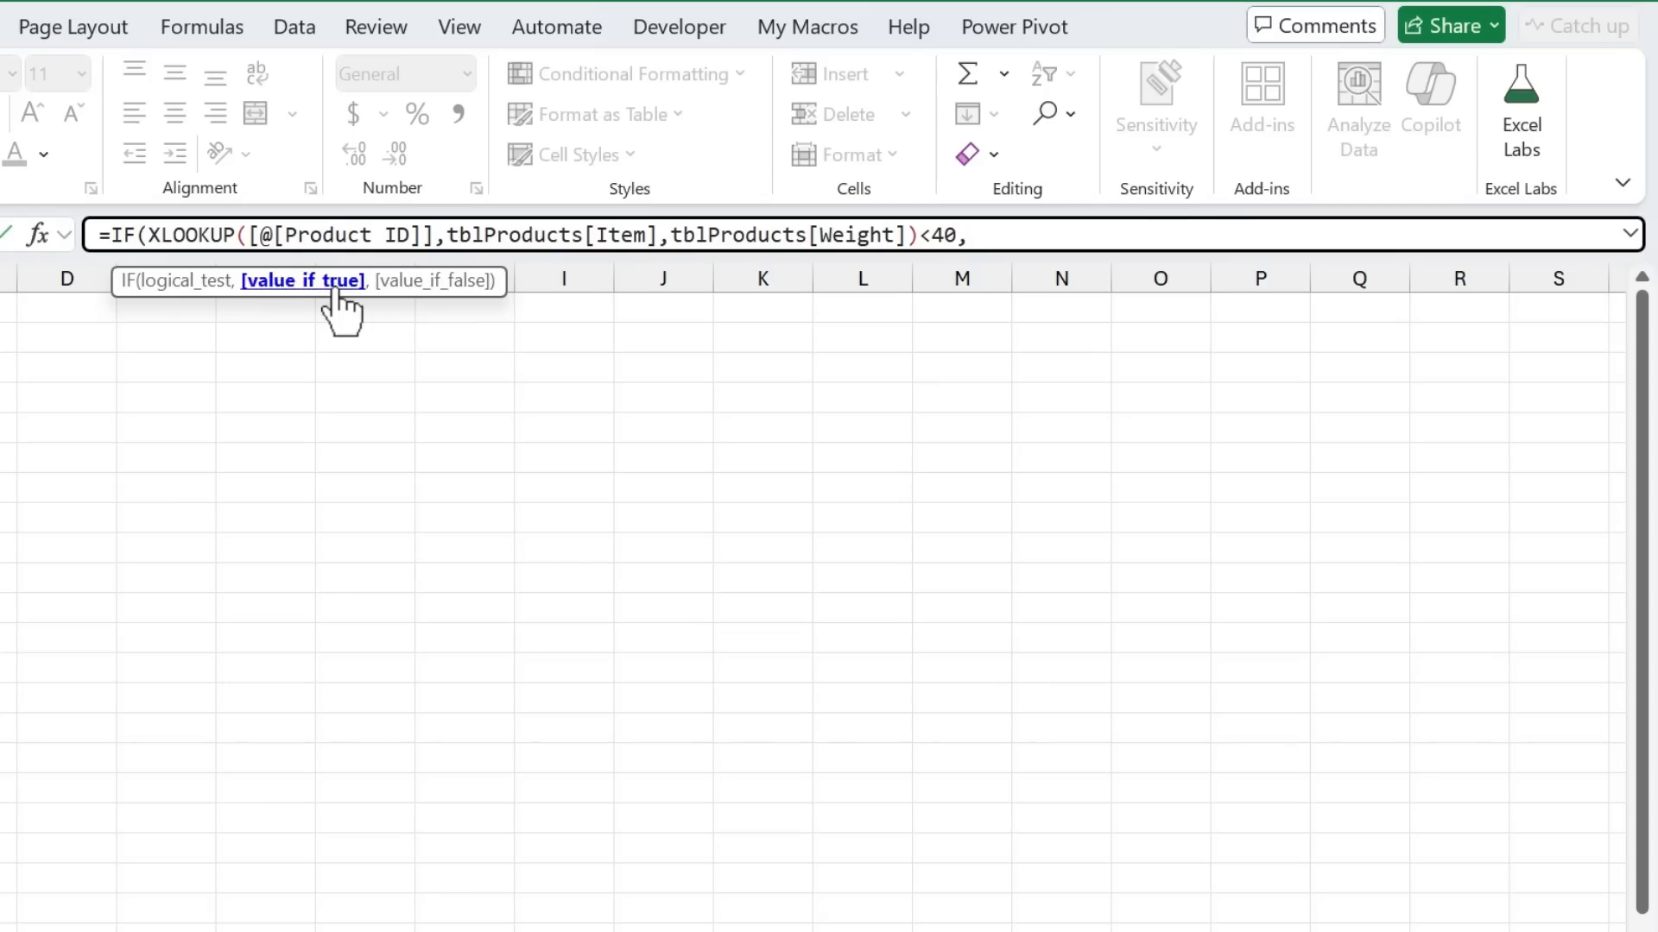
pyautogui.click(185, 235)
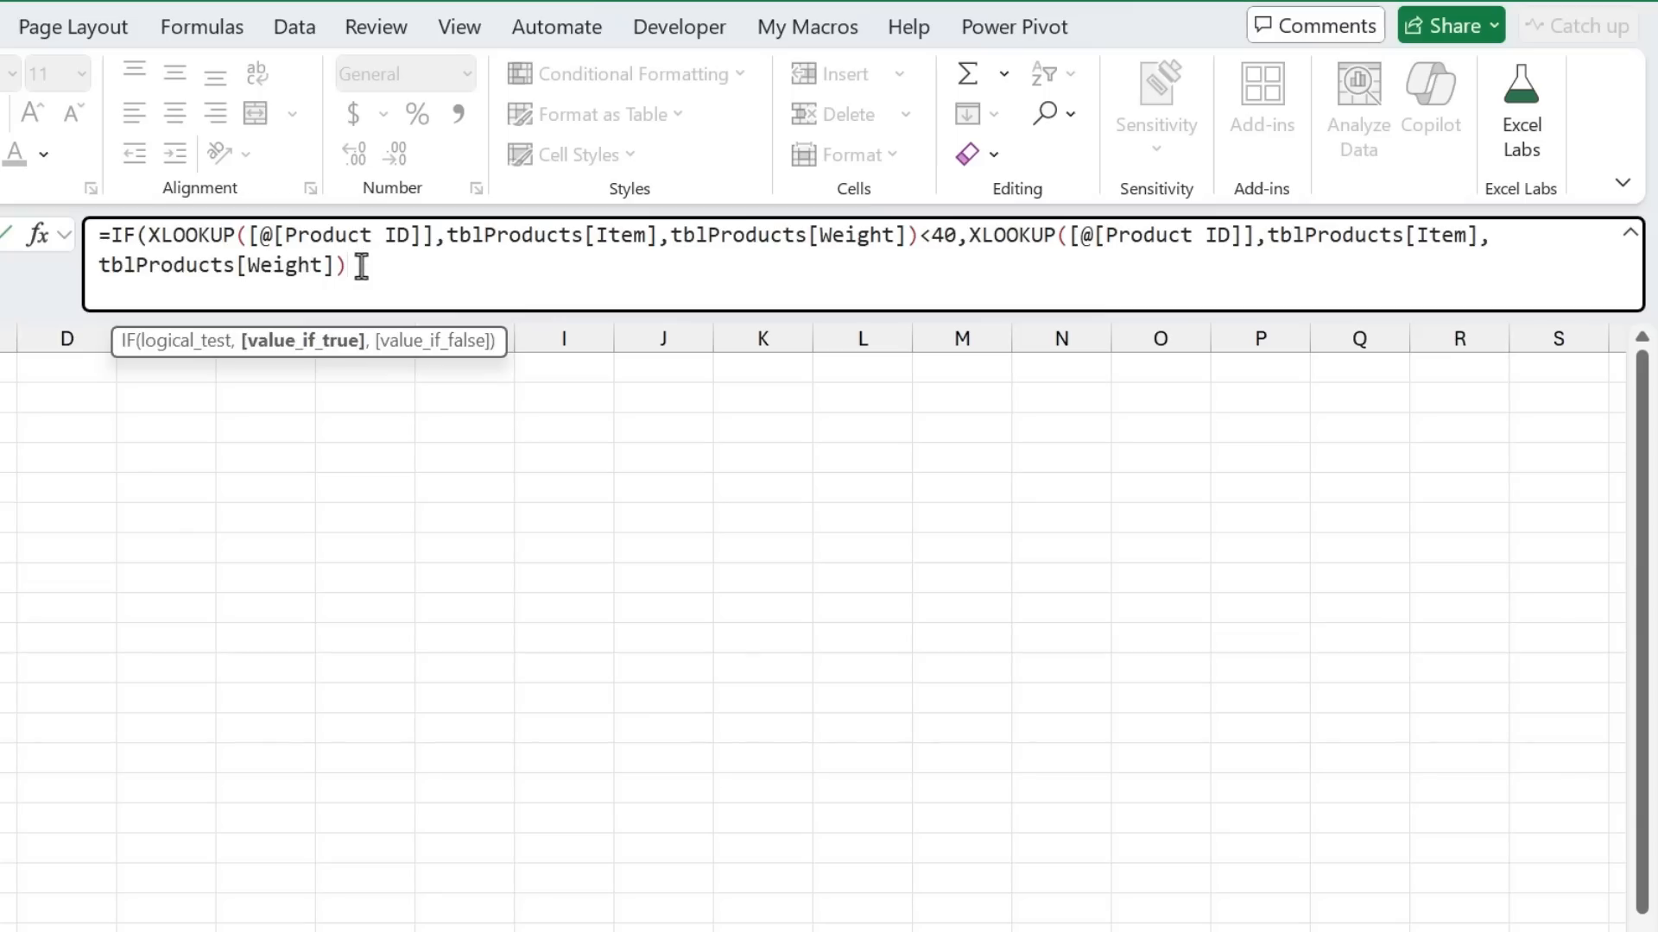
pyautogui.write(',')
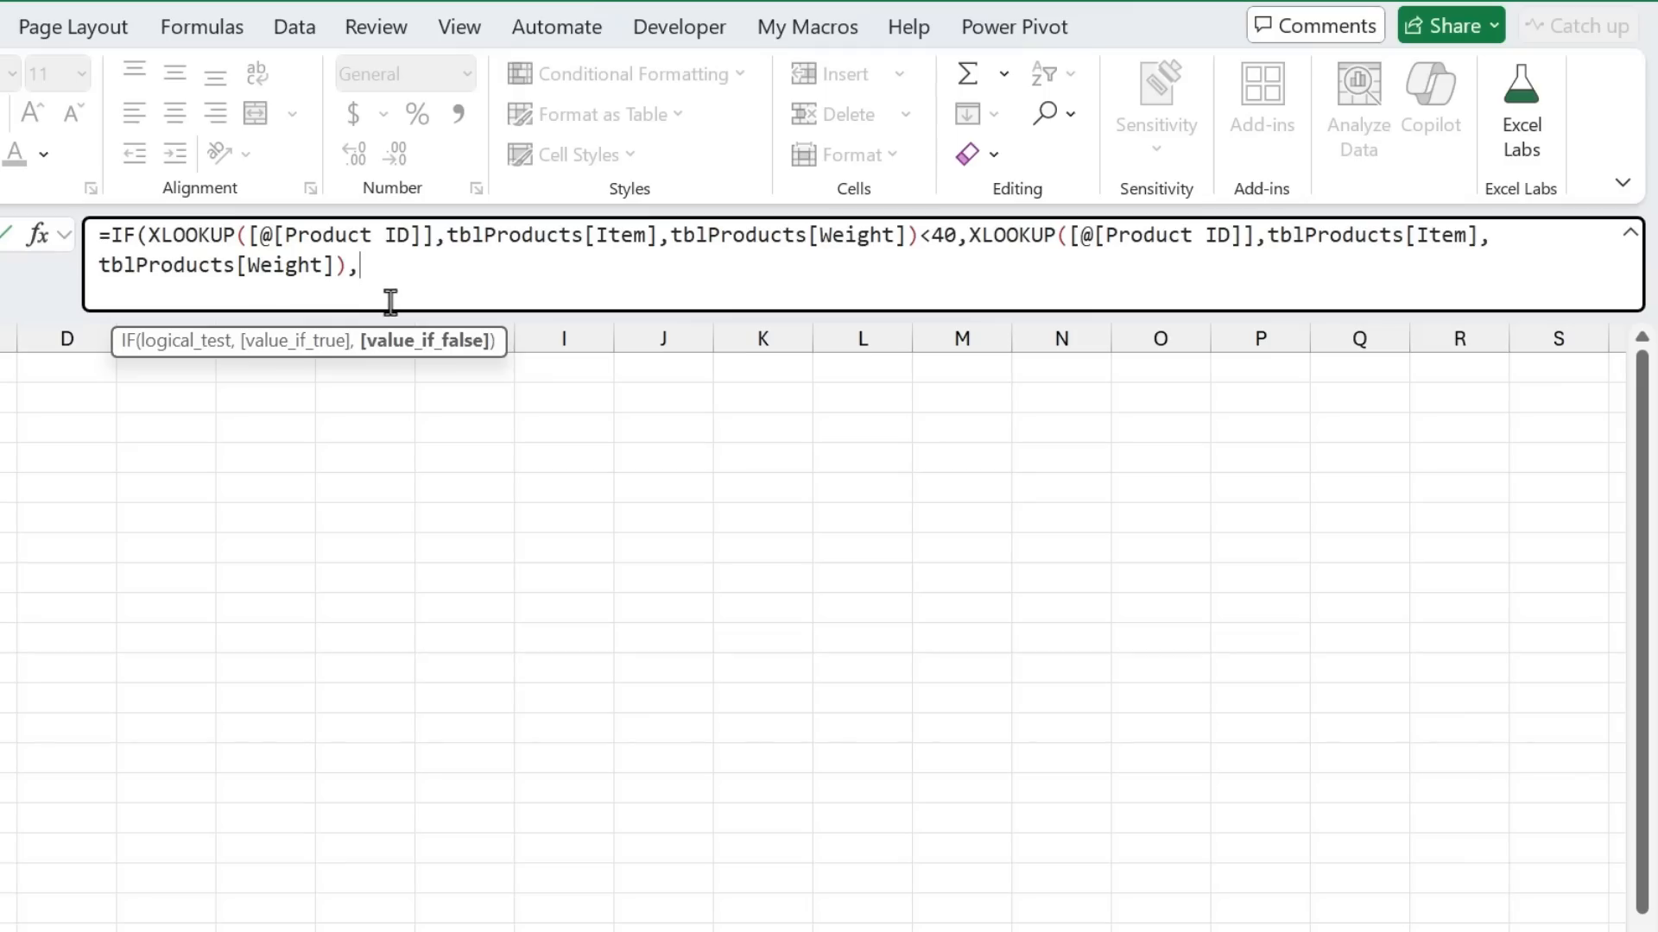
pyautogui.write('"BUL')
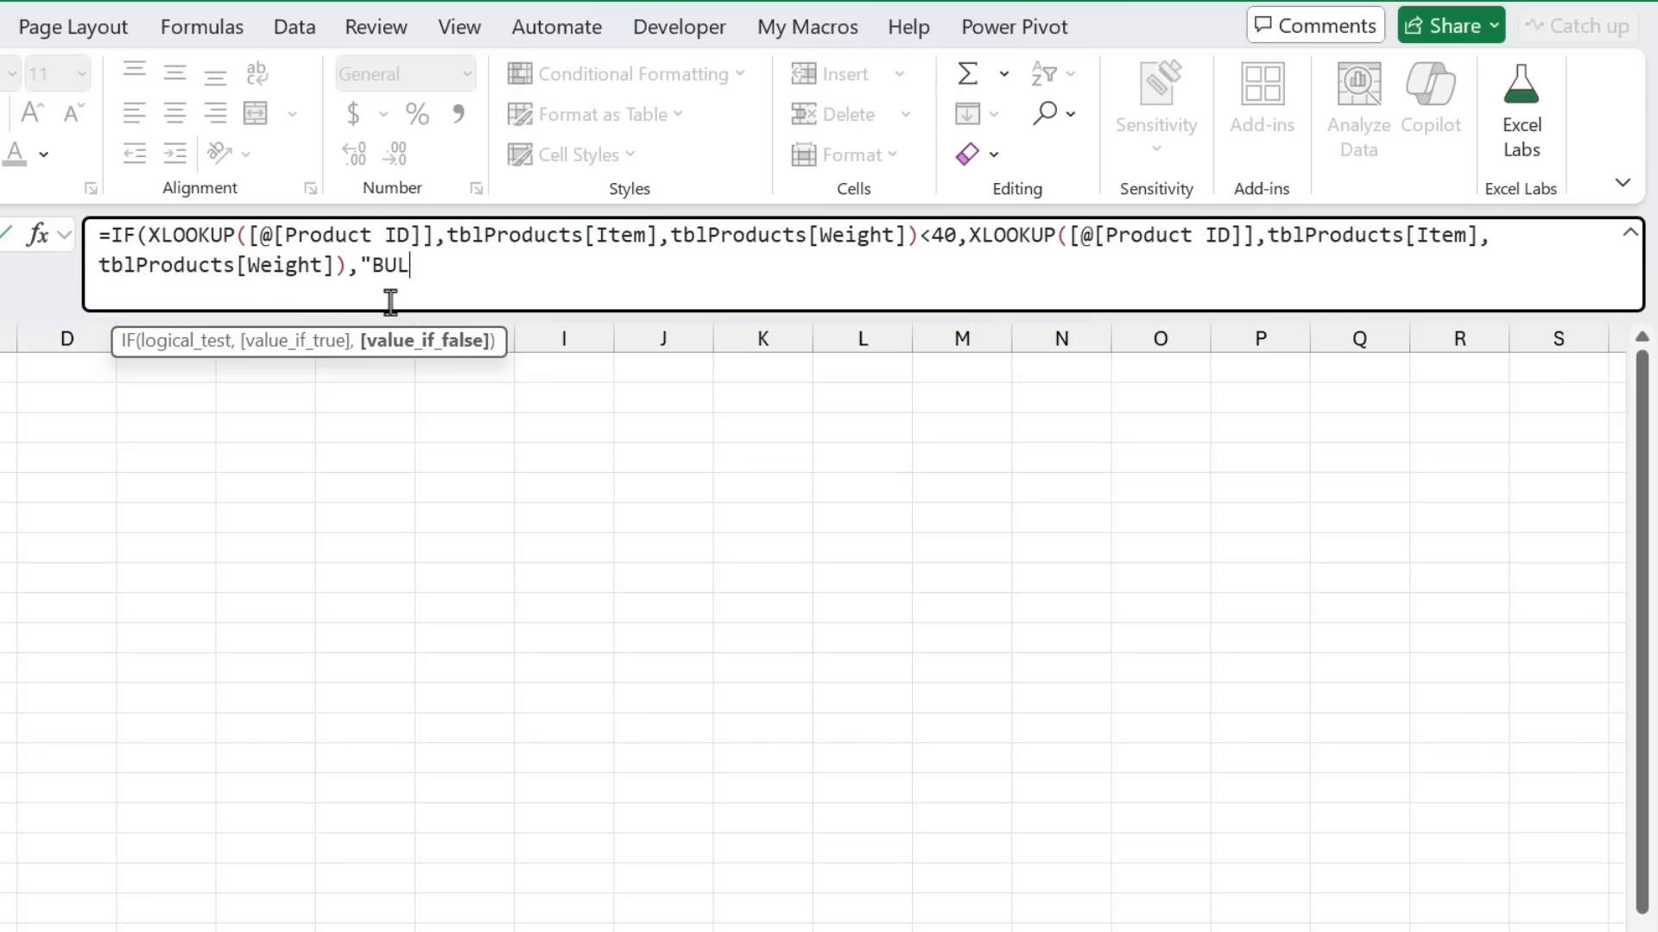
pyautogui.write('K"')
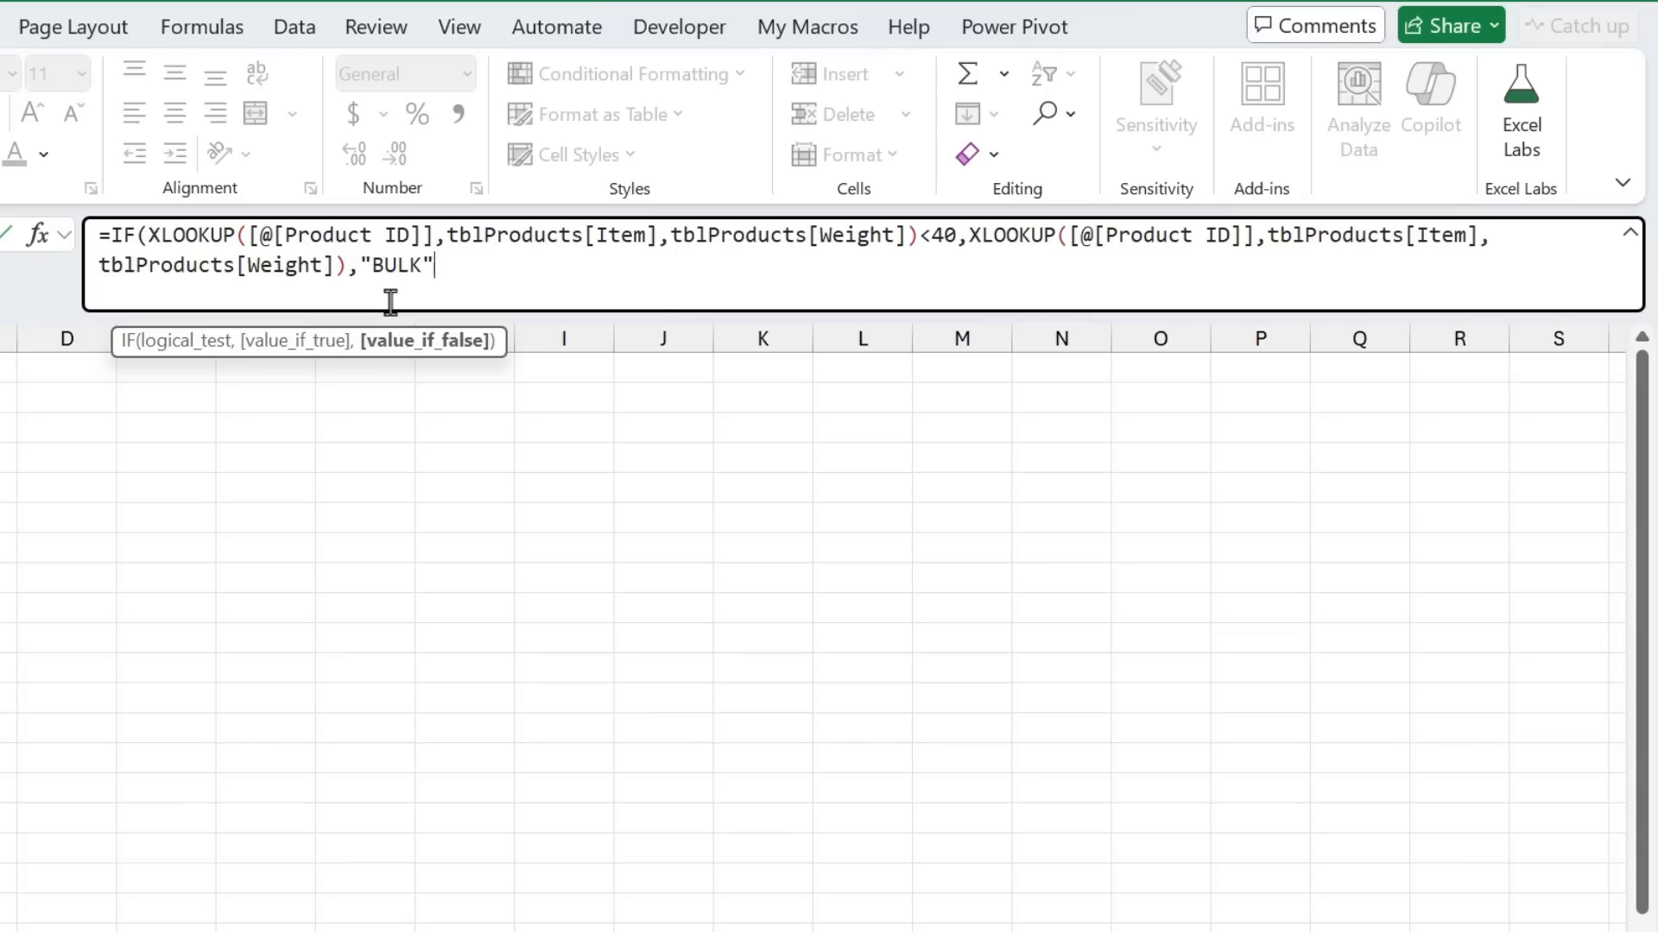
pyautogui.write(')')
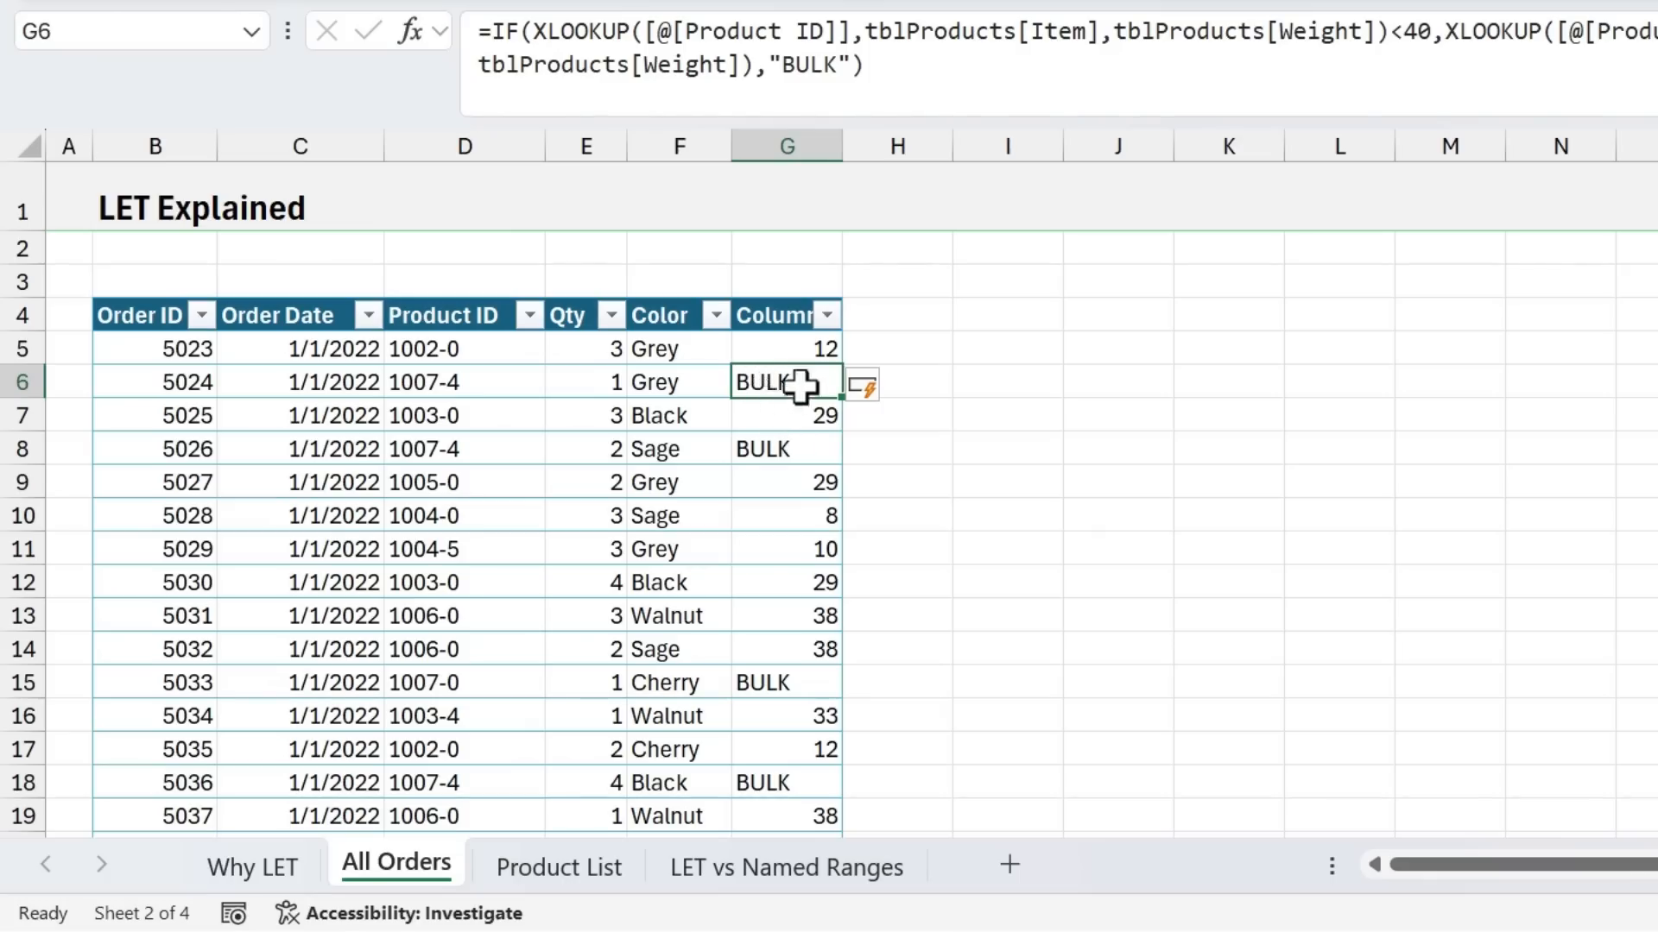
pyautogui.moveTo(788, 407)
pyautogui.write('Ship Weight')
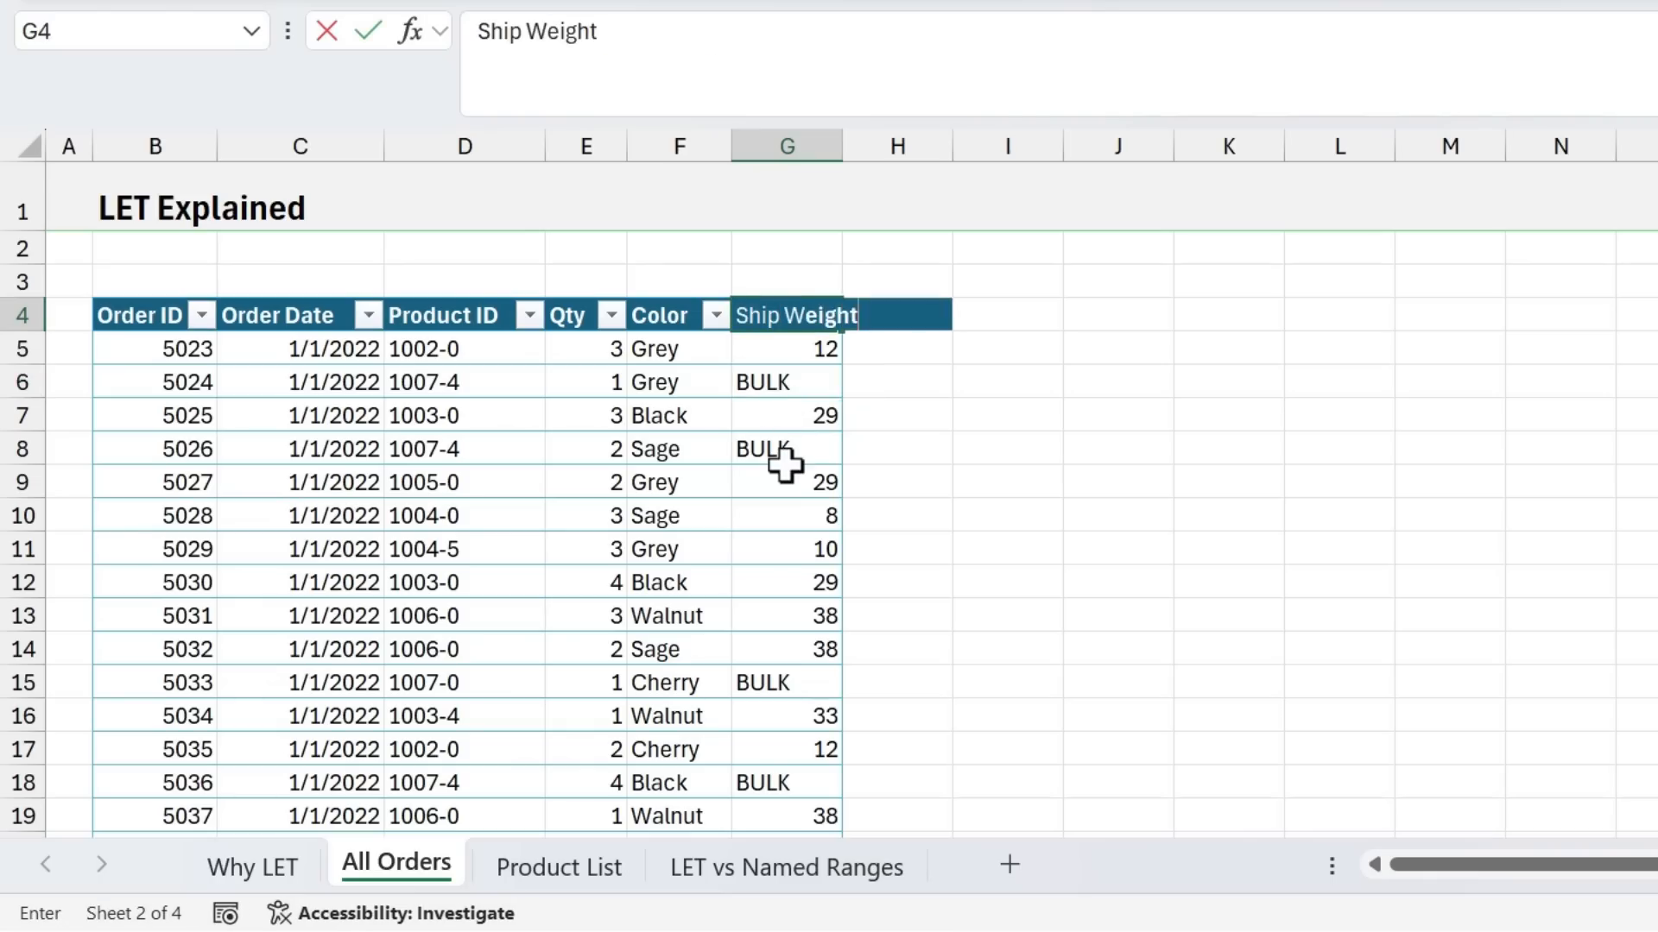
# Confirm the 'Ship Weight' column heading by clicking into the table
pyautogui.click(785, 349)
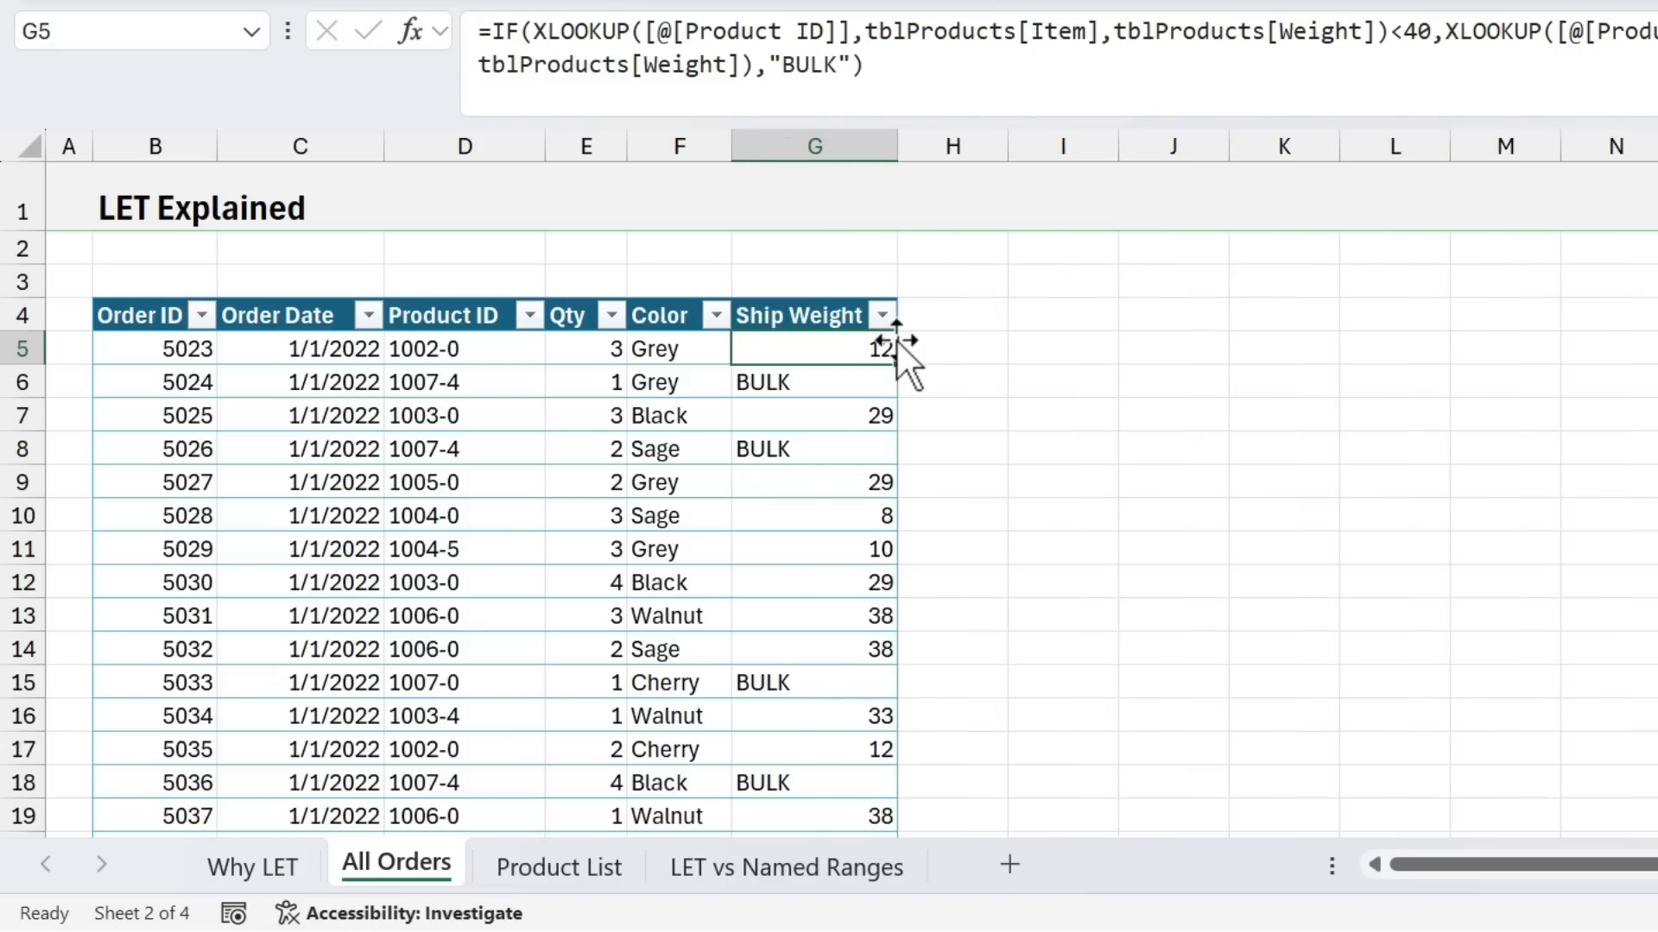
# Edit G5's formula in-cell and select its repeated value_if_true XLOOKUP
pyautogui.doubleClick(814, 349)
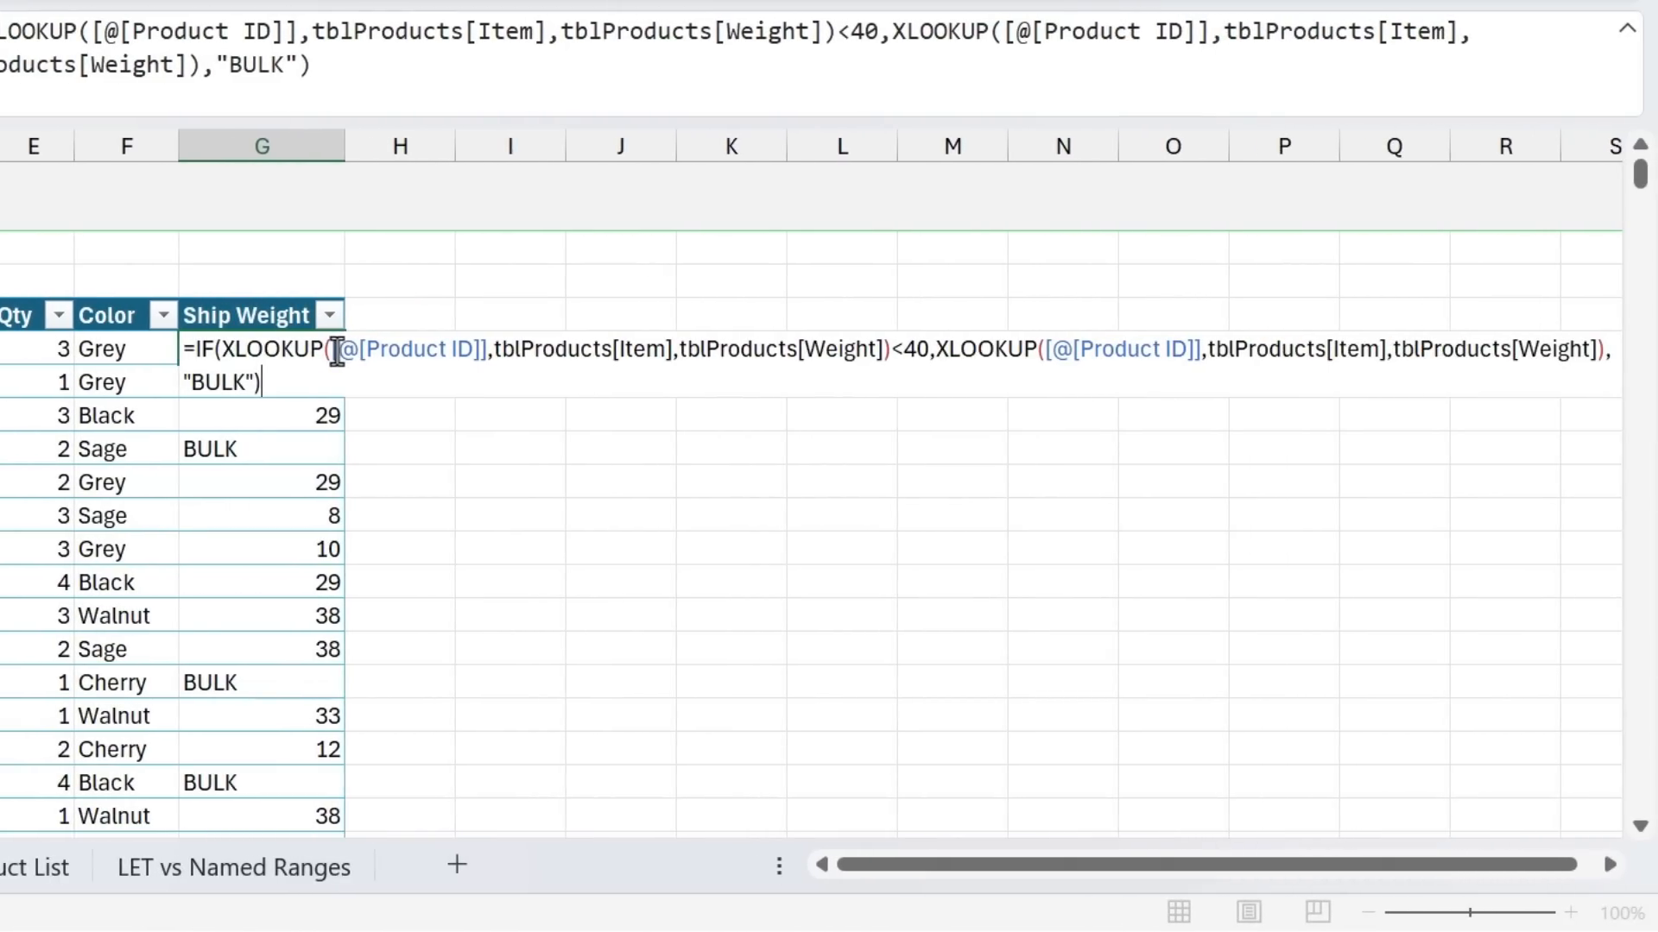
pyautogui.moveTo(241, 349)
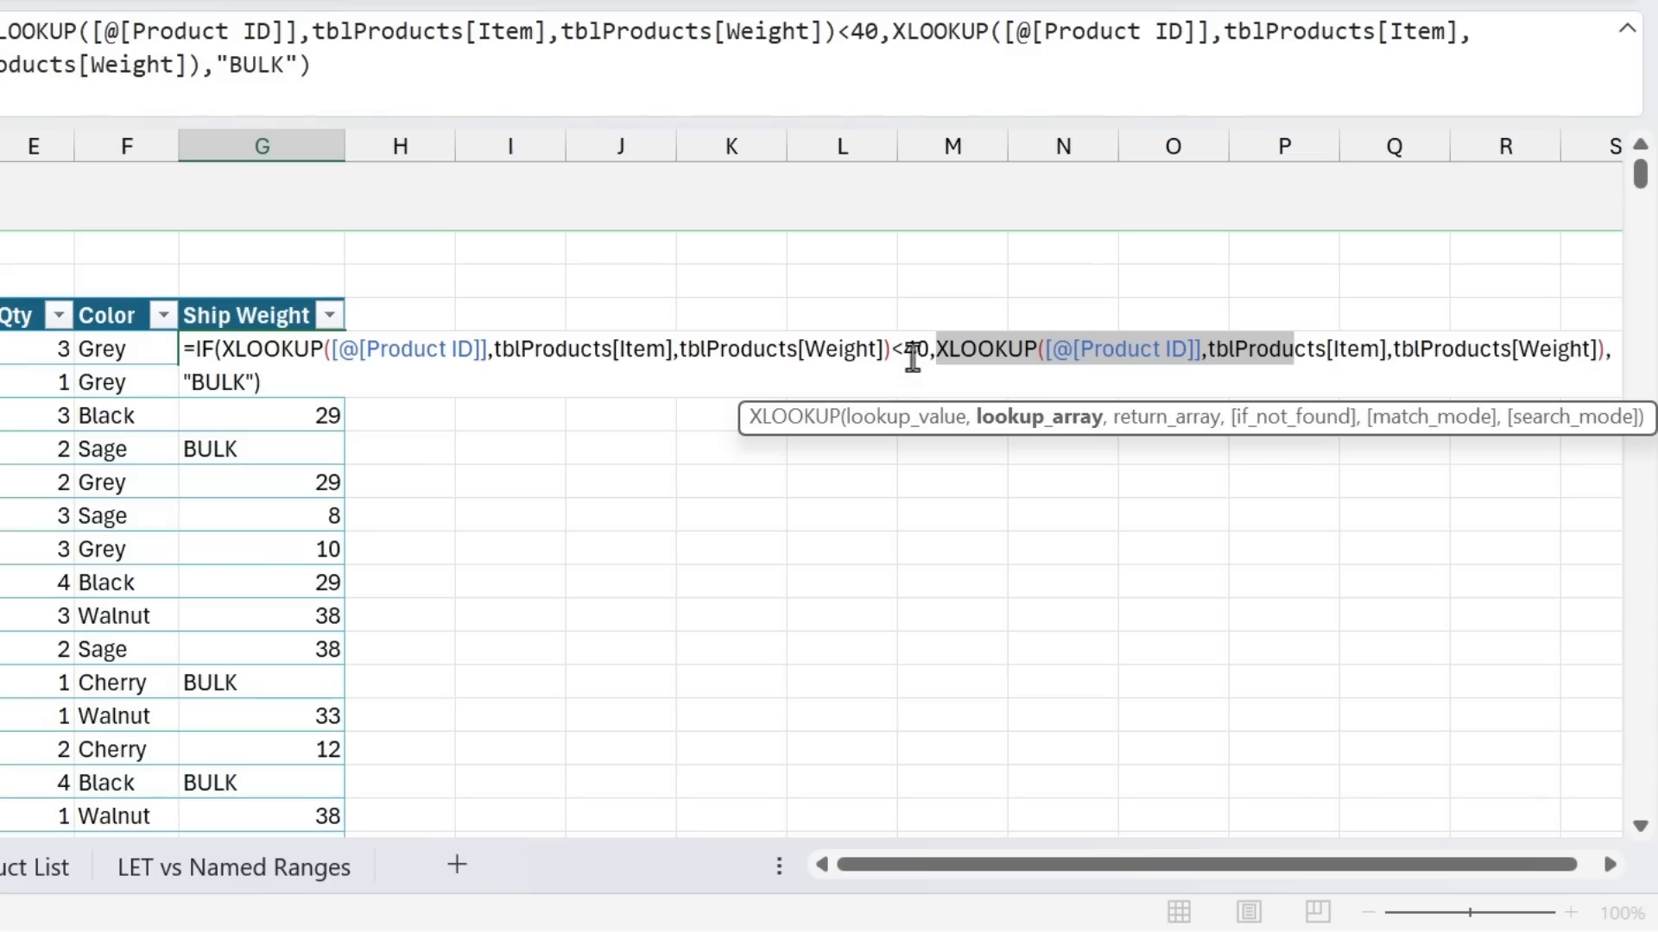
pyautogui.click(207, 349)
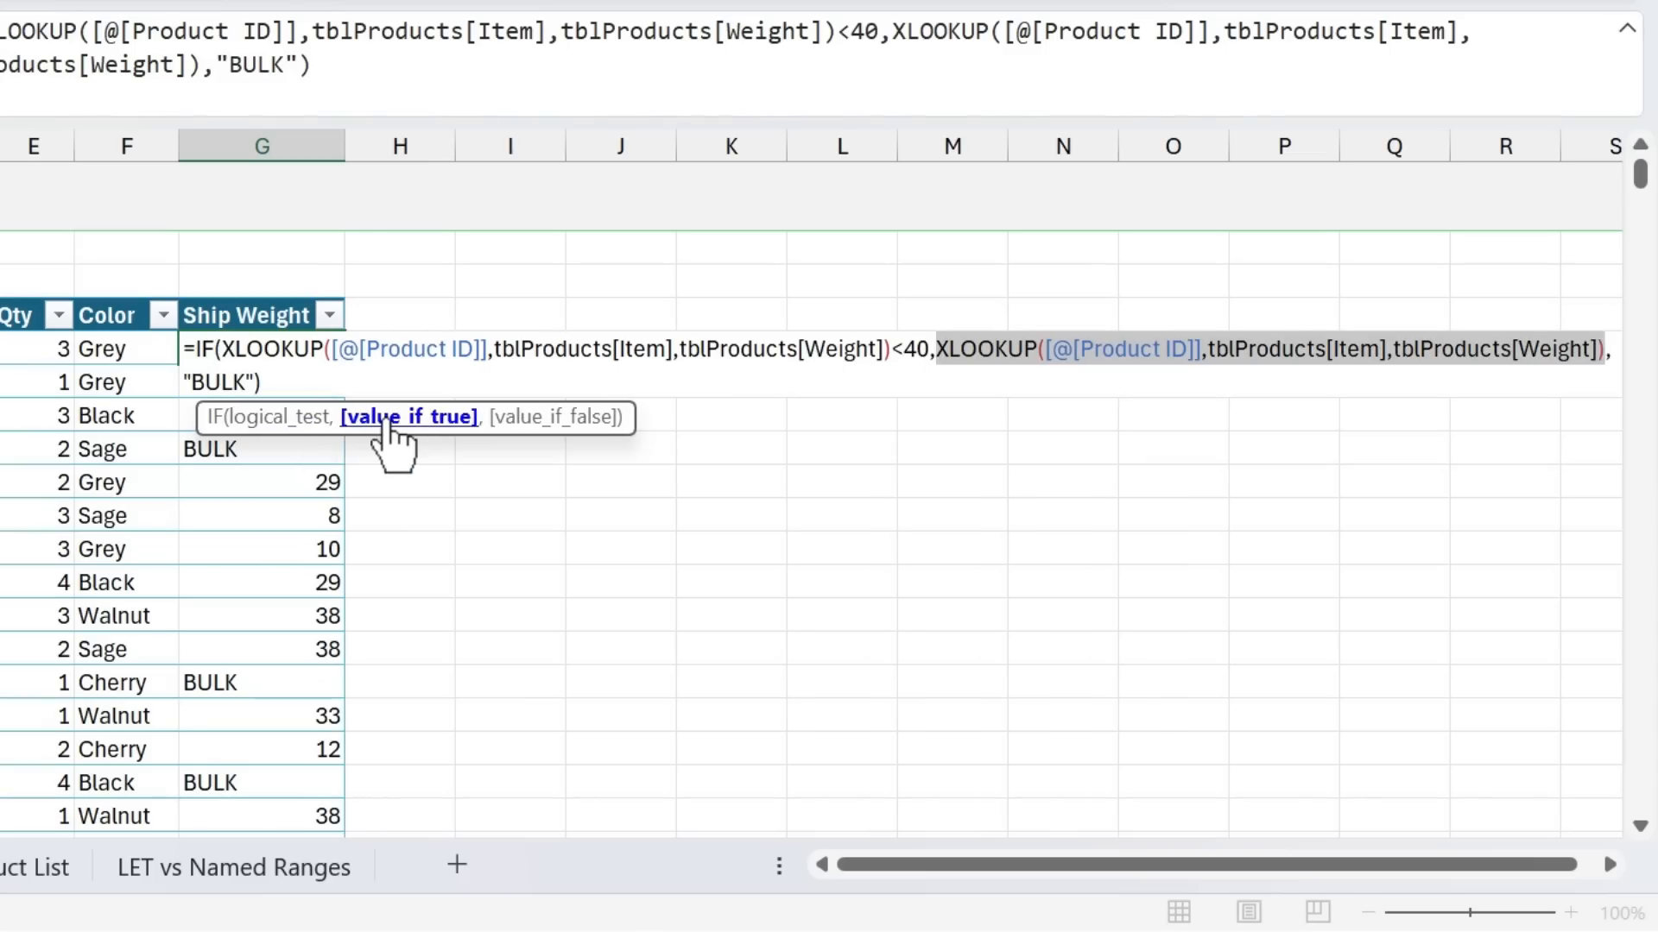
pyautogui.moveTo(565, 461)
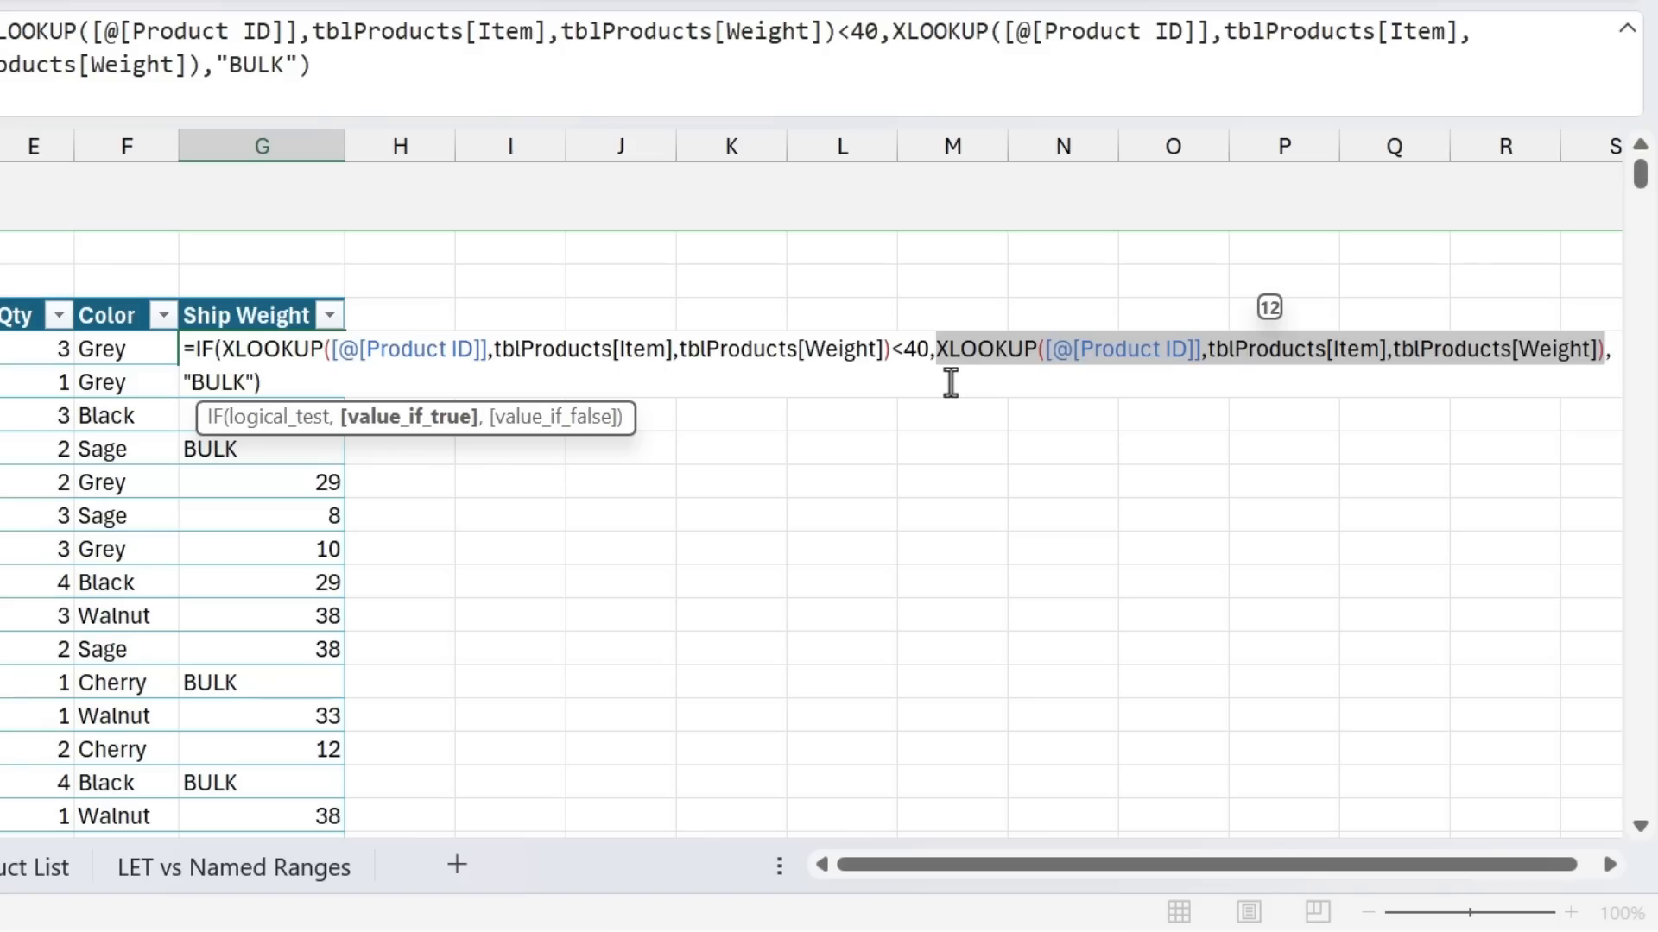
# Leave the formula unchanged and type =LET(weight, in cell H5
pyautogui.press('Return')
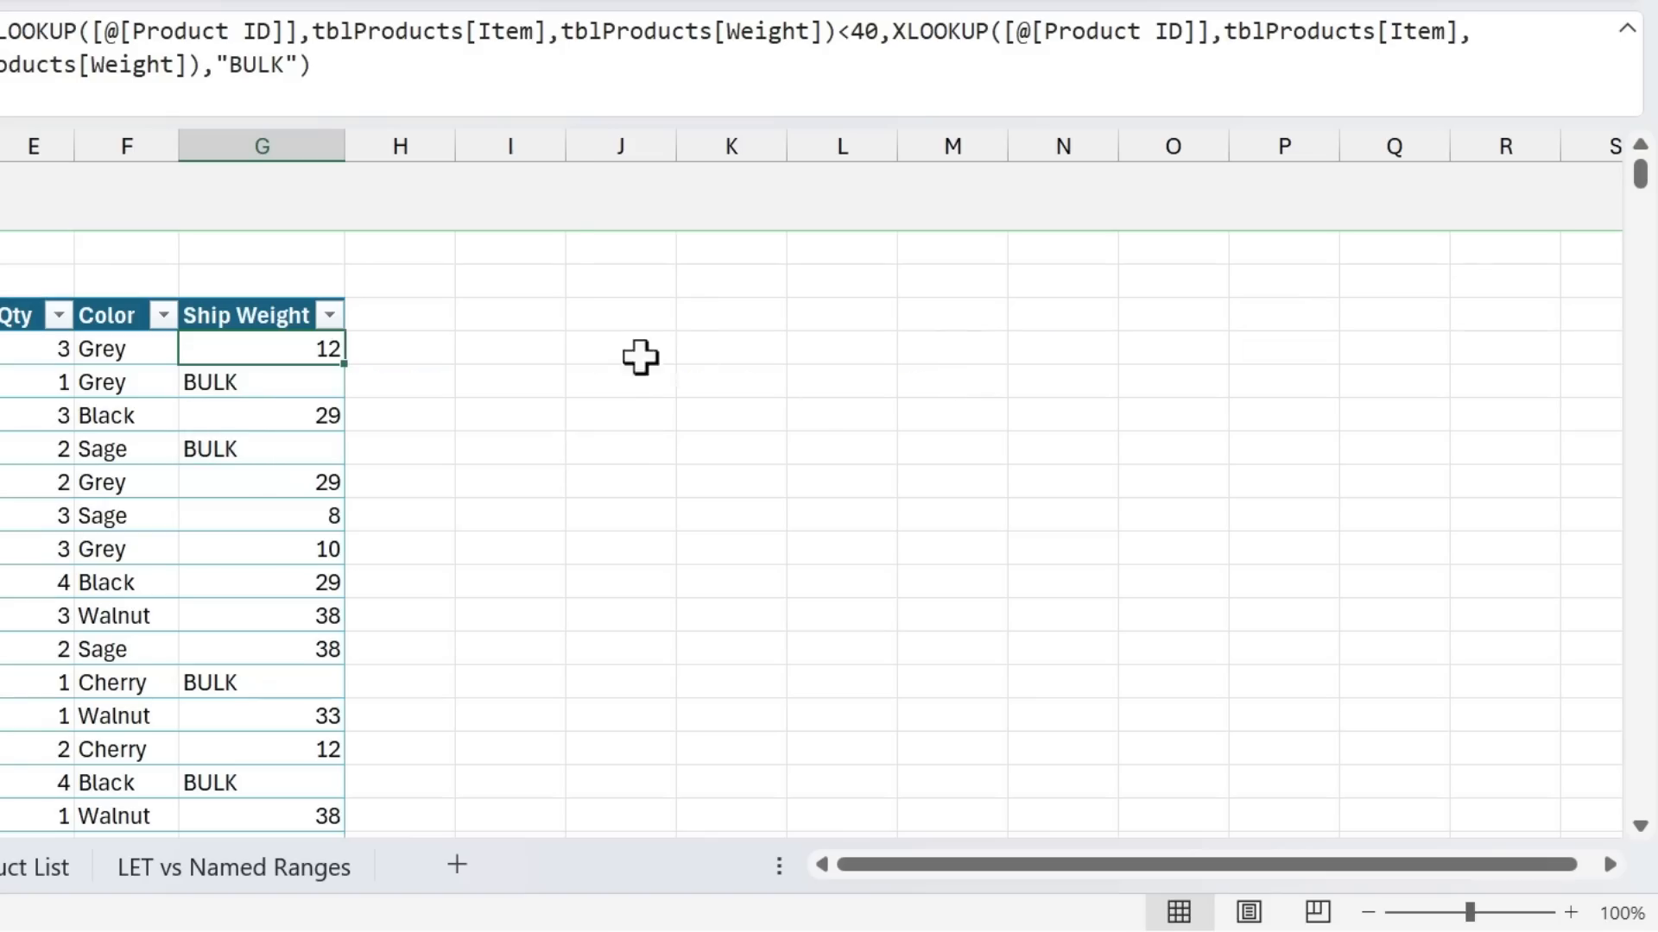
pyautogui.click(400, 348)
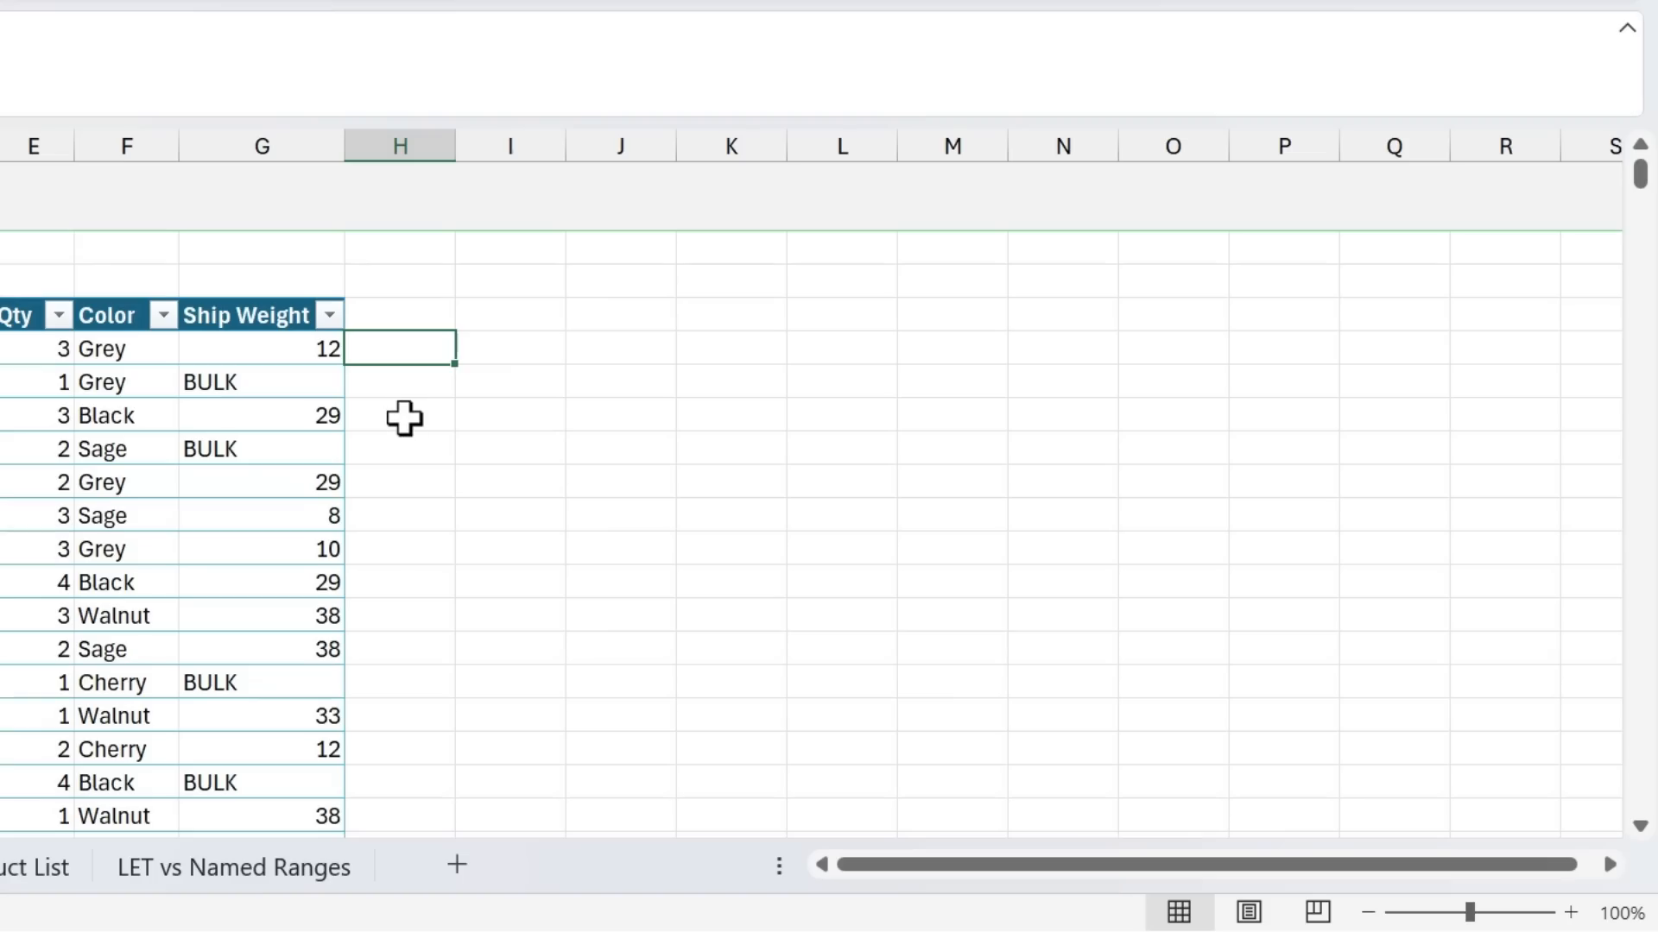
pyautogui.write('=')
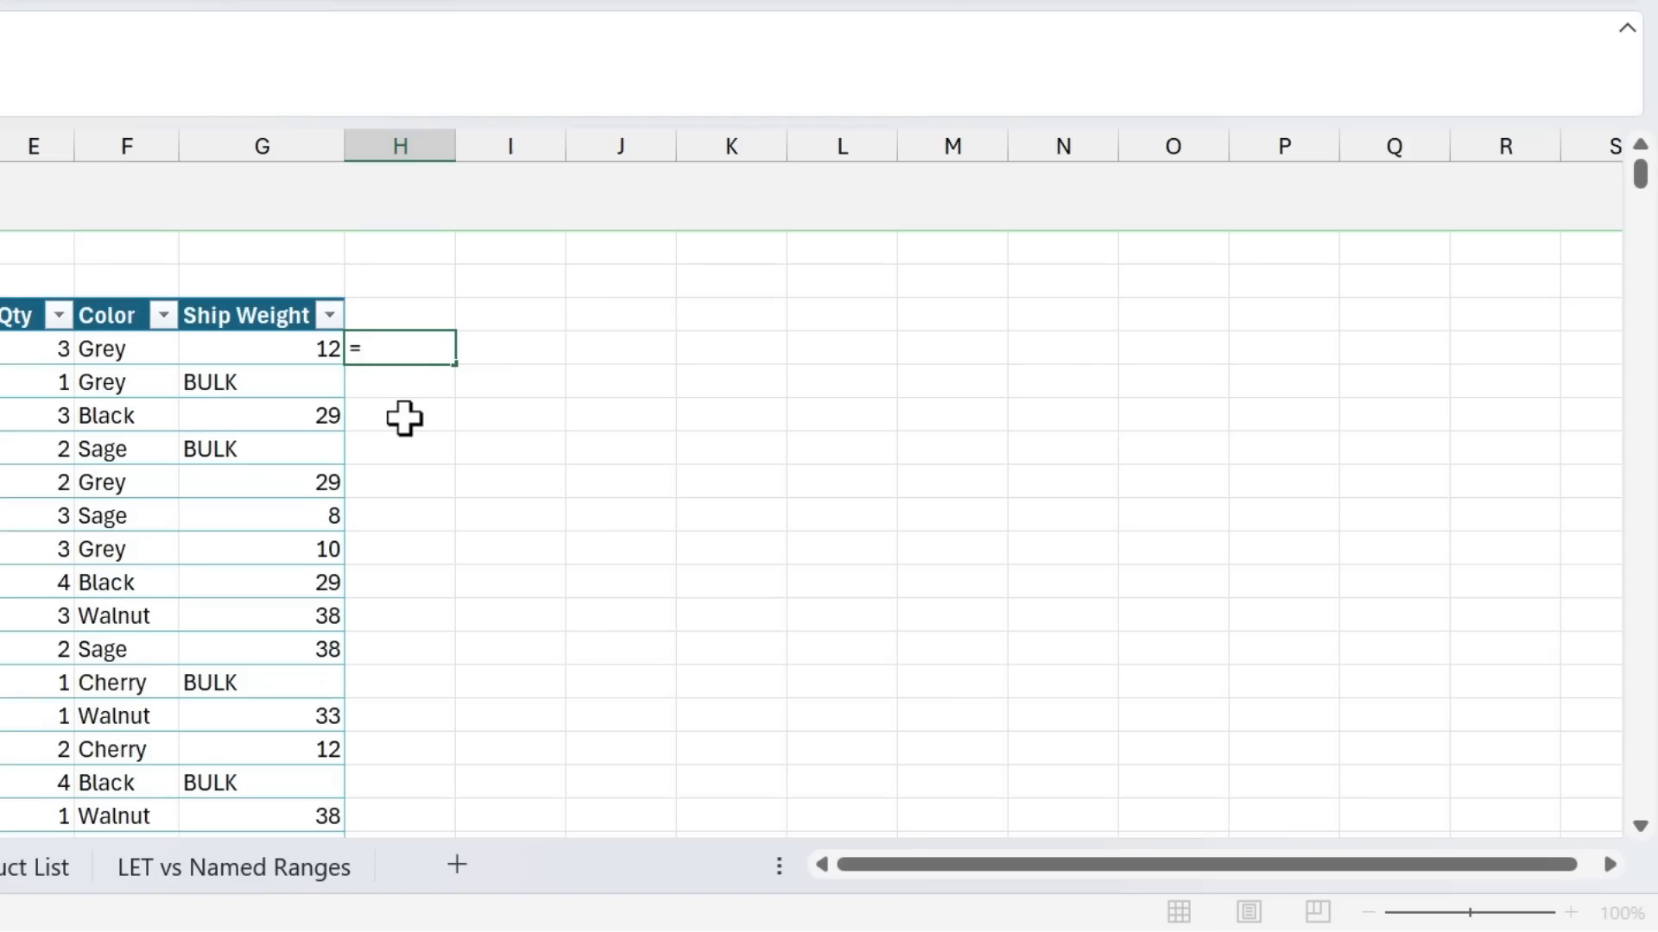
pyautogui.write('let')
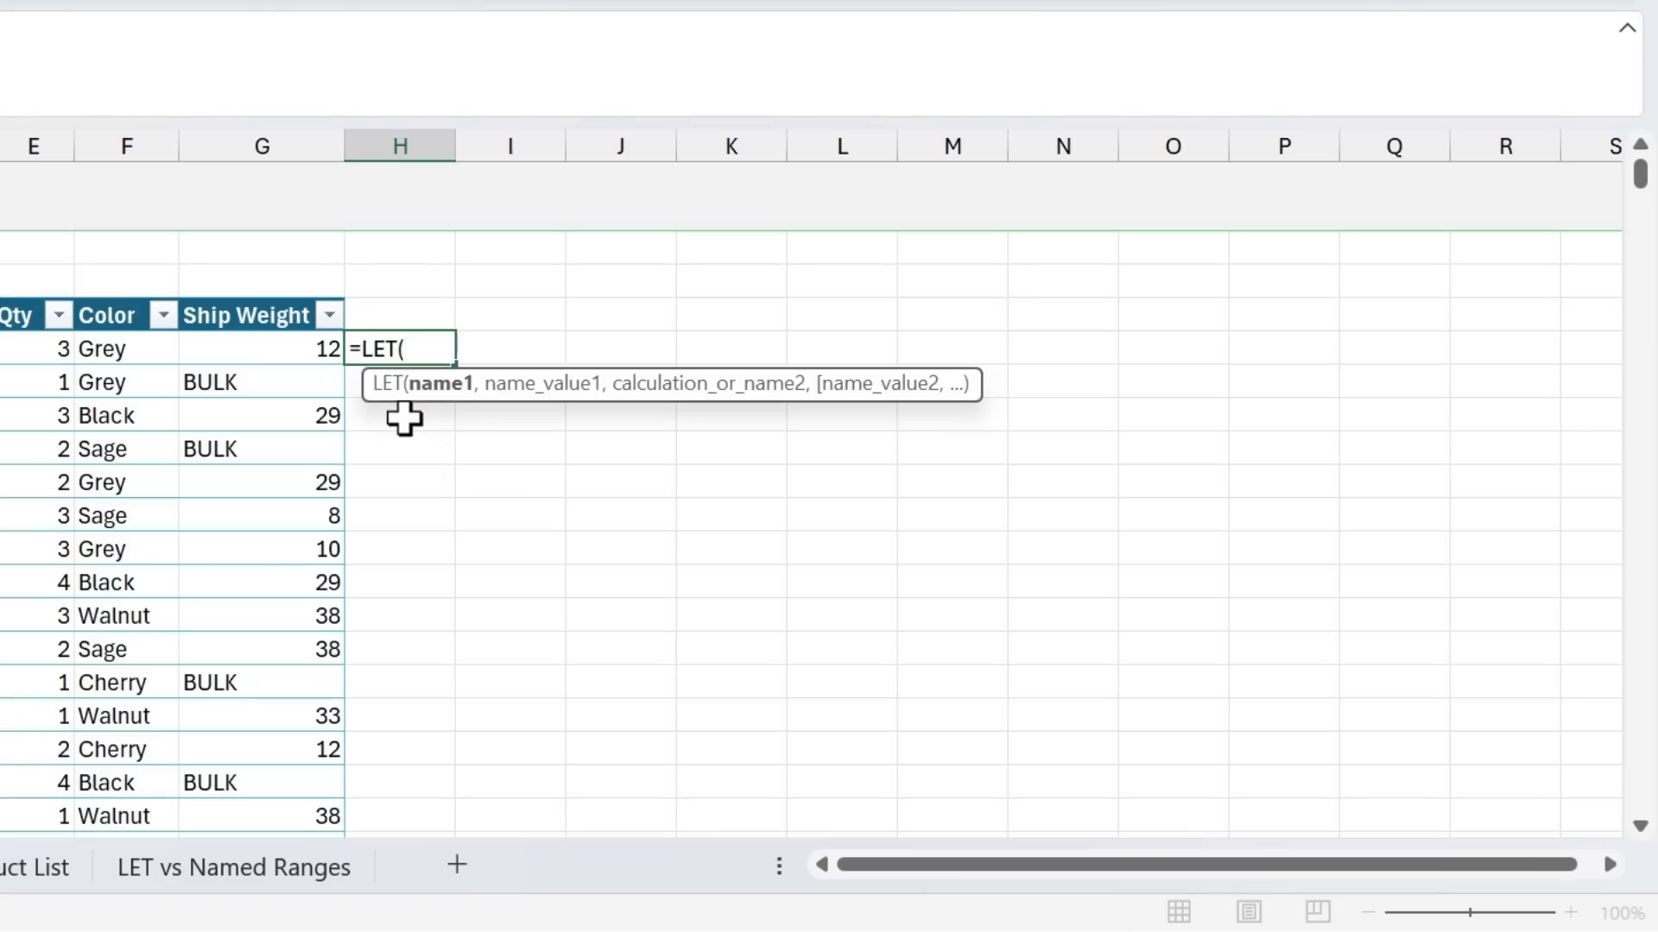
pyautogui.moveTo(439, 423)
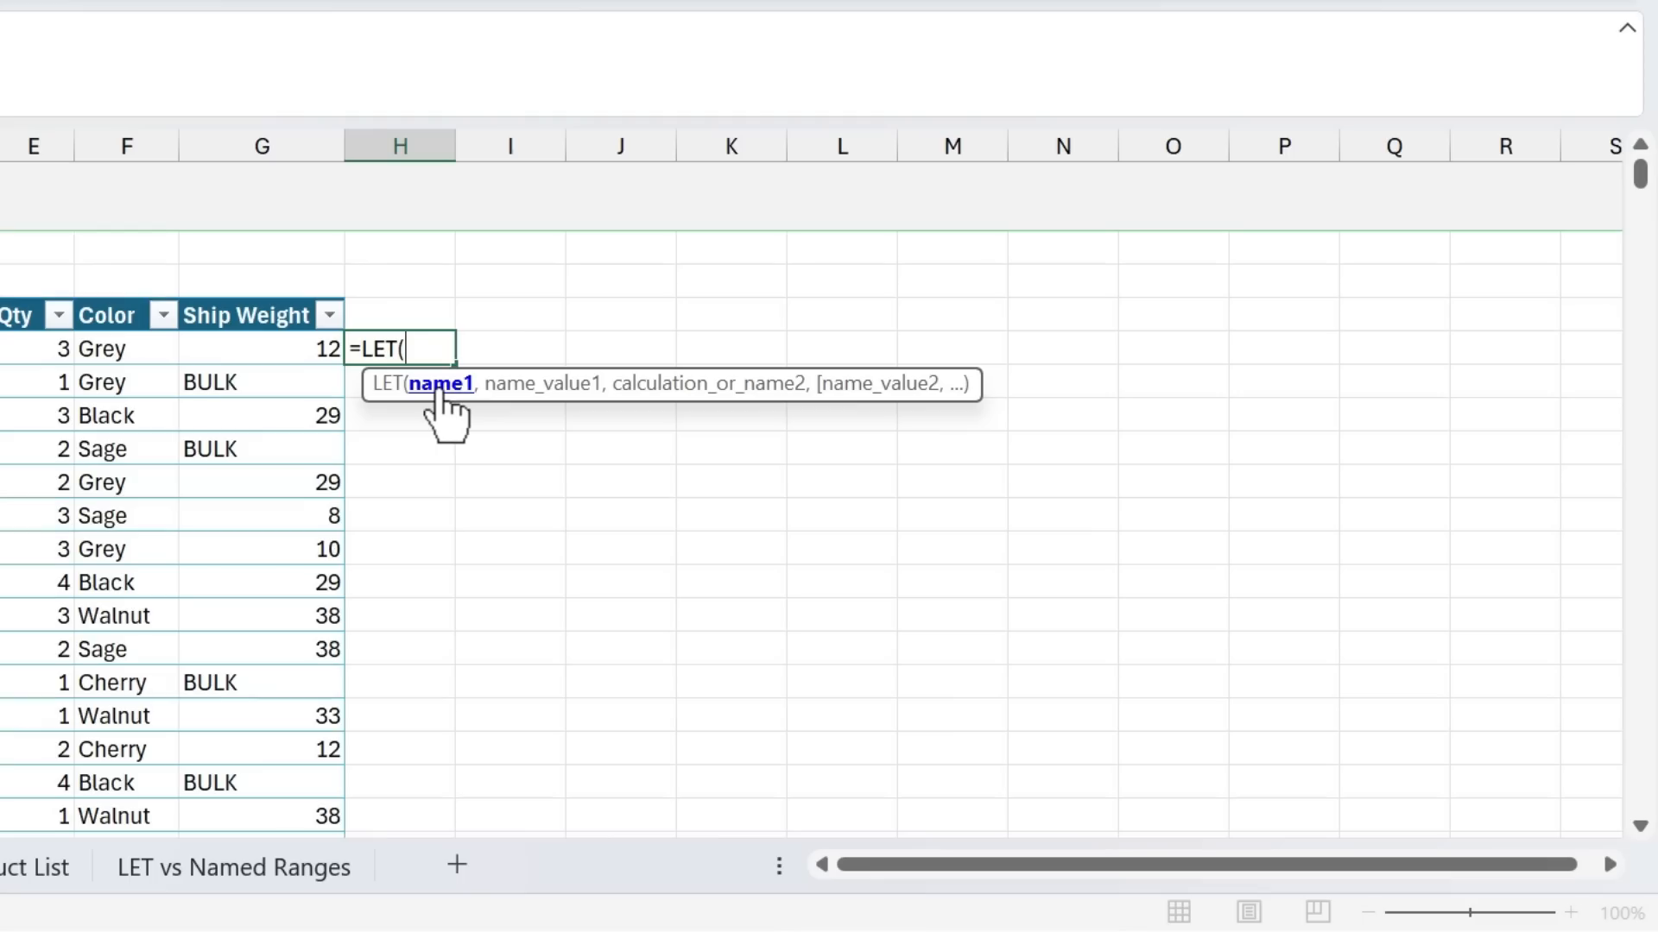
pyautogui.write('weight')
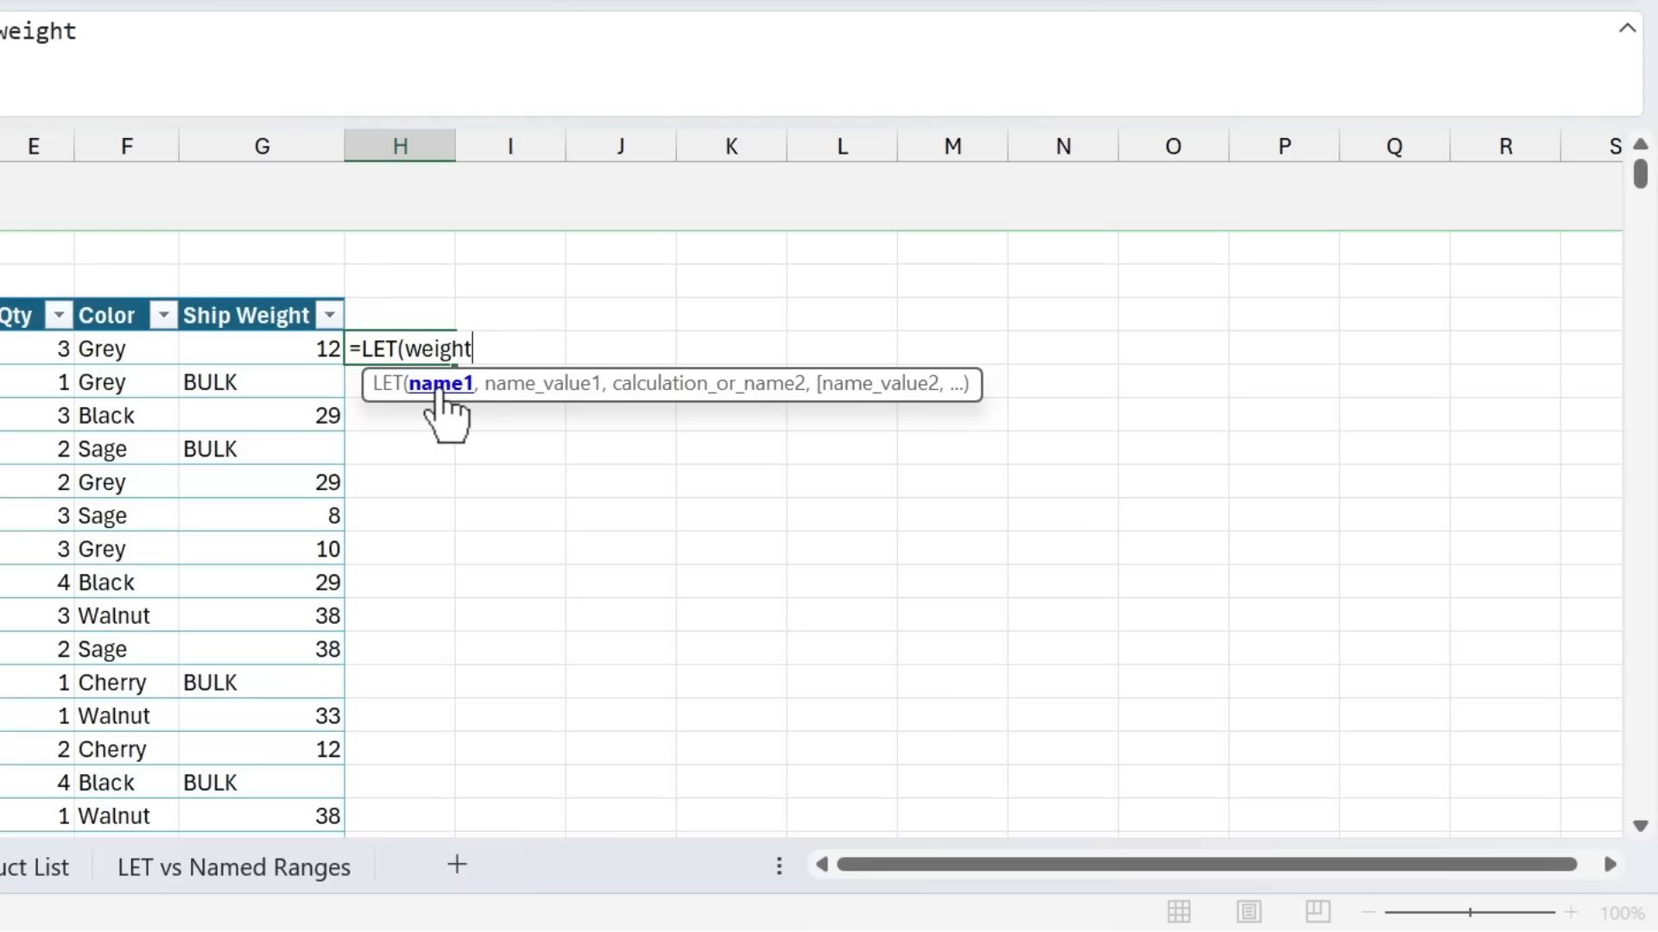
pyautogui.write(',')
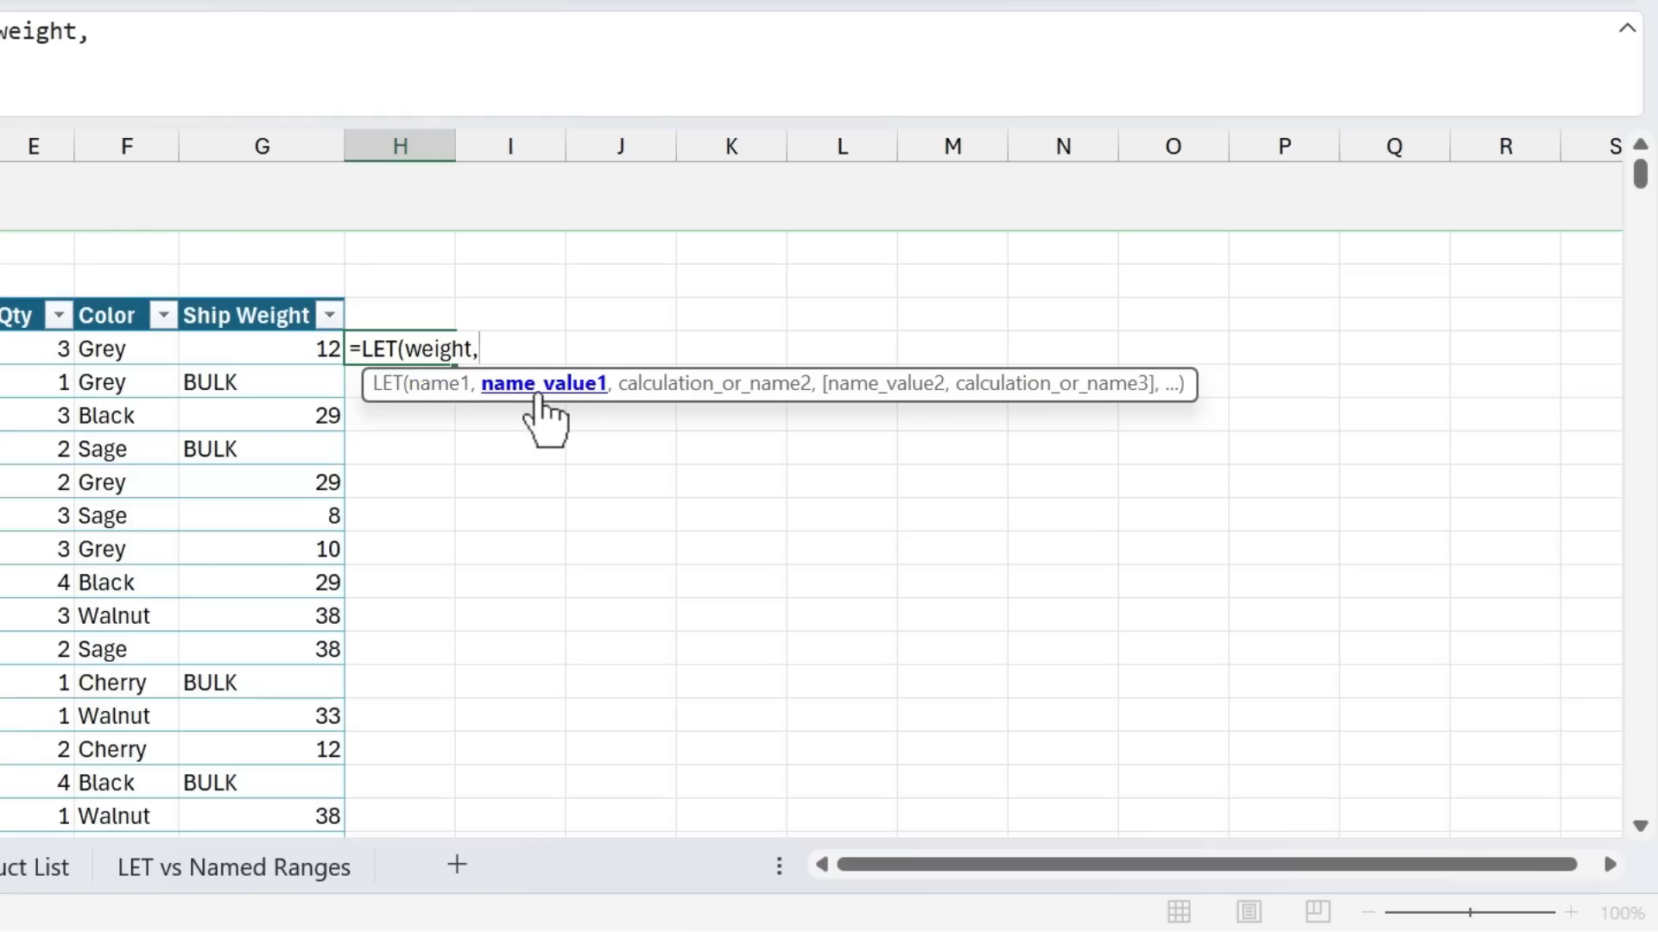
# Assign weight the value XLOOKUP([@[Product ID]],tblProducts[Item],tblProducts[Weight])
pyautogui.write('XLOOKUP([@[Product ID]],tblProducts[Item],tblProducts[Weight])')
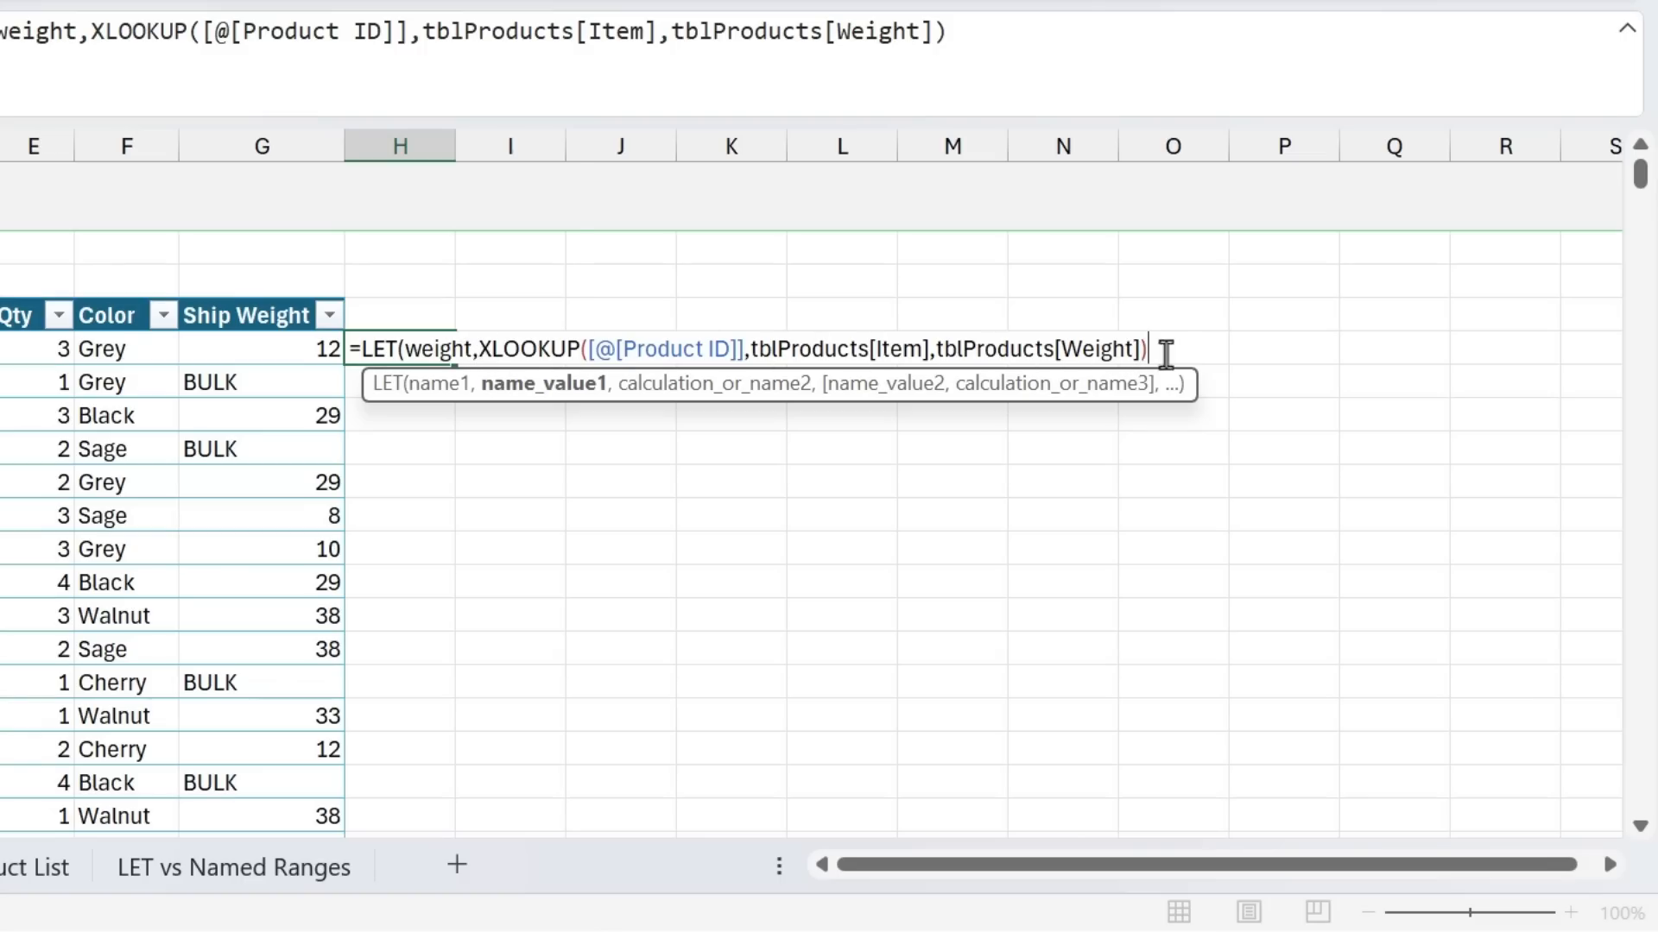
pyautogui.press('BackSpace')
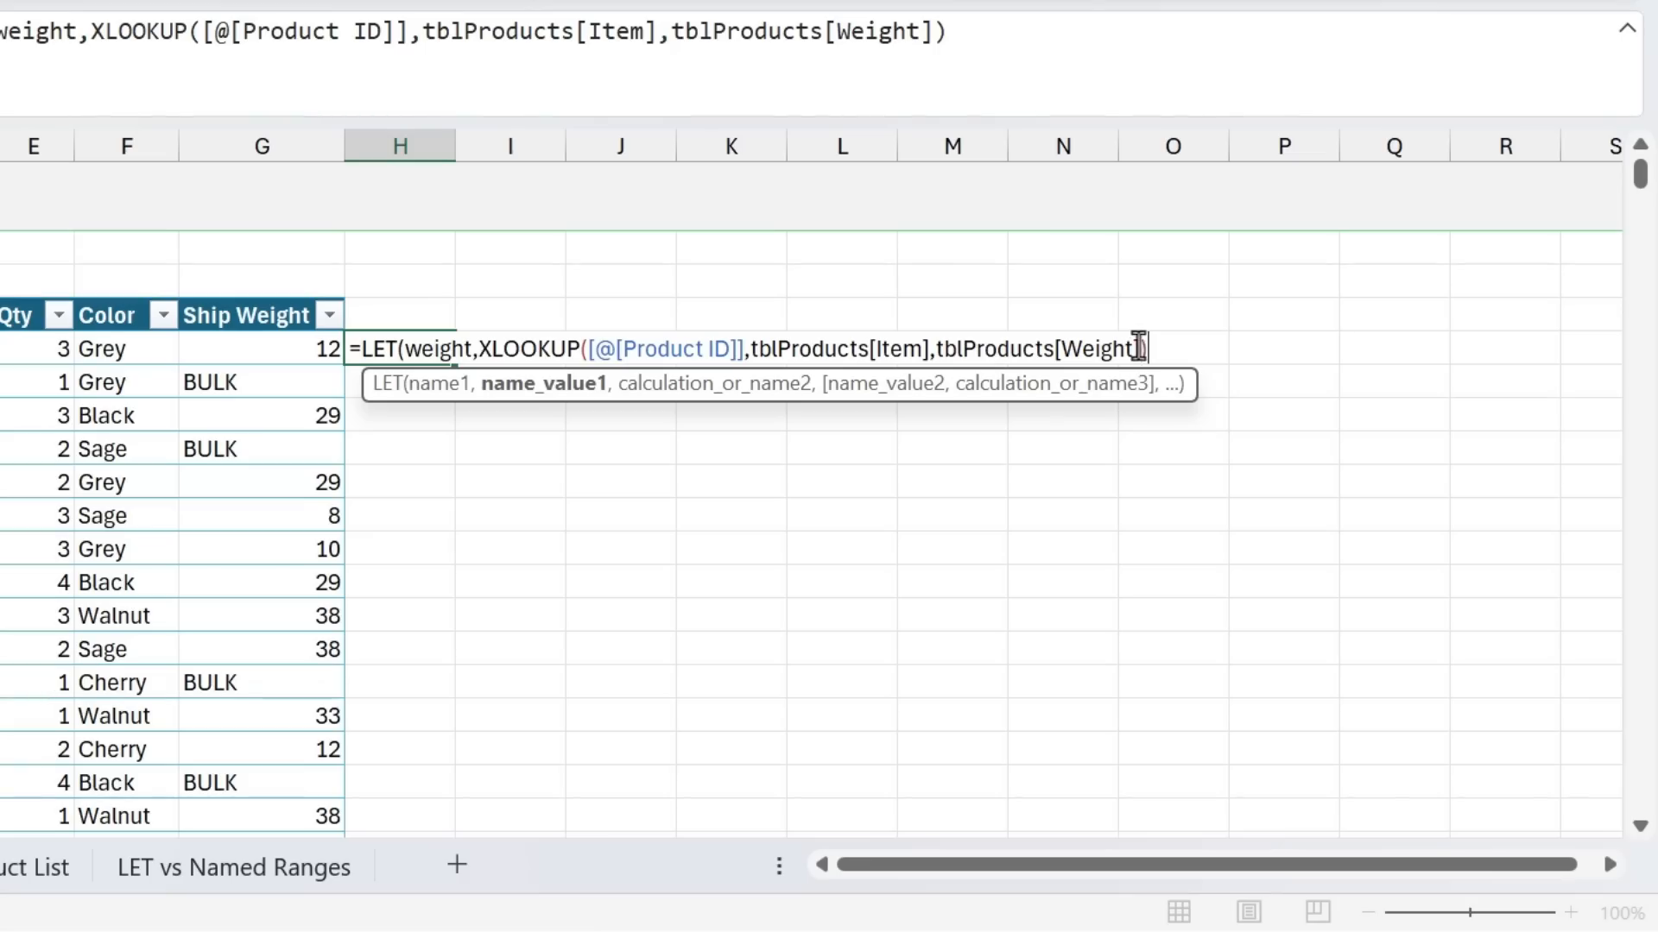
pyautogui.write(')')
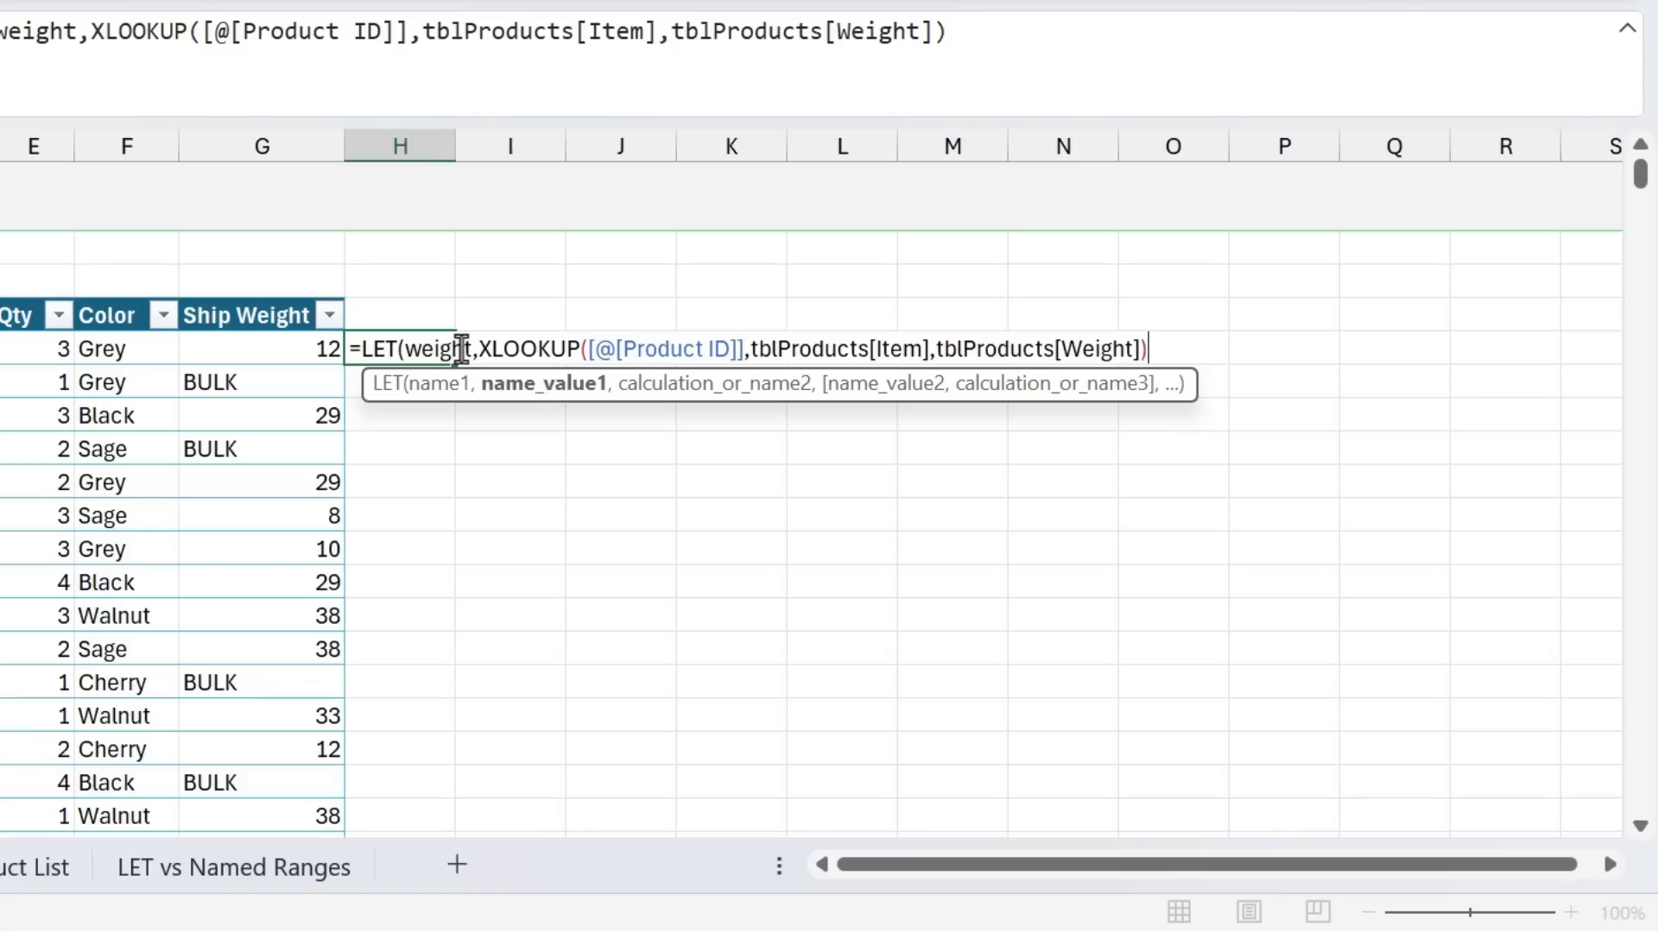
pyautogui.moveTo(646, 383)
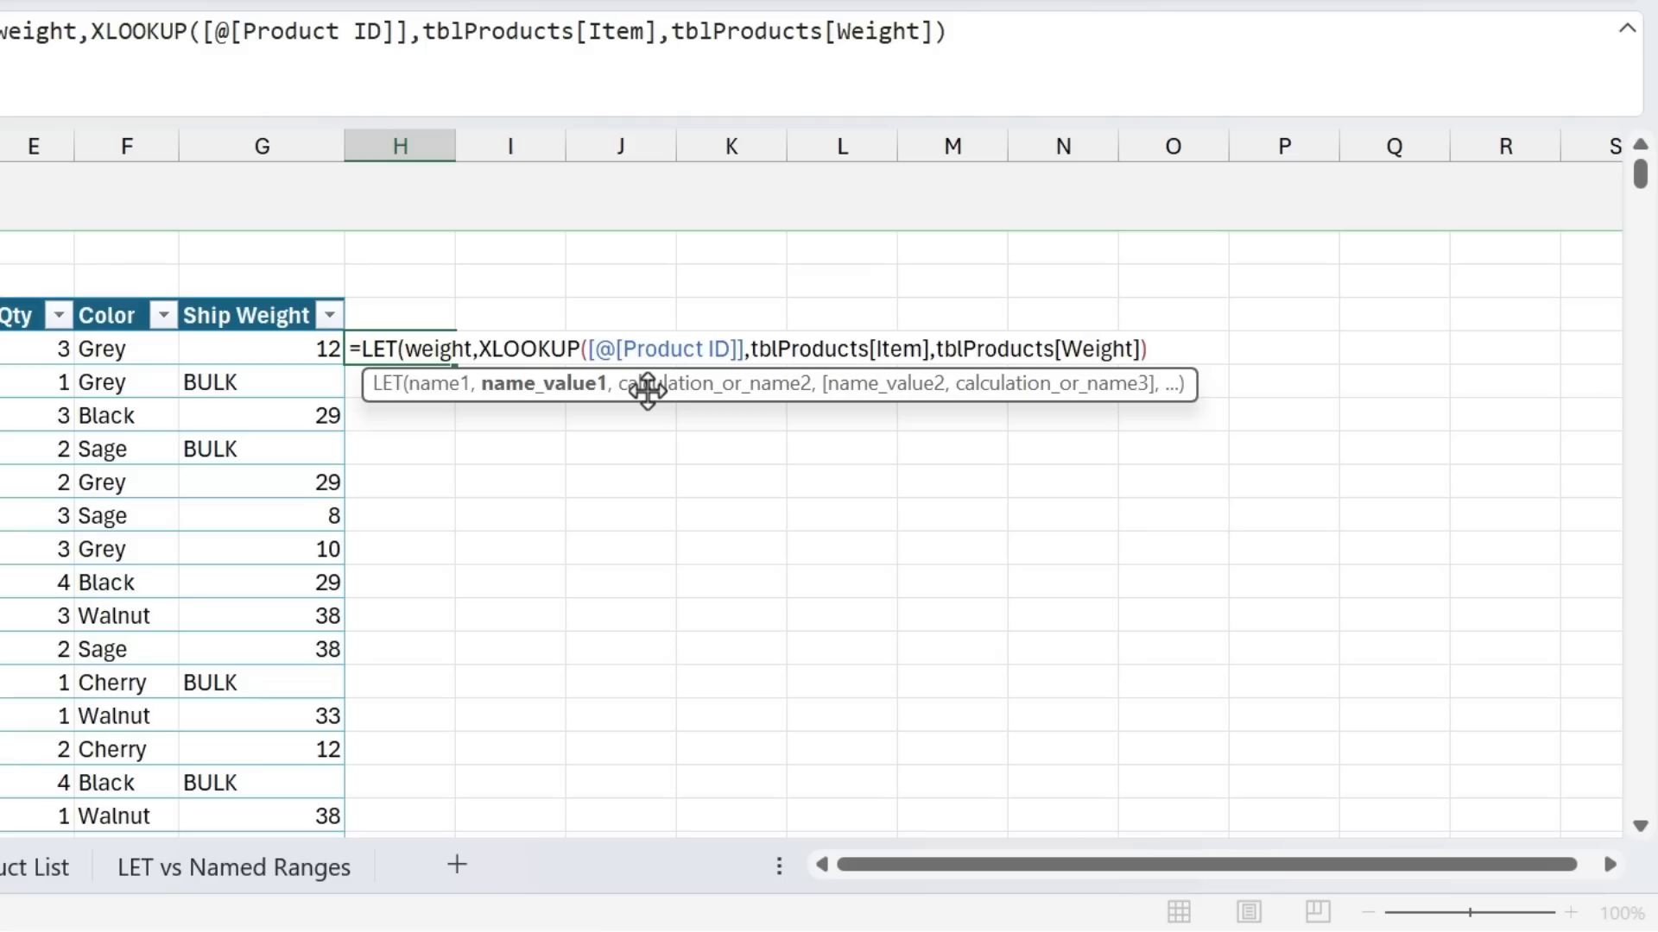
pyautogui.moveTo(713, 388)
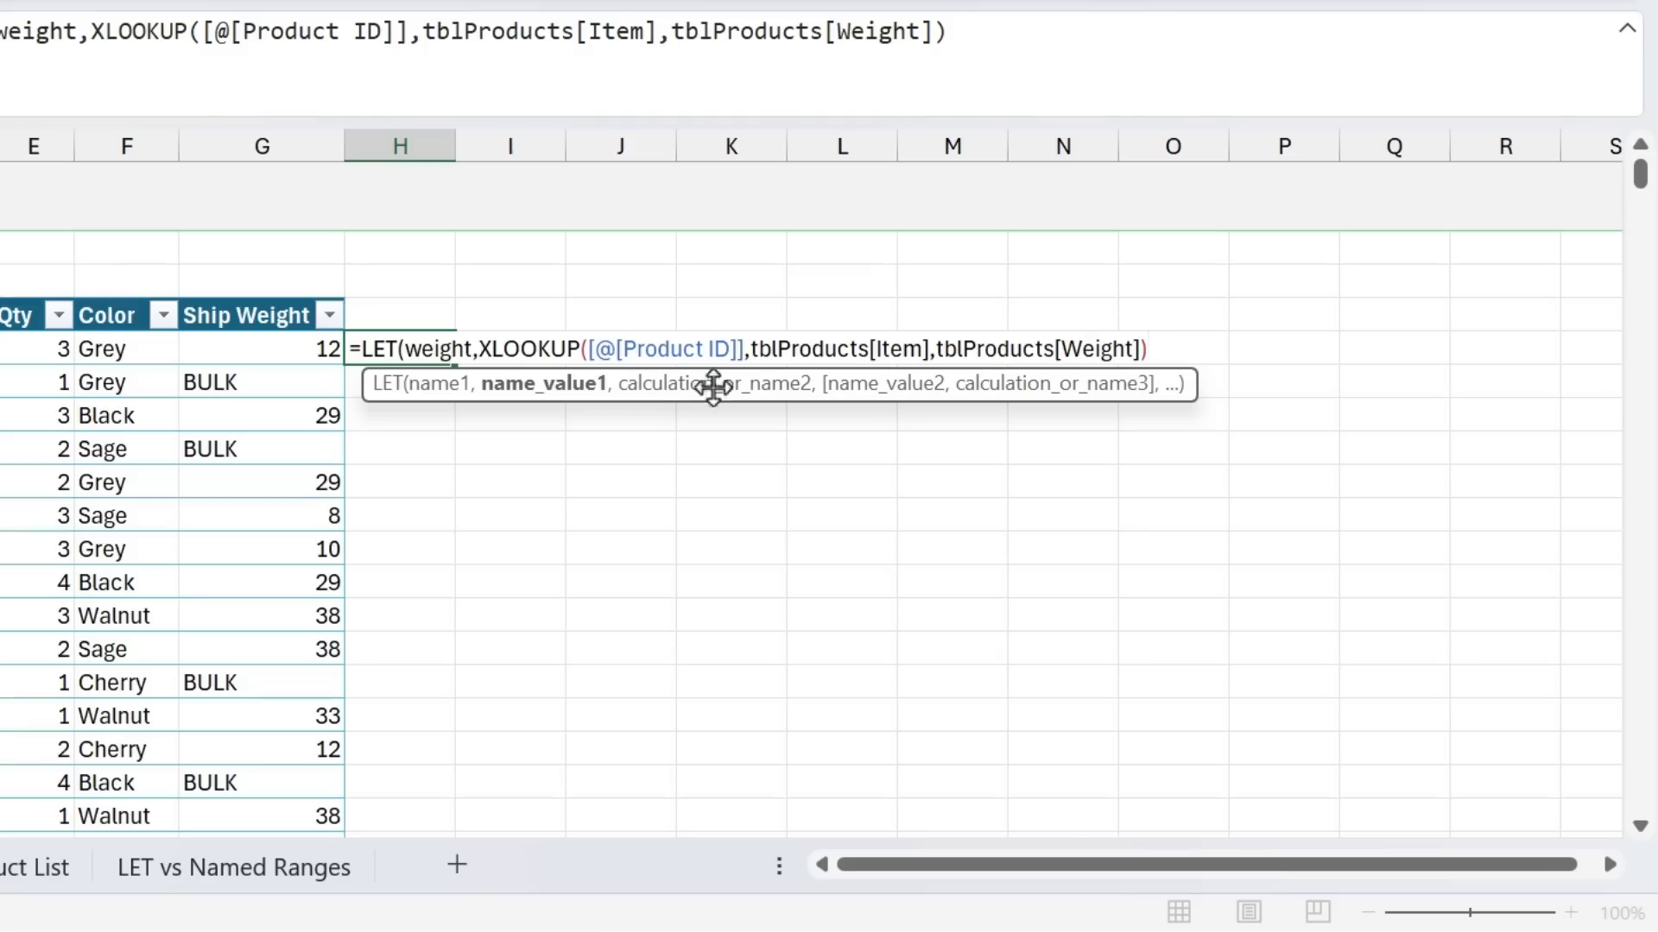
pyautogui.moveTo(1205, 373)
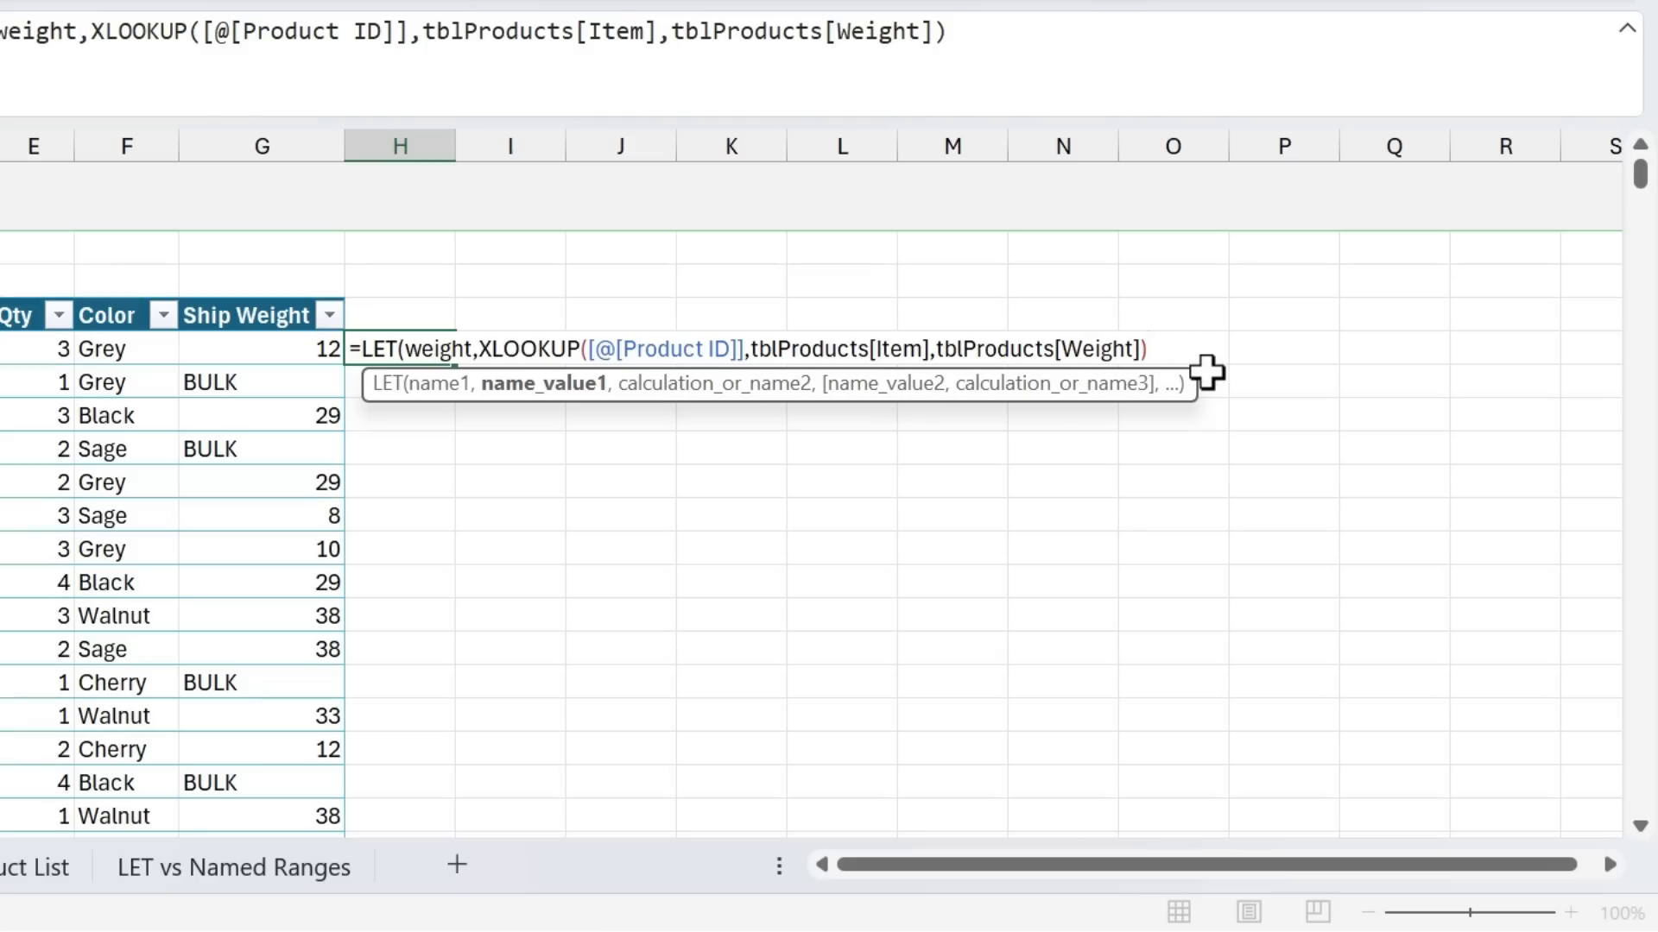
# Add IF(weight<40,weight,"BULK") and close both parentheses to complete the LET formula
pyautogui.write(',')
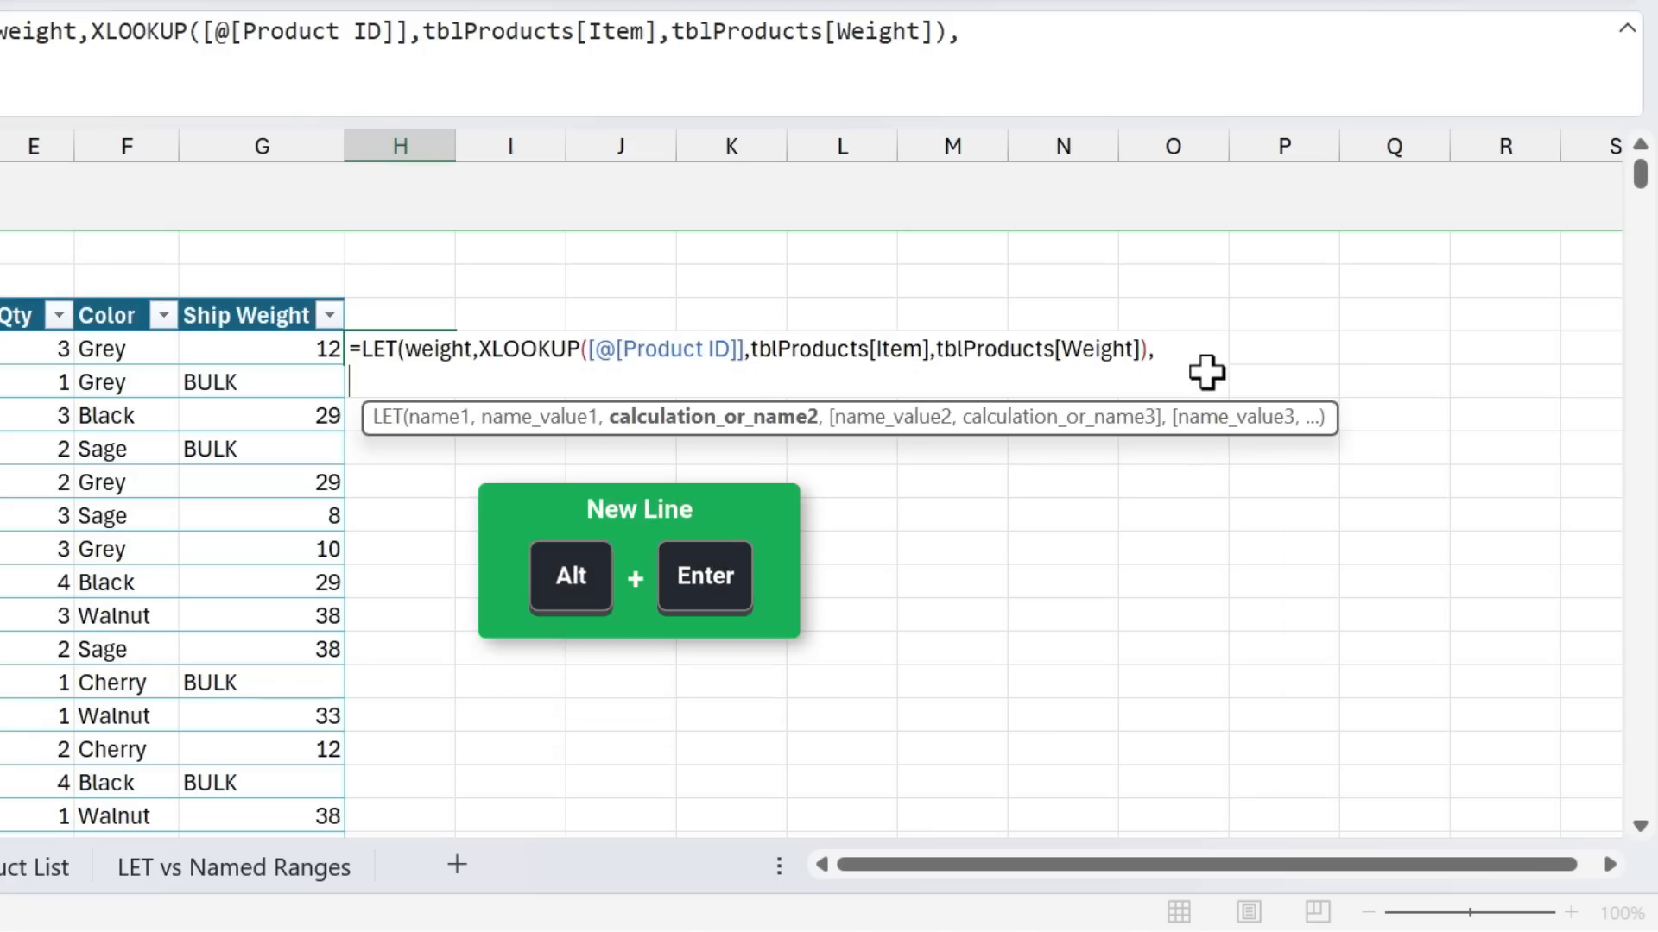
pyautogui.moveTo(354, 378)
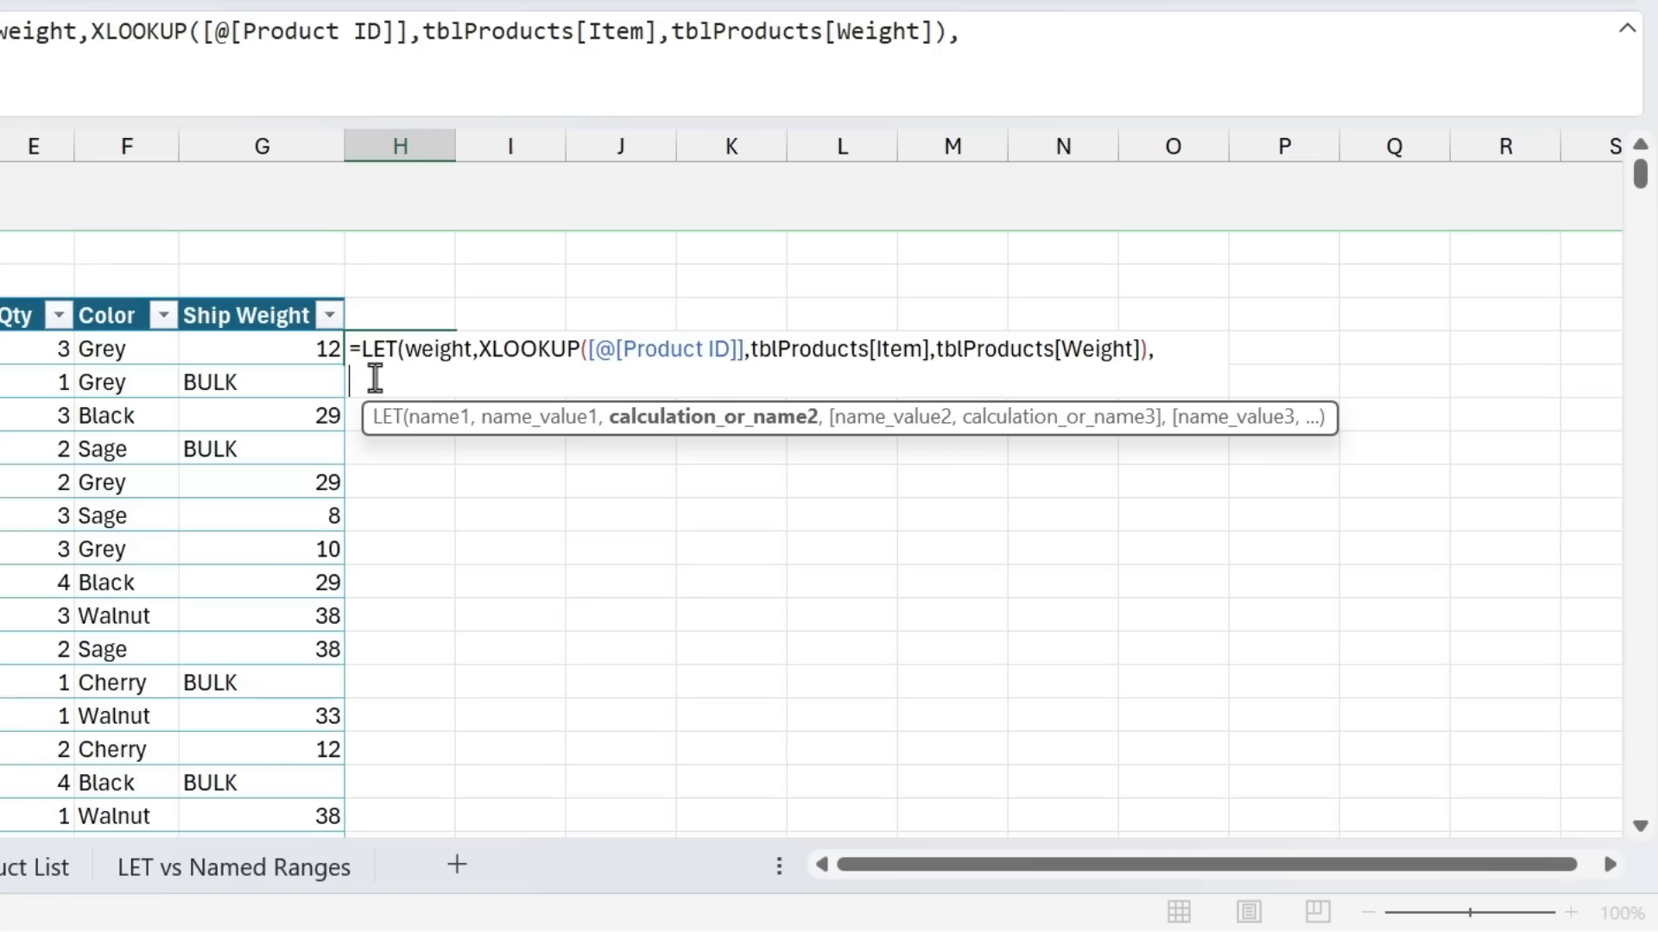
pyautogui.moveTo(390, 488)
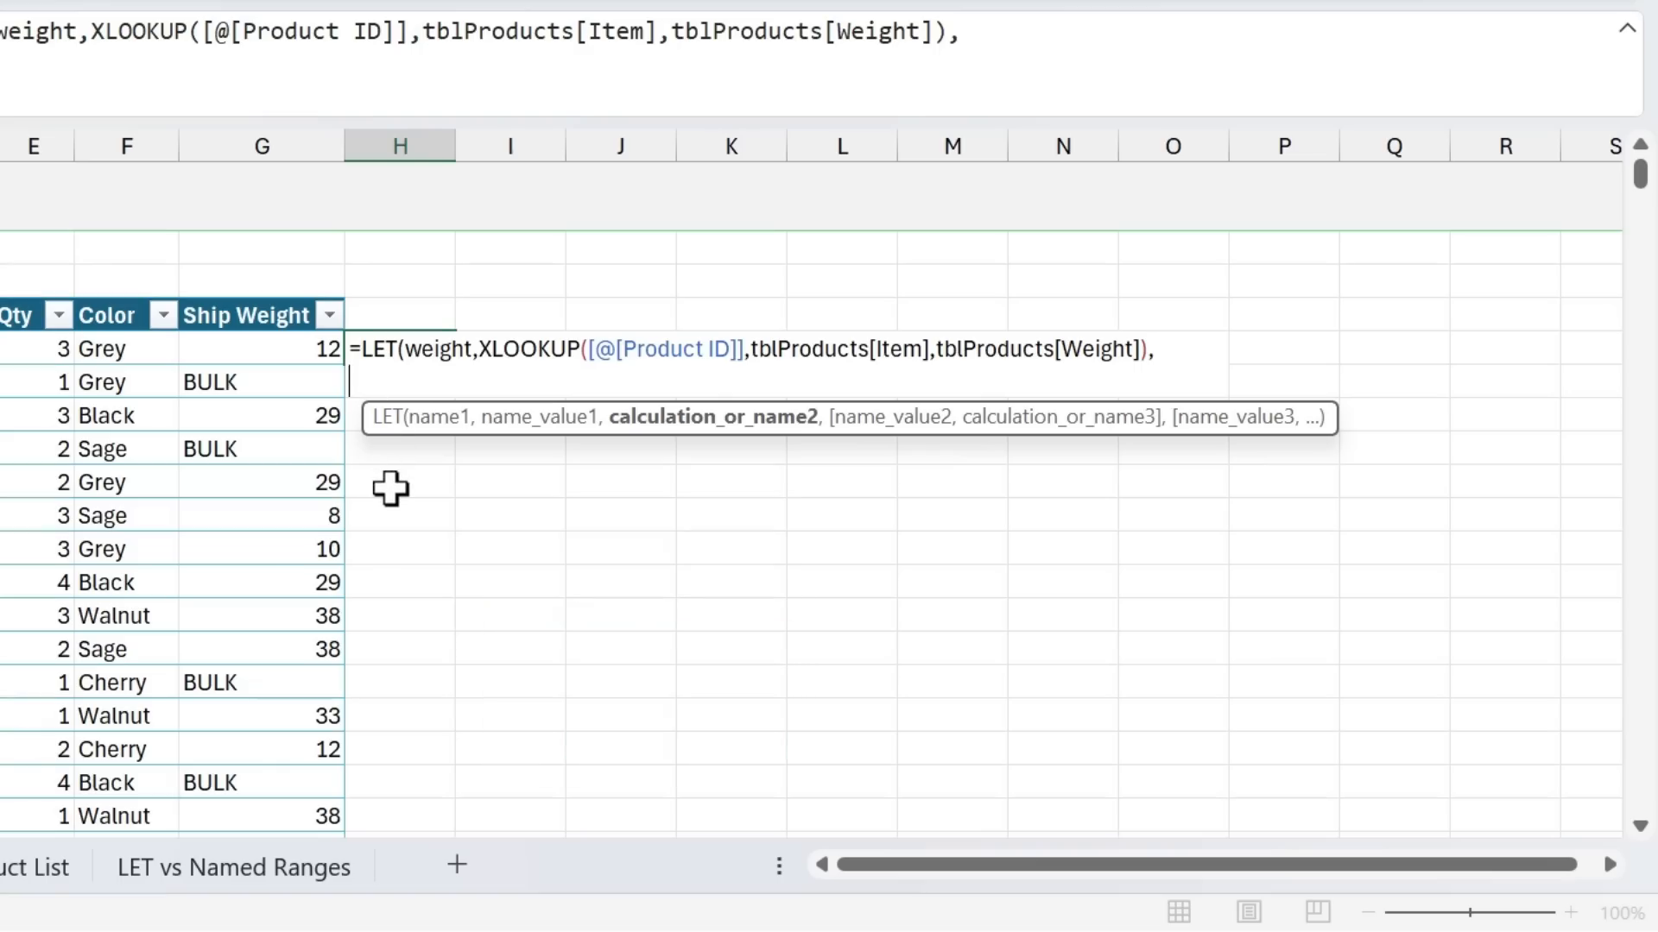
pyautogui.write('if')
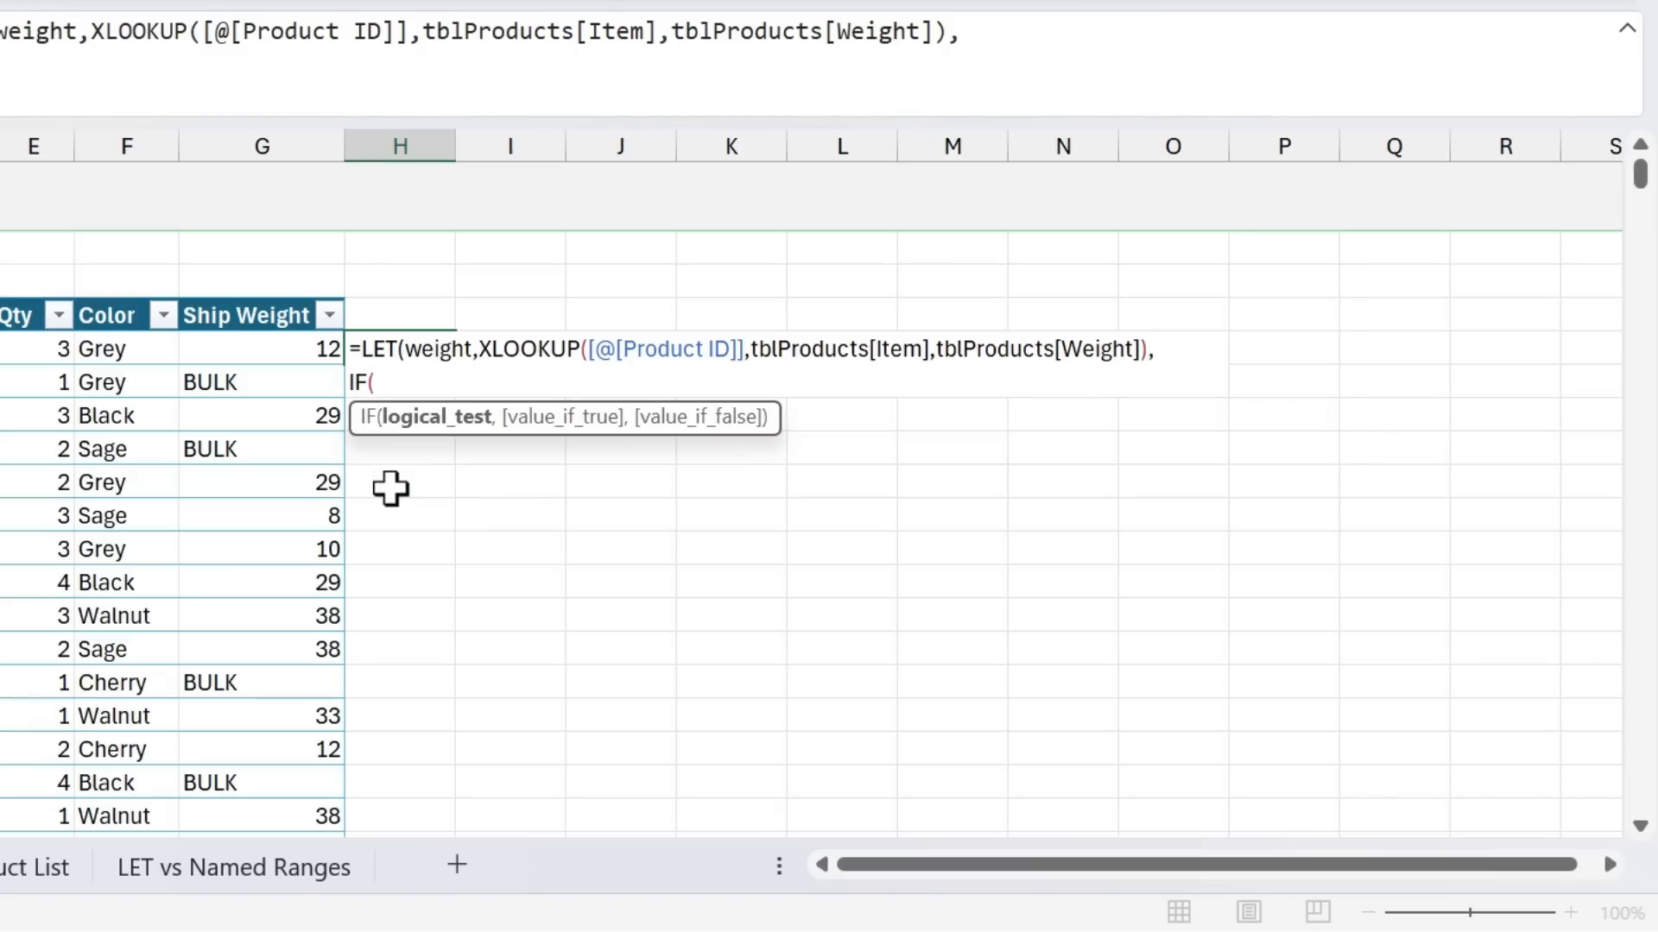
pyautogui.write('we')
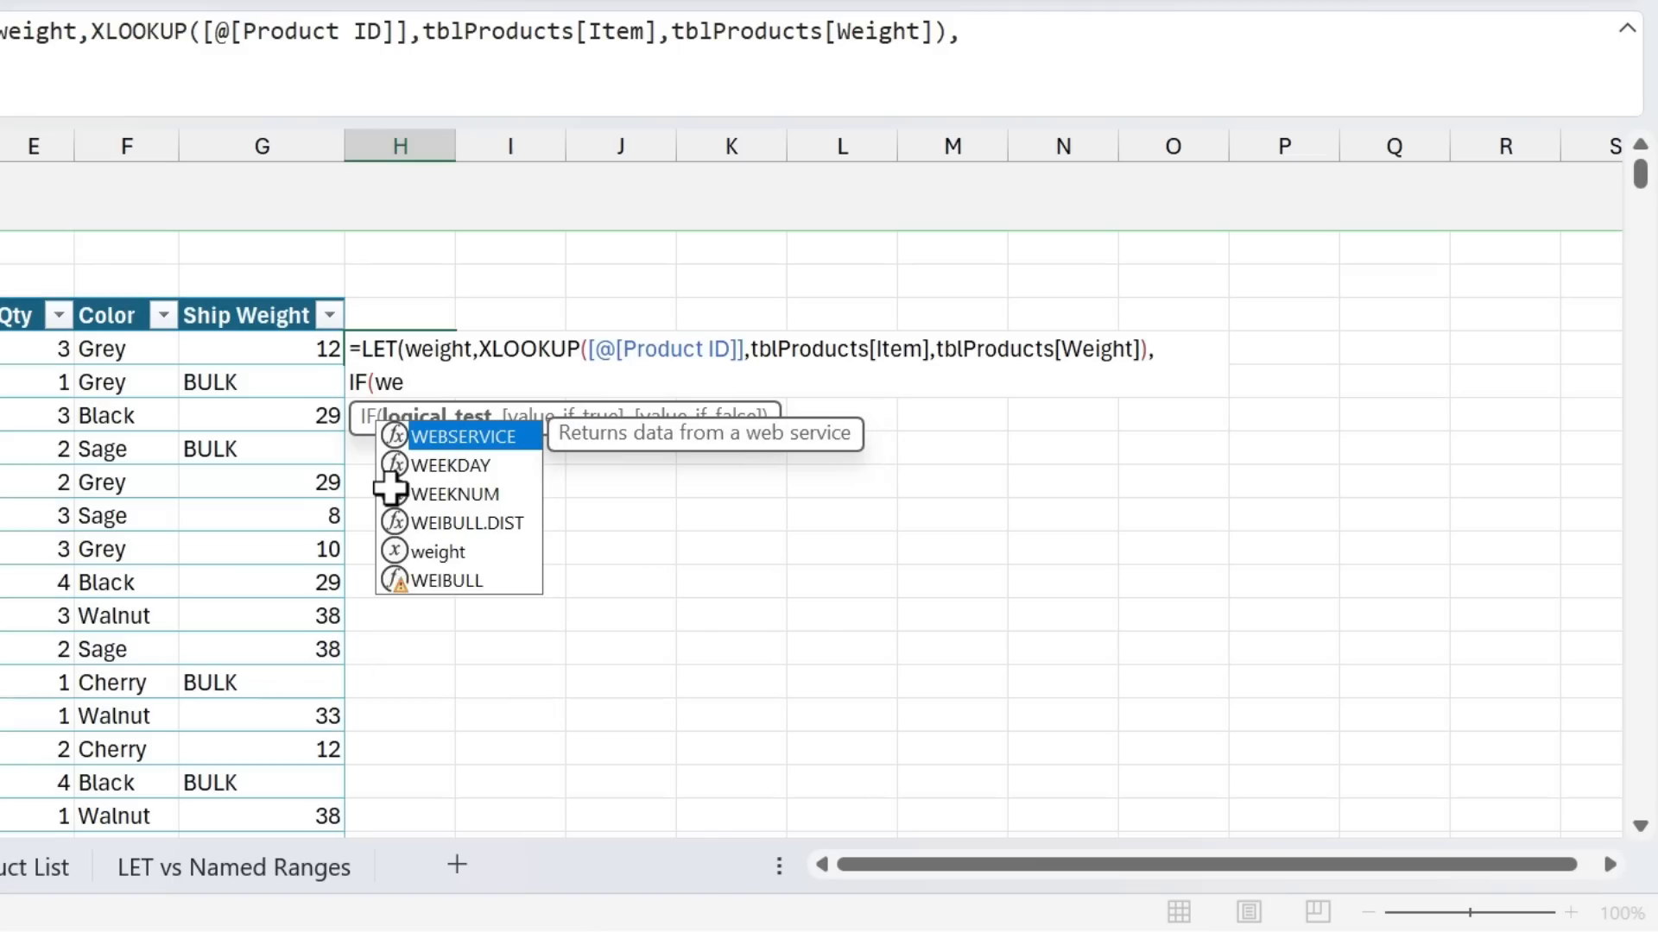
pyautogui.moveTo(497, 571)
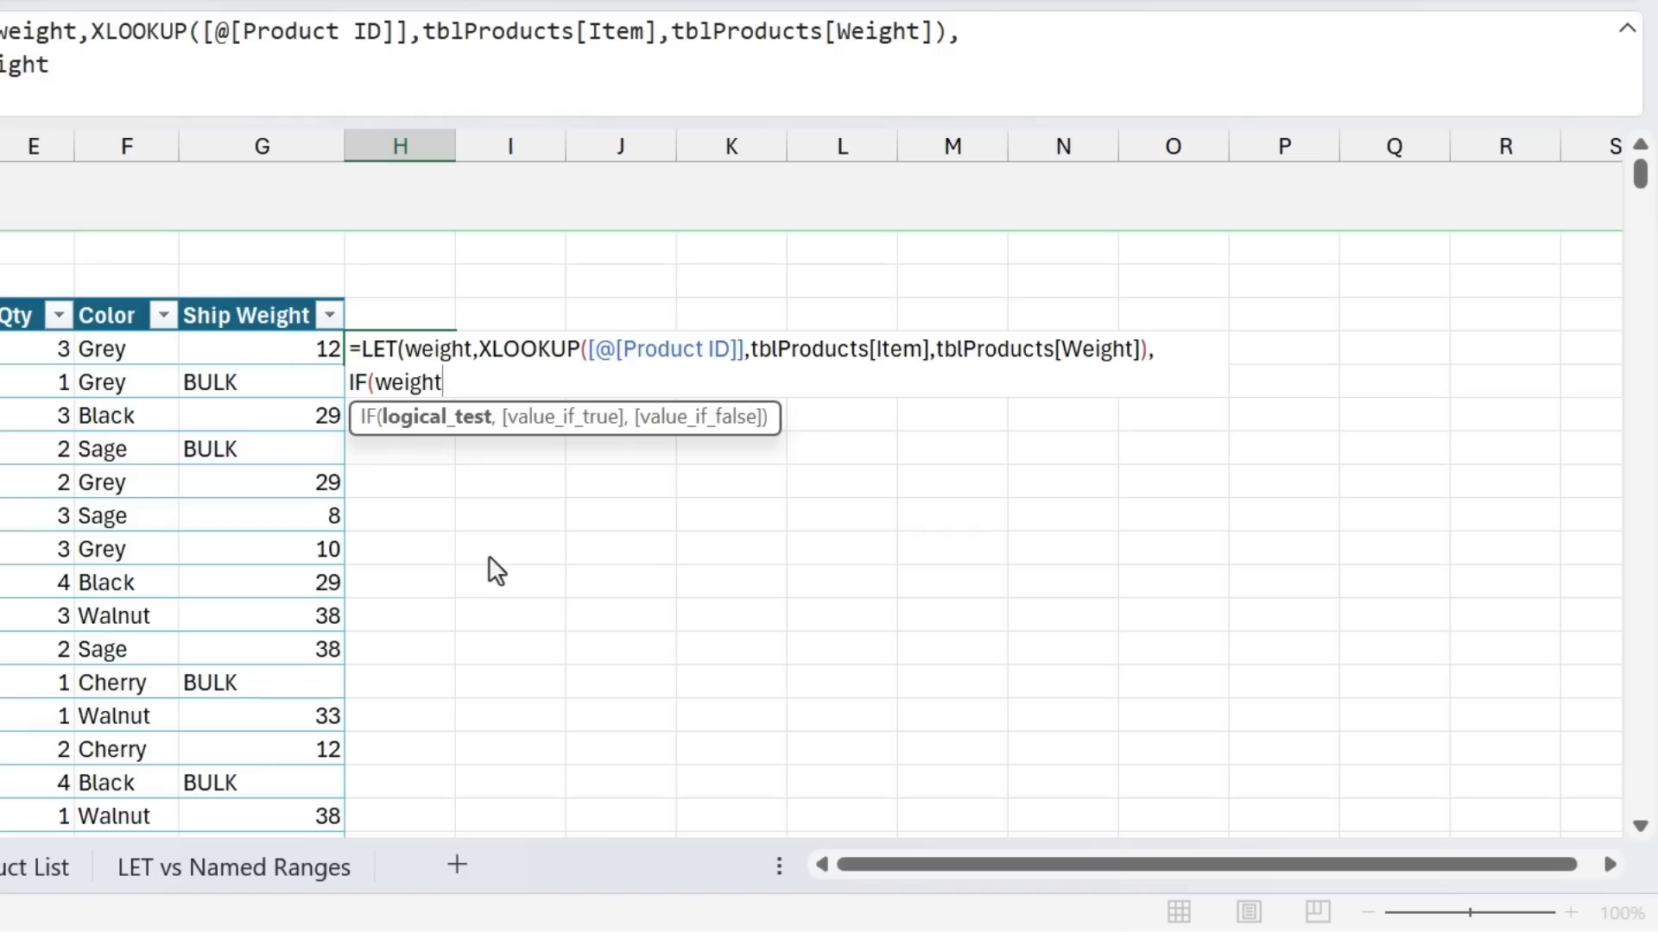
pyautogui.write('<40')
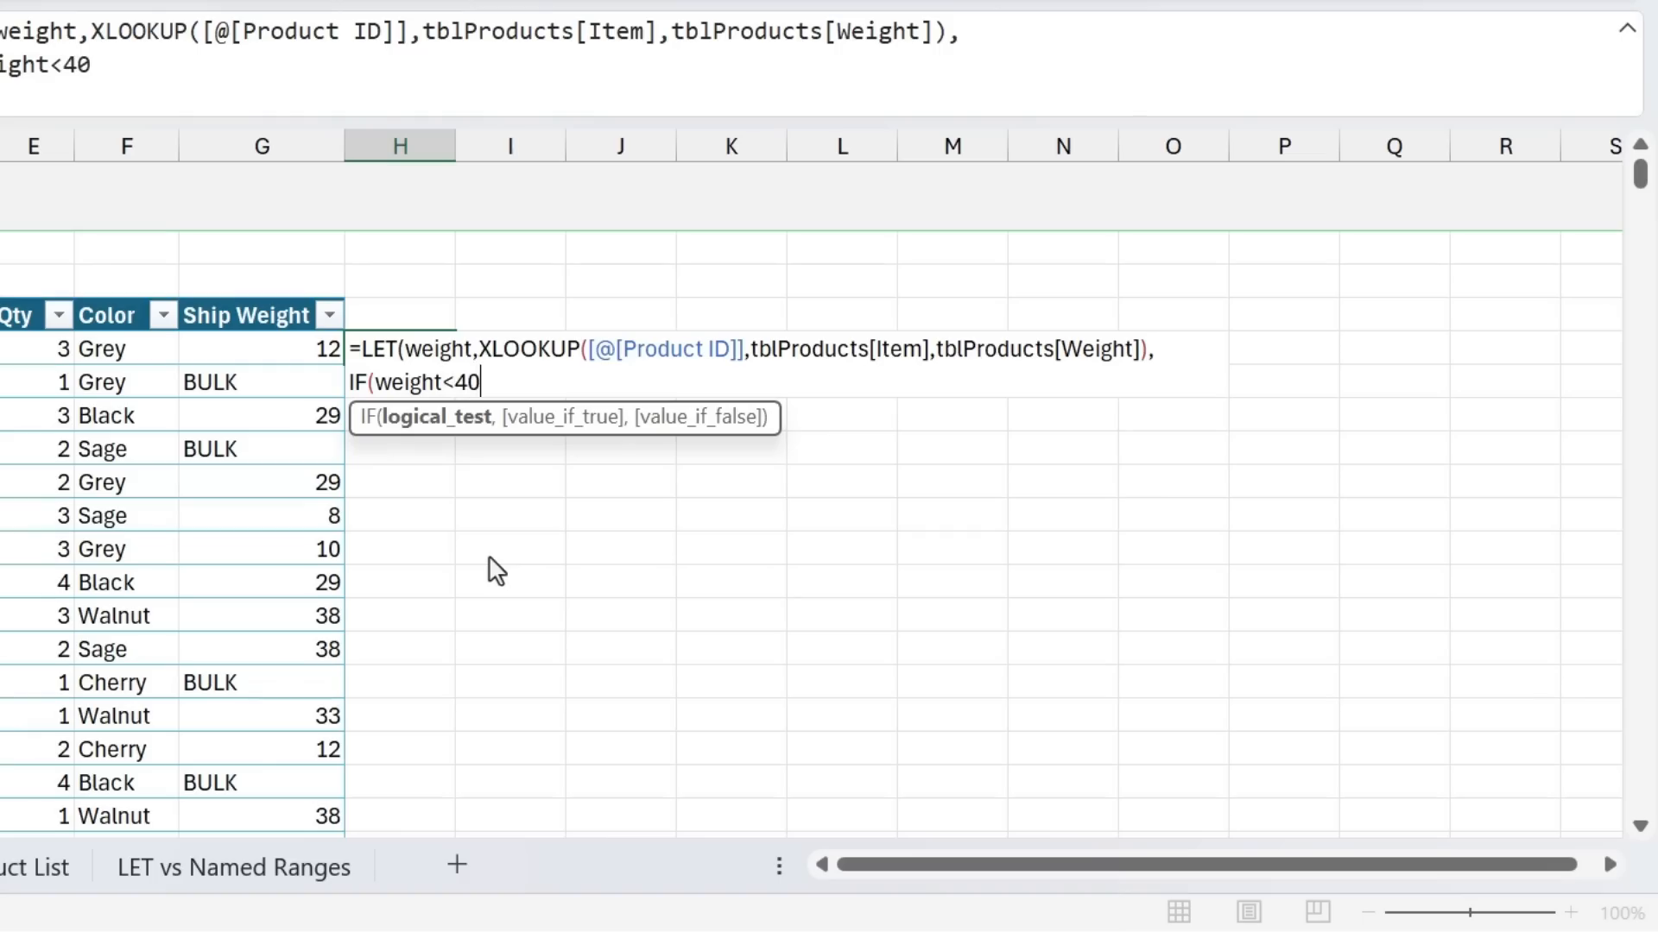
pyautogui.write(',wi')
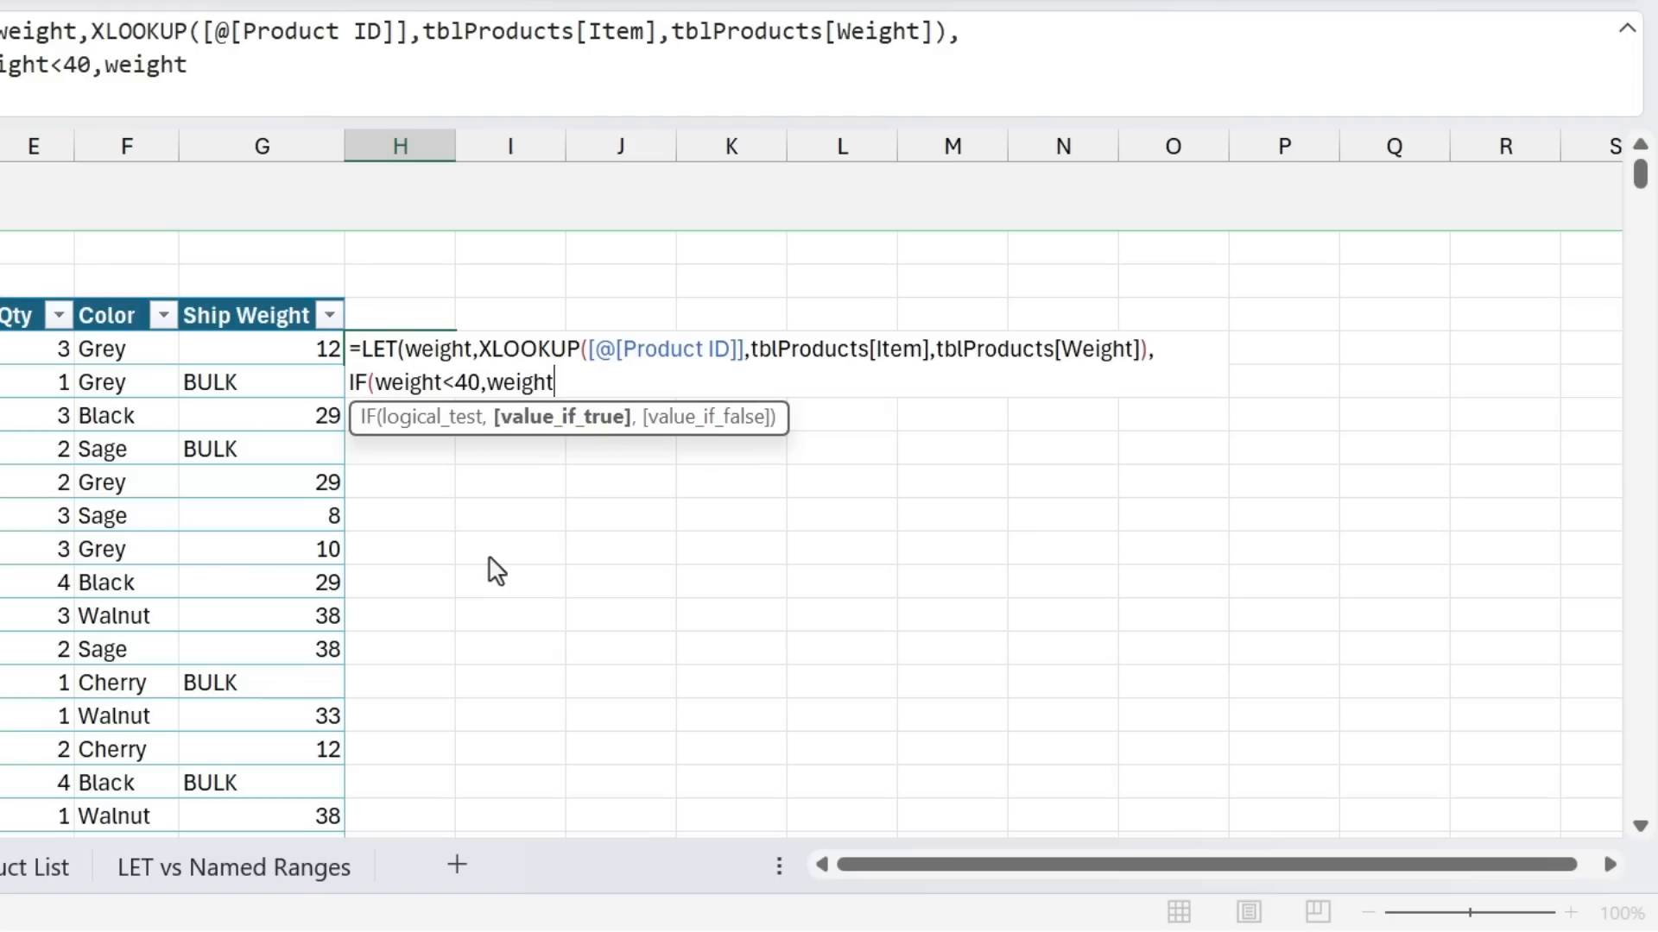
pyautogui.write(',"')
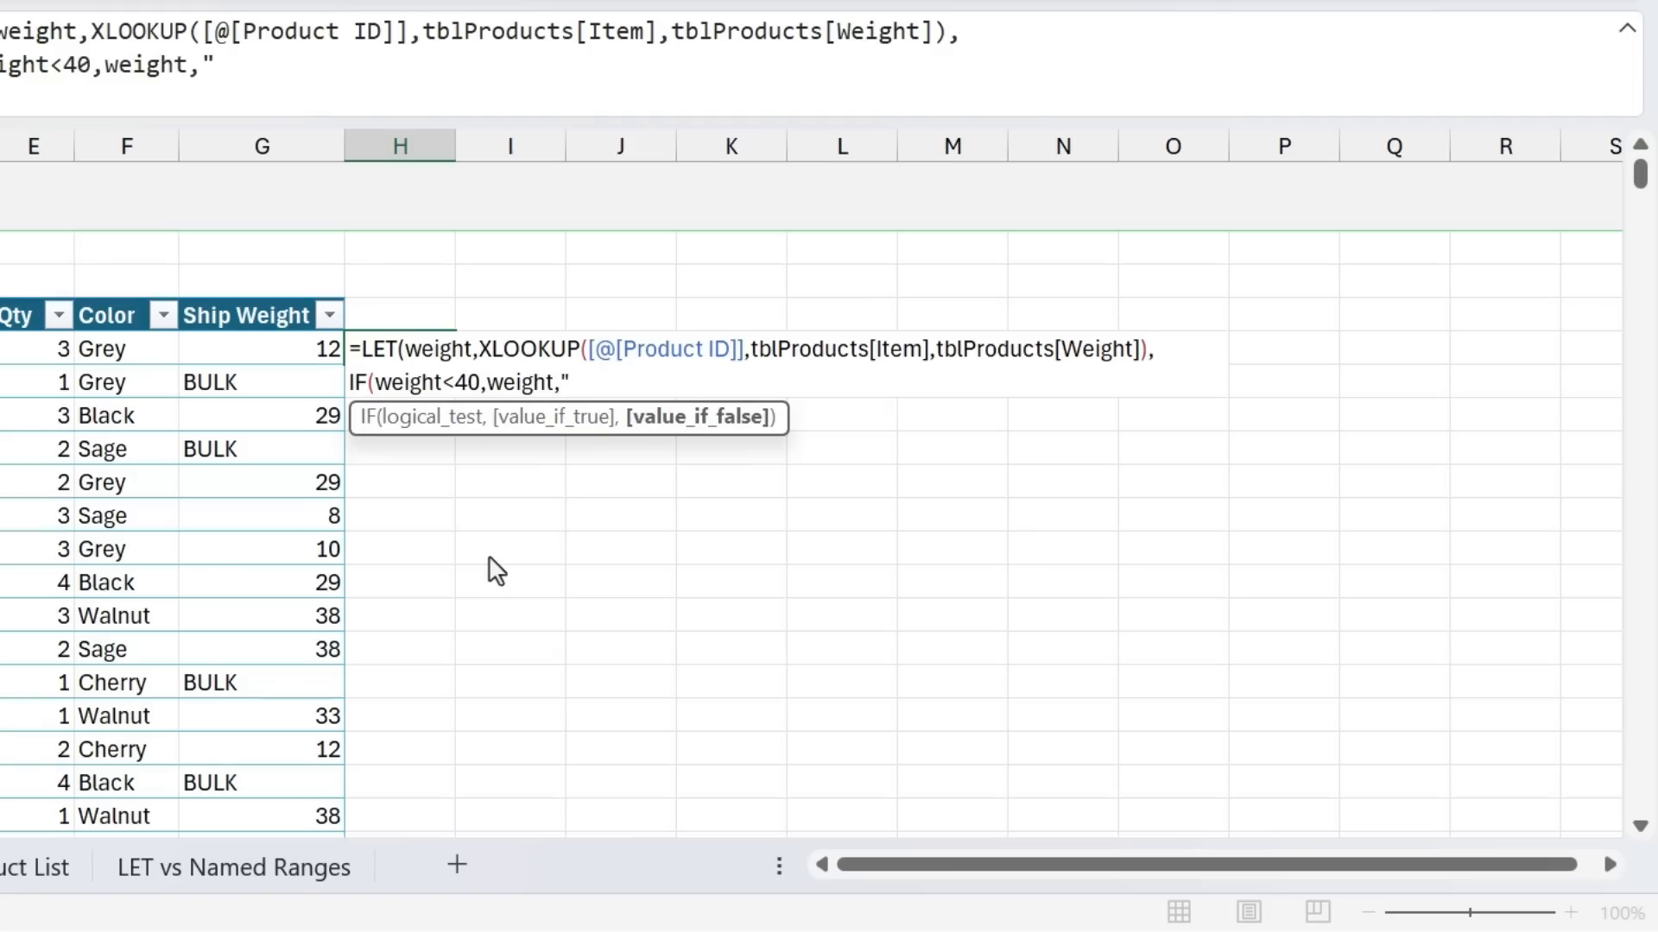
pyautogui.write('BULK')
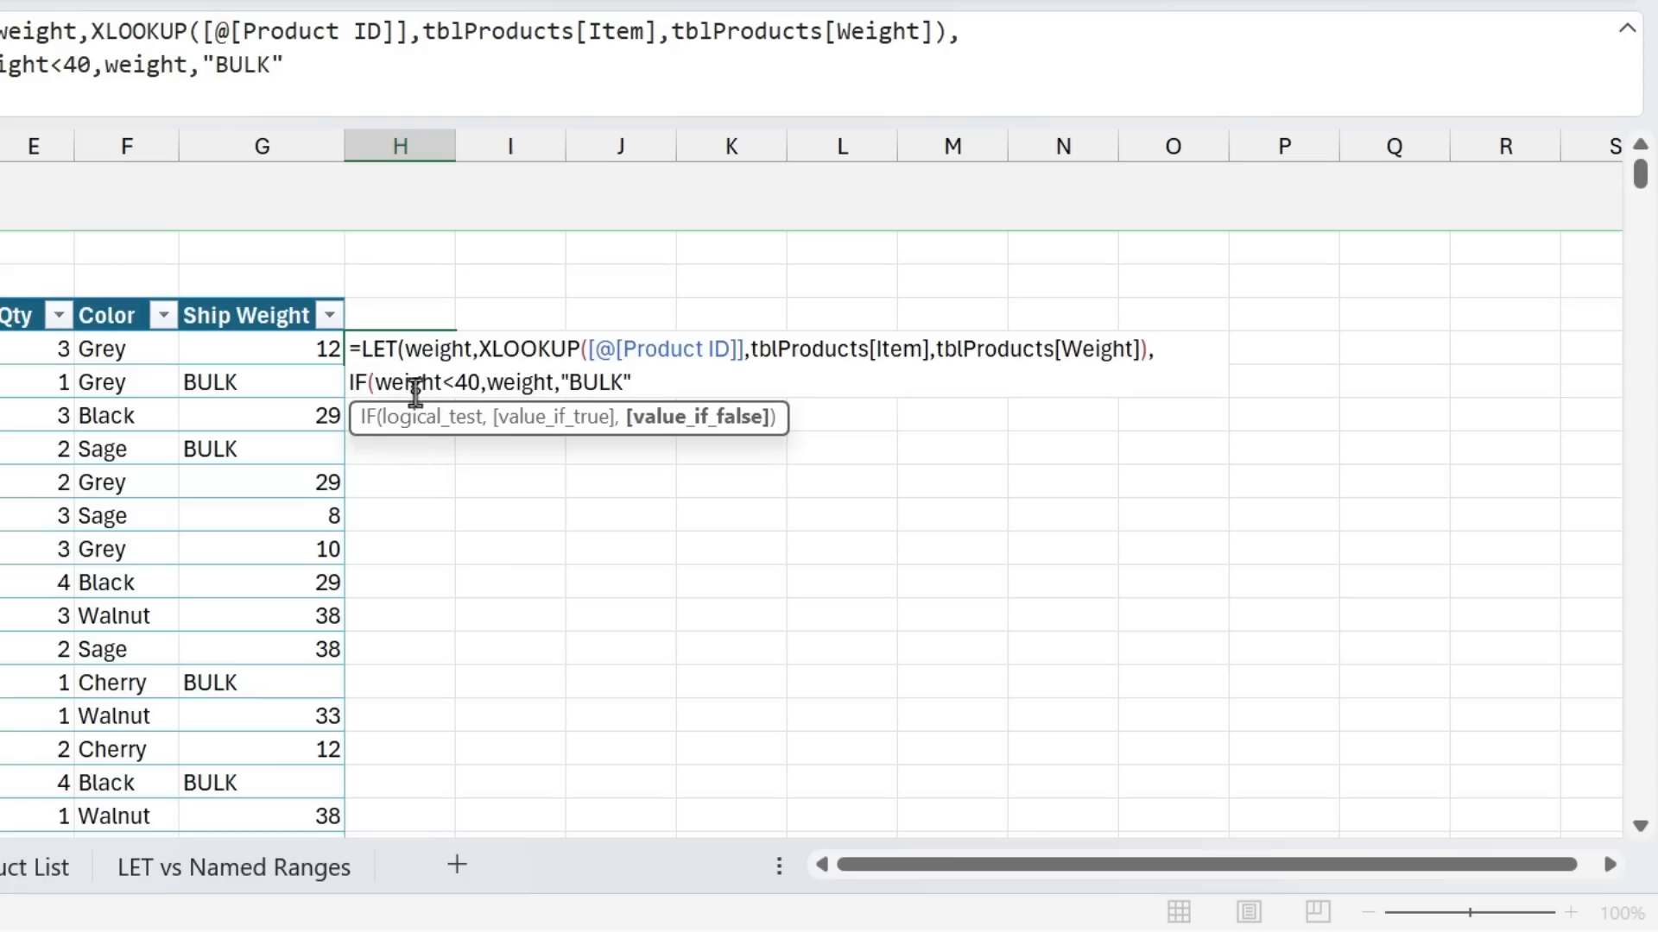
pyautogui.moveTo(503, 382)
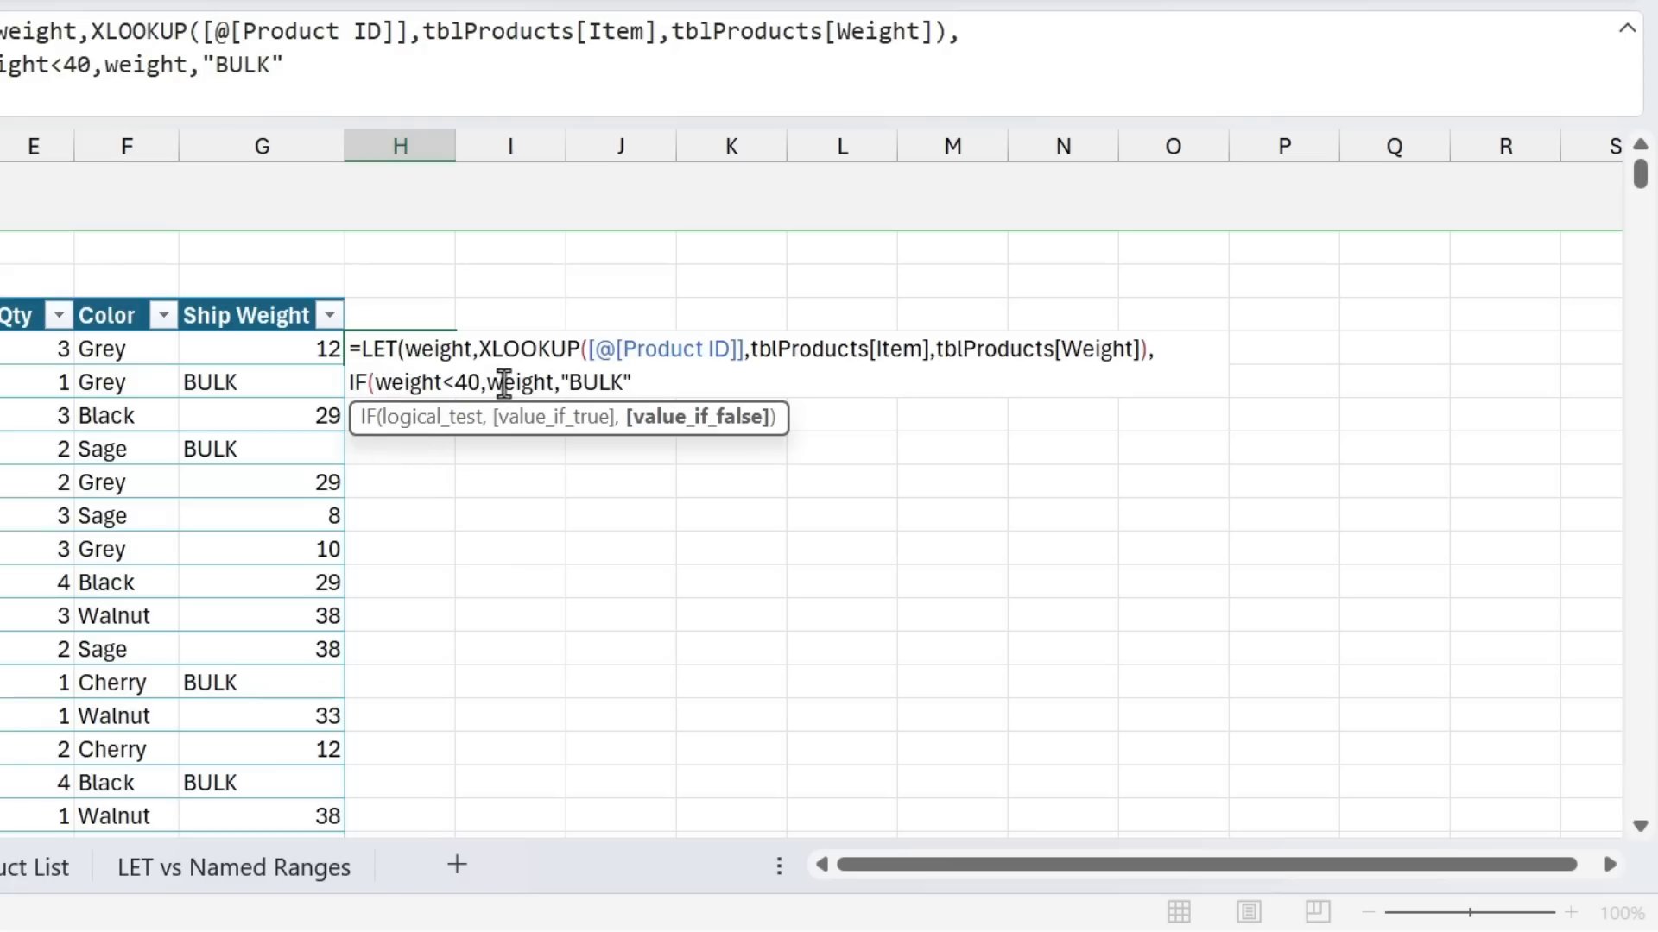
pyautogui.moveTo(664, 383)
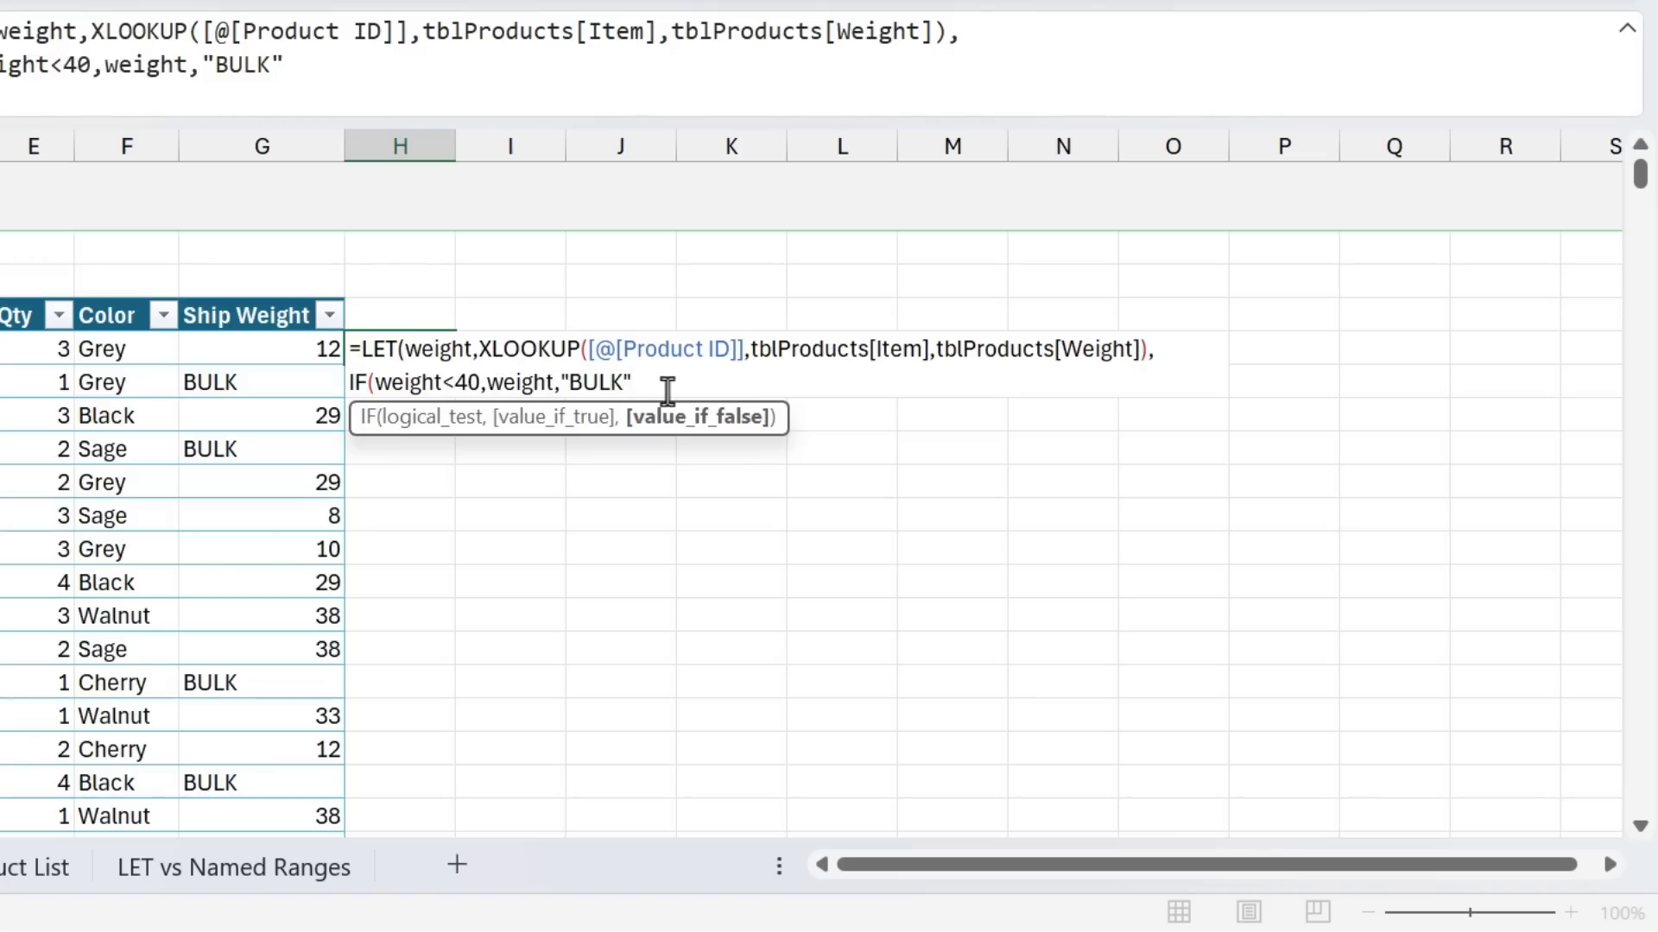
pyautogui.write(')')
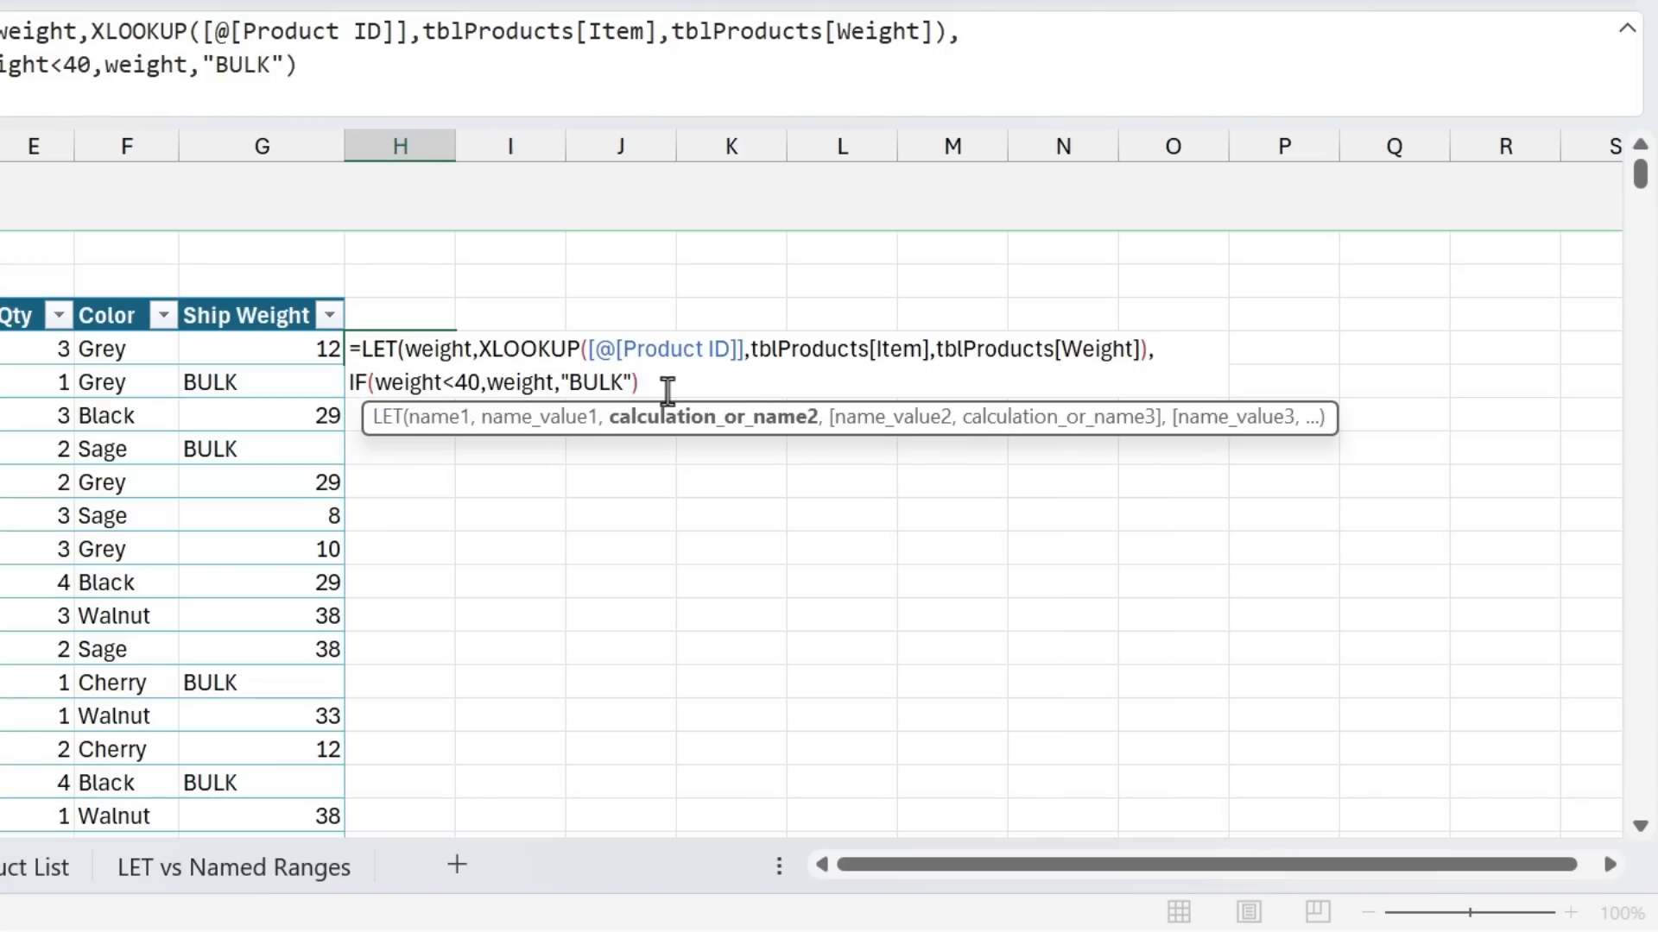
pyautogui.write(')')
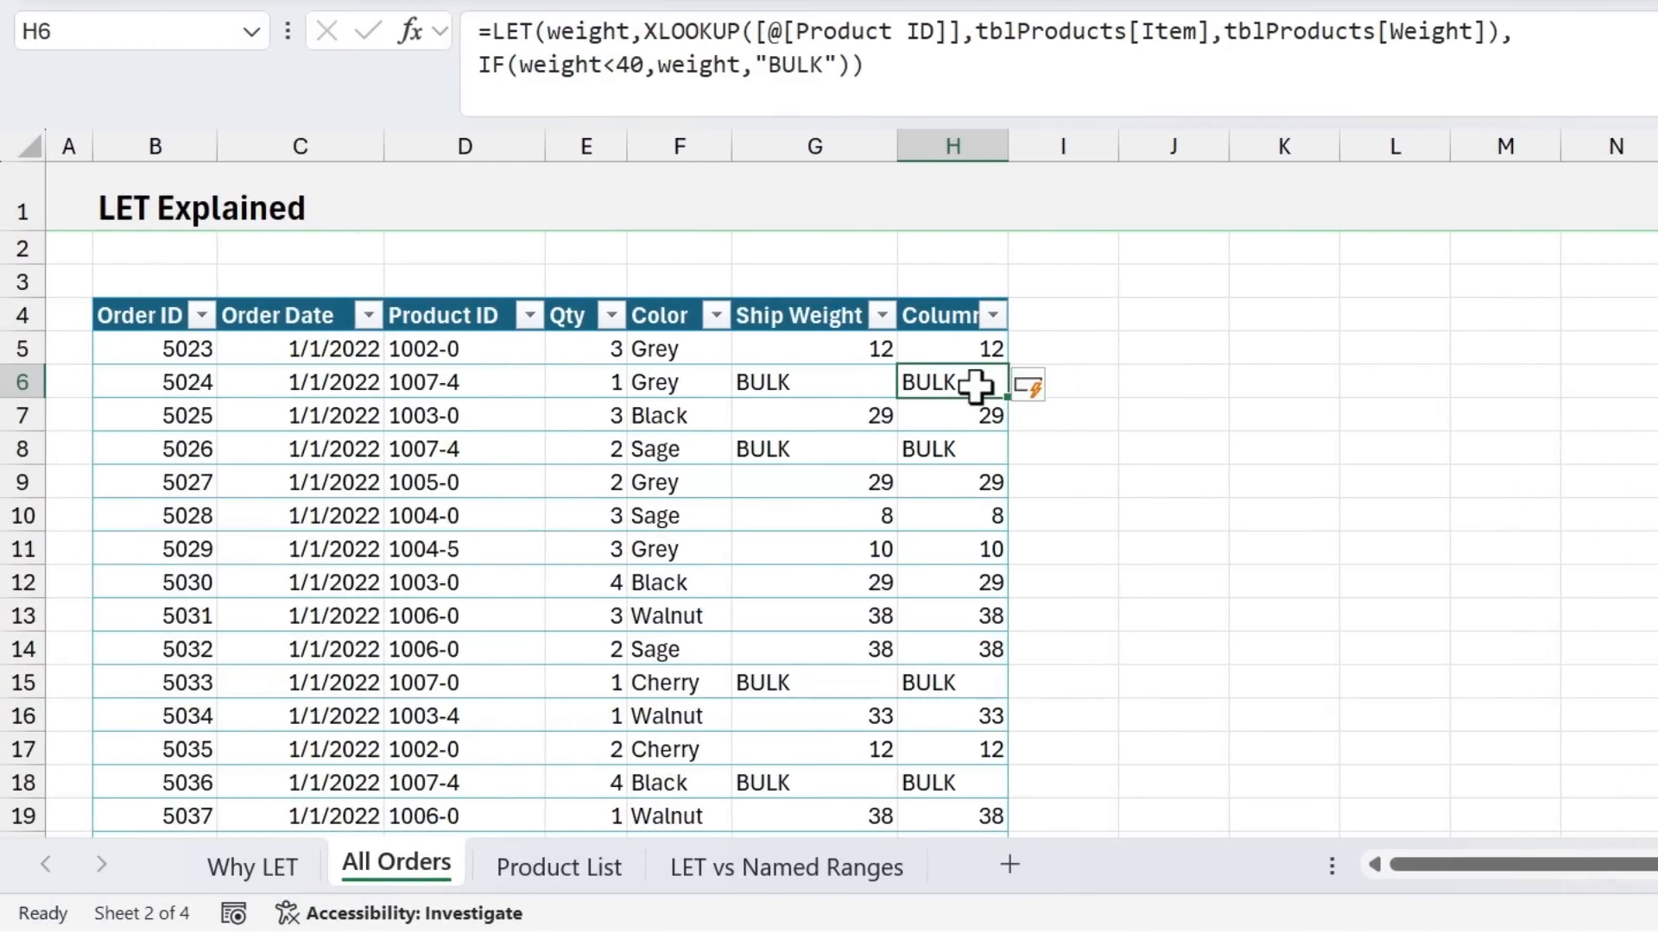
pyautogui.moveTo(396, 749)
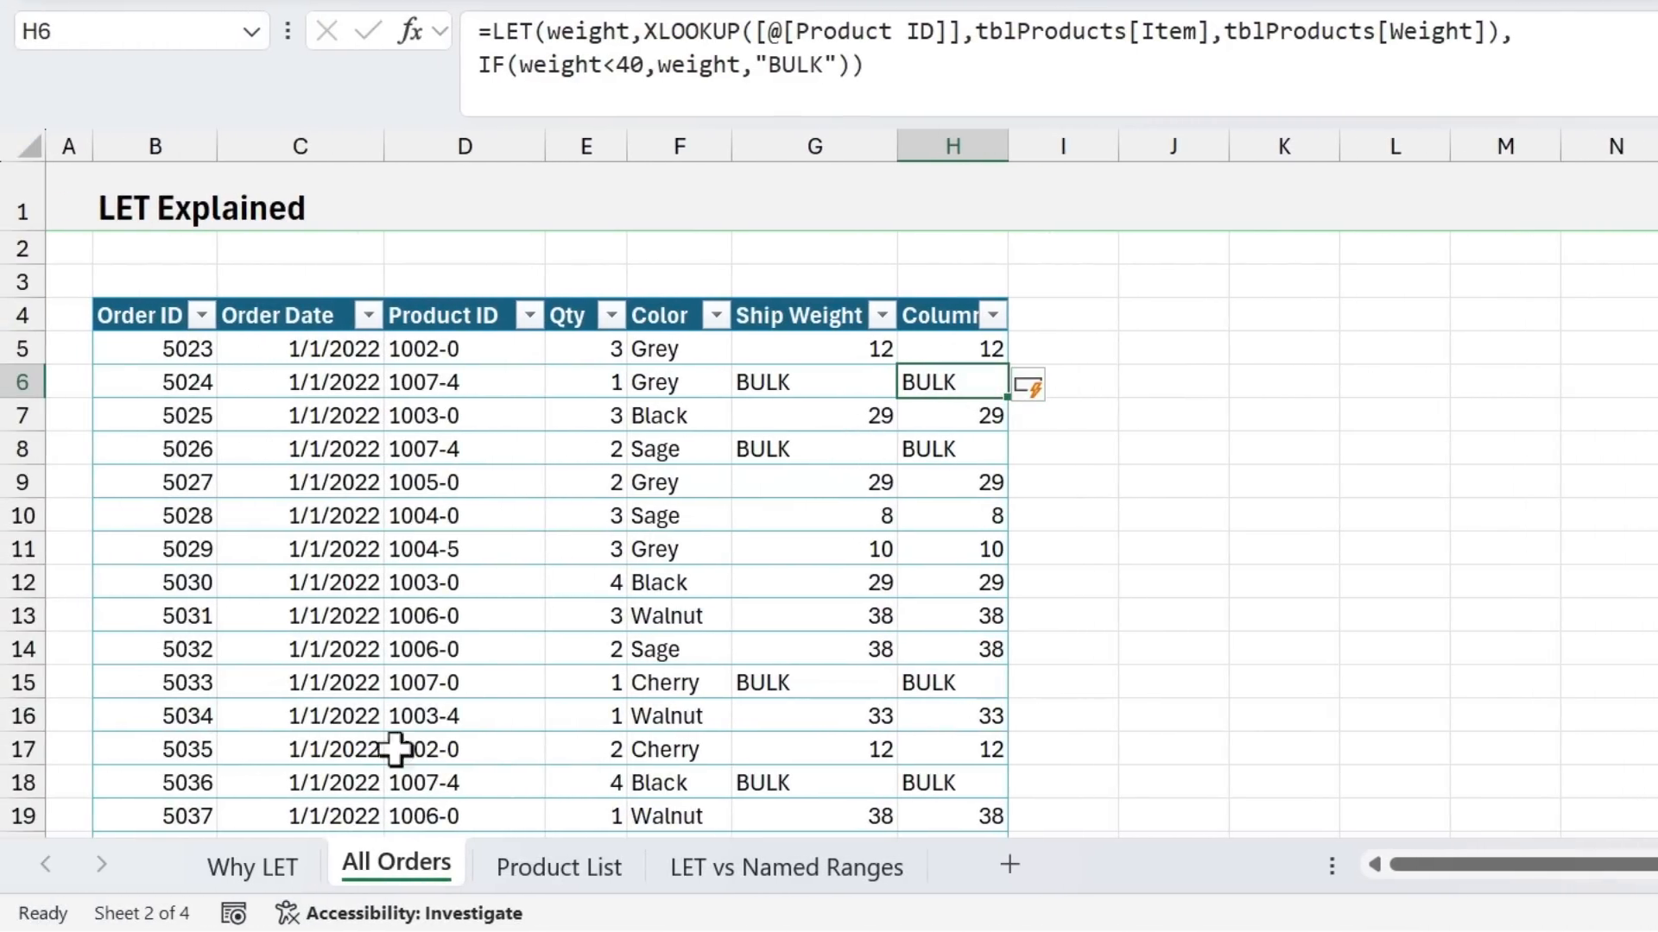
pyautogui.click(251, 867)
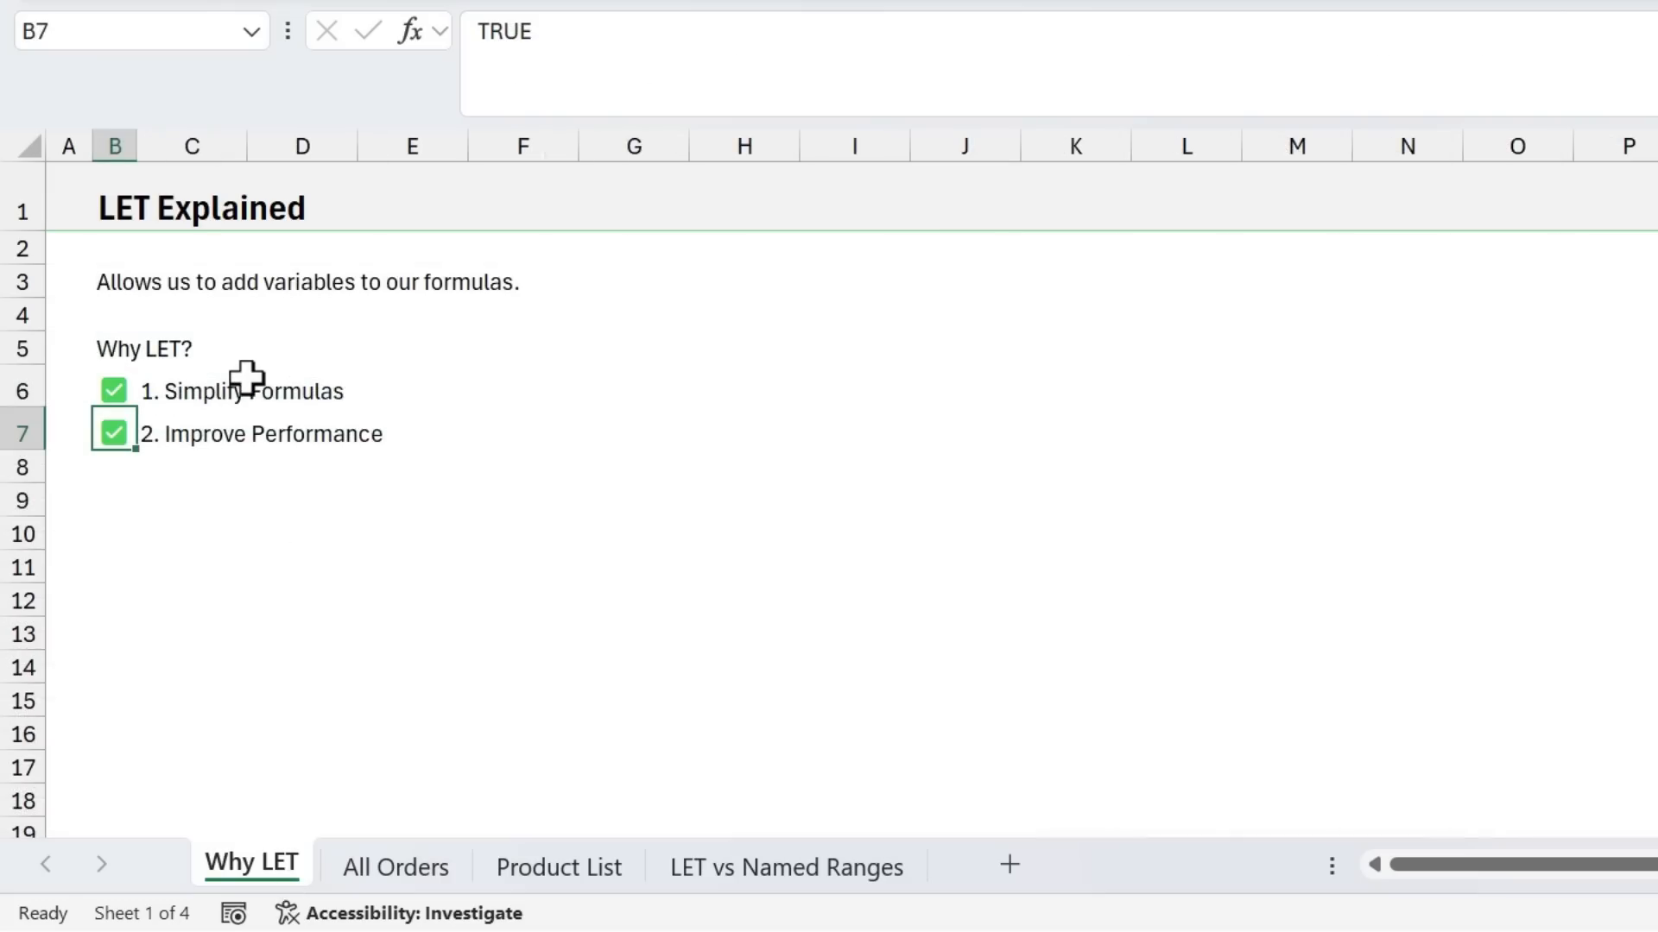
pyautogui.moveTo(206, 421)
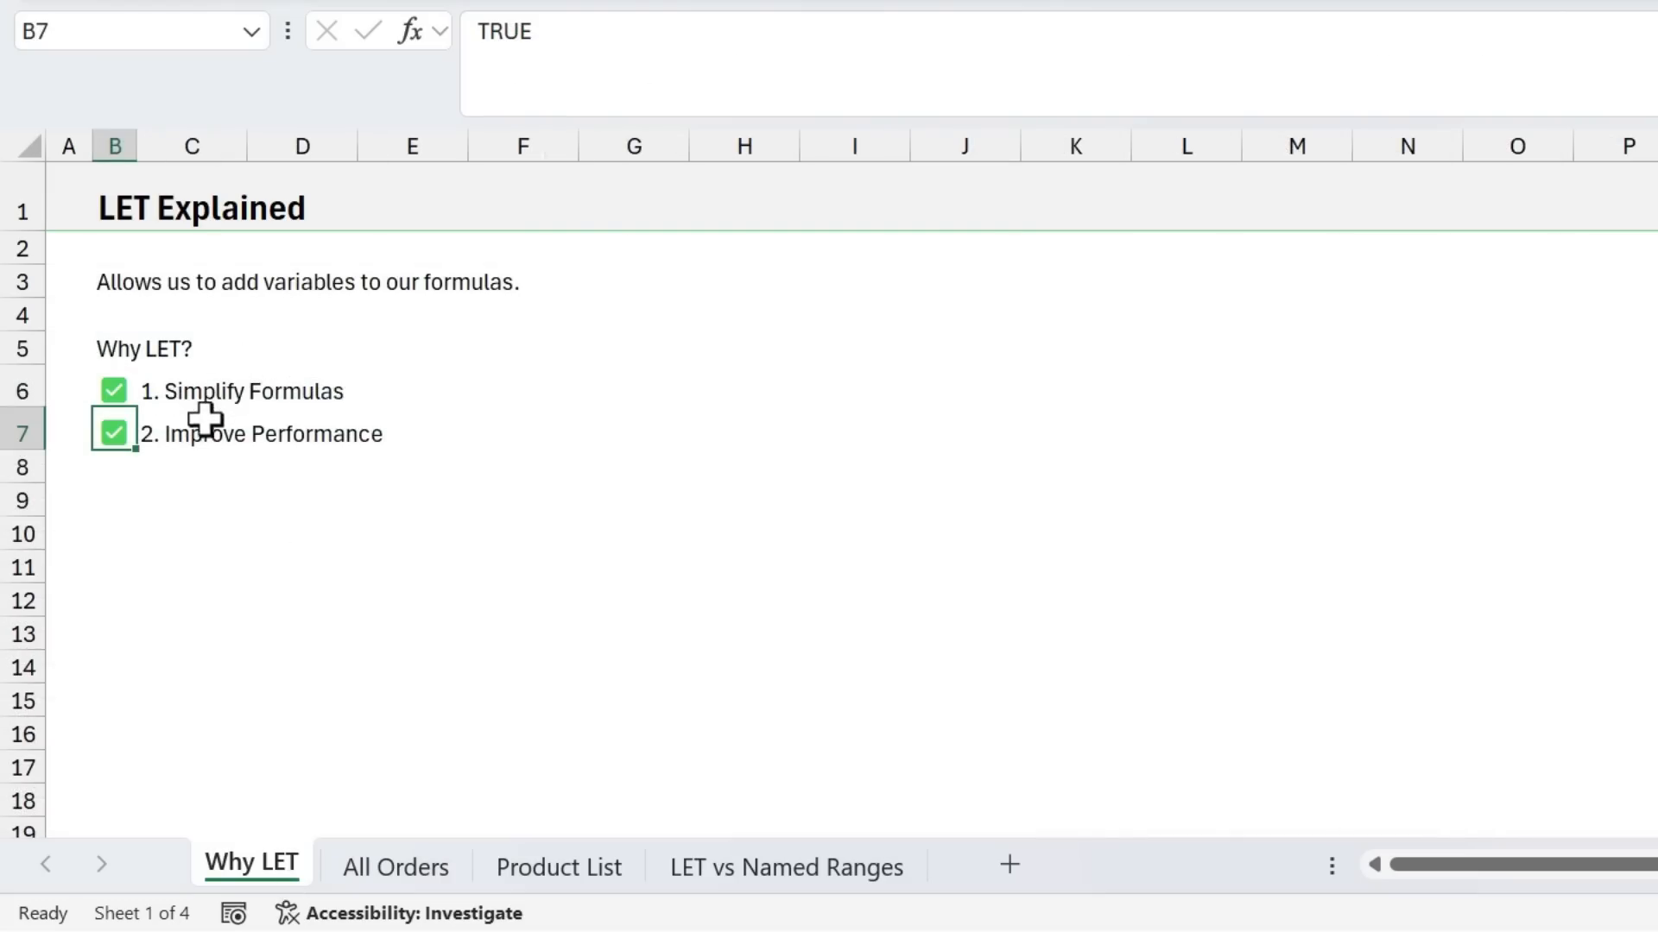
pyautogui.click(394, 866)
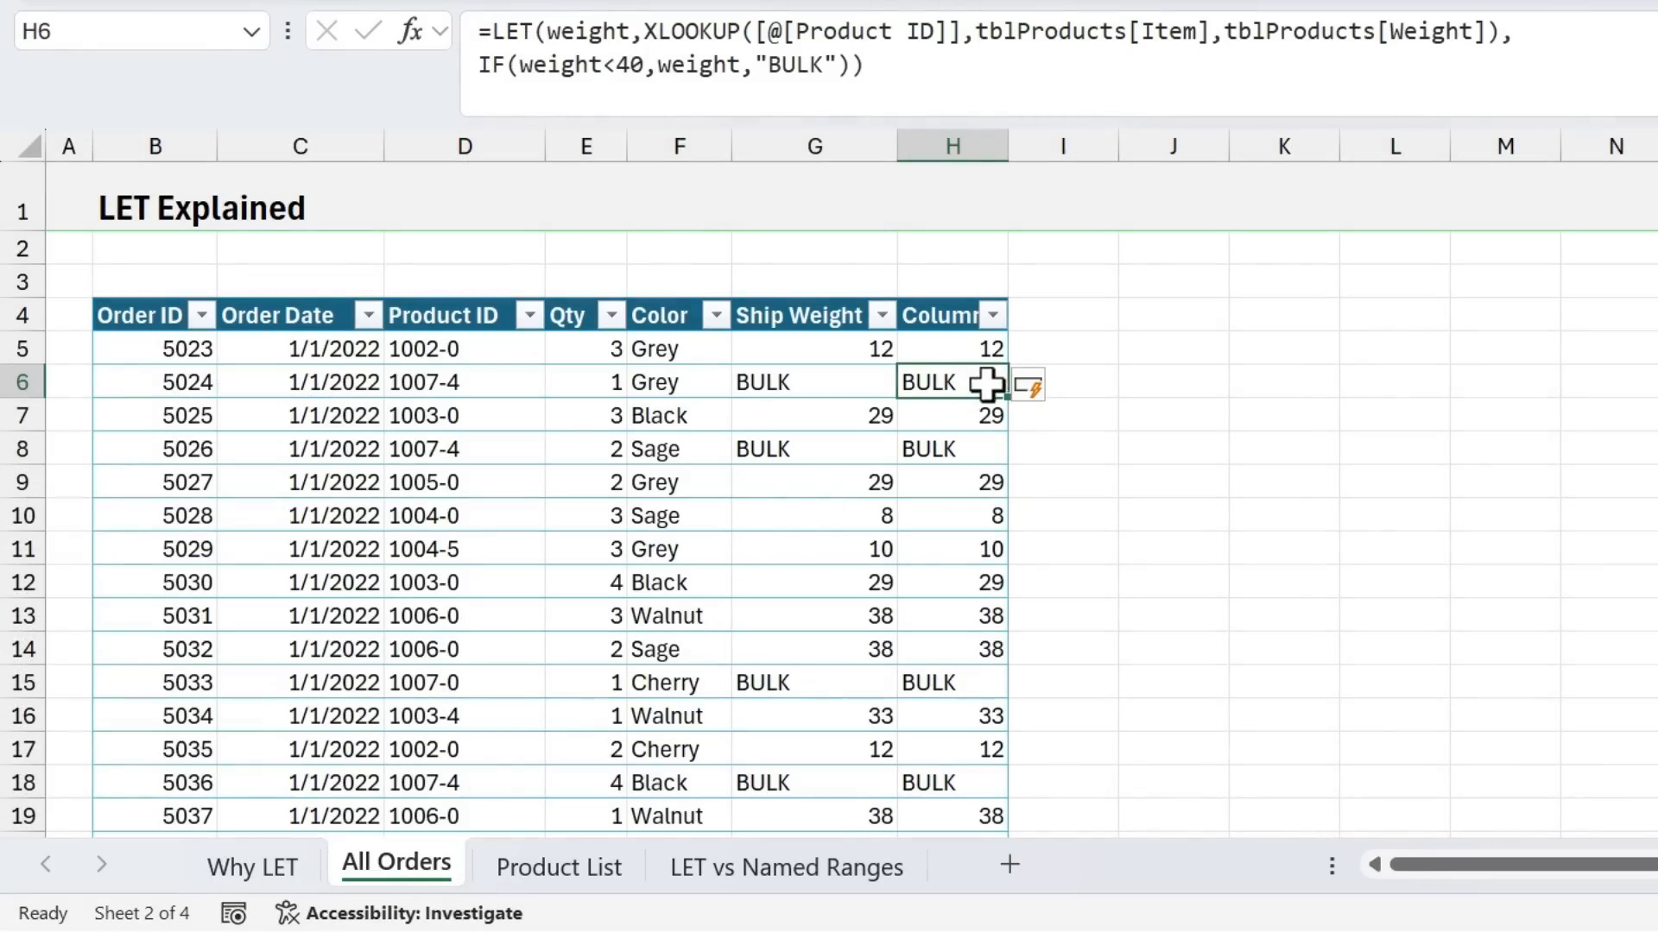
pyautogui.doubleClick(950, 382)
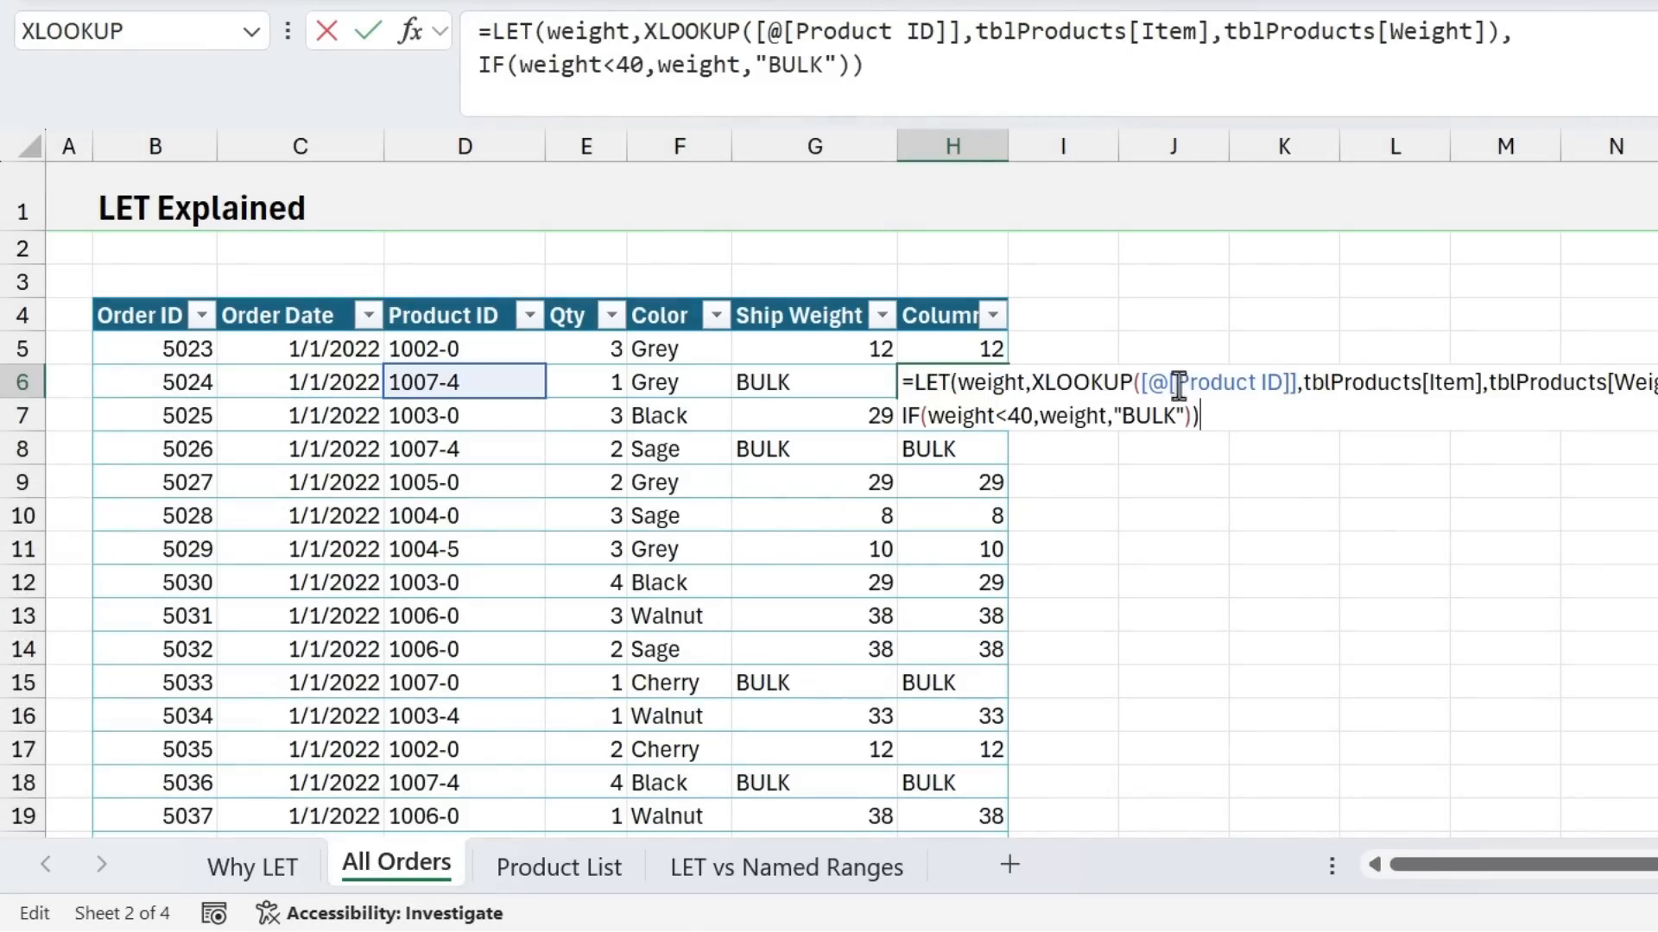
pyautogui.press('Return')
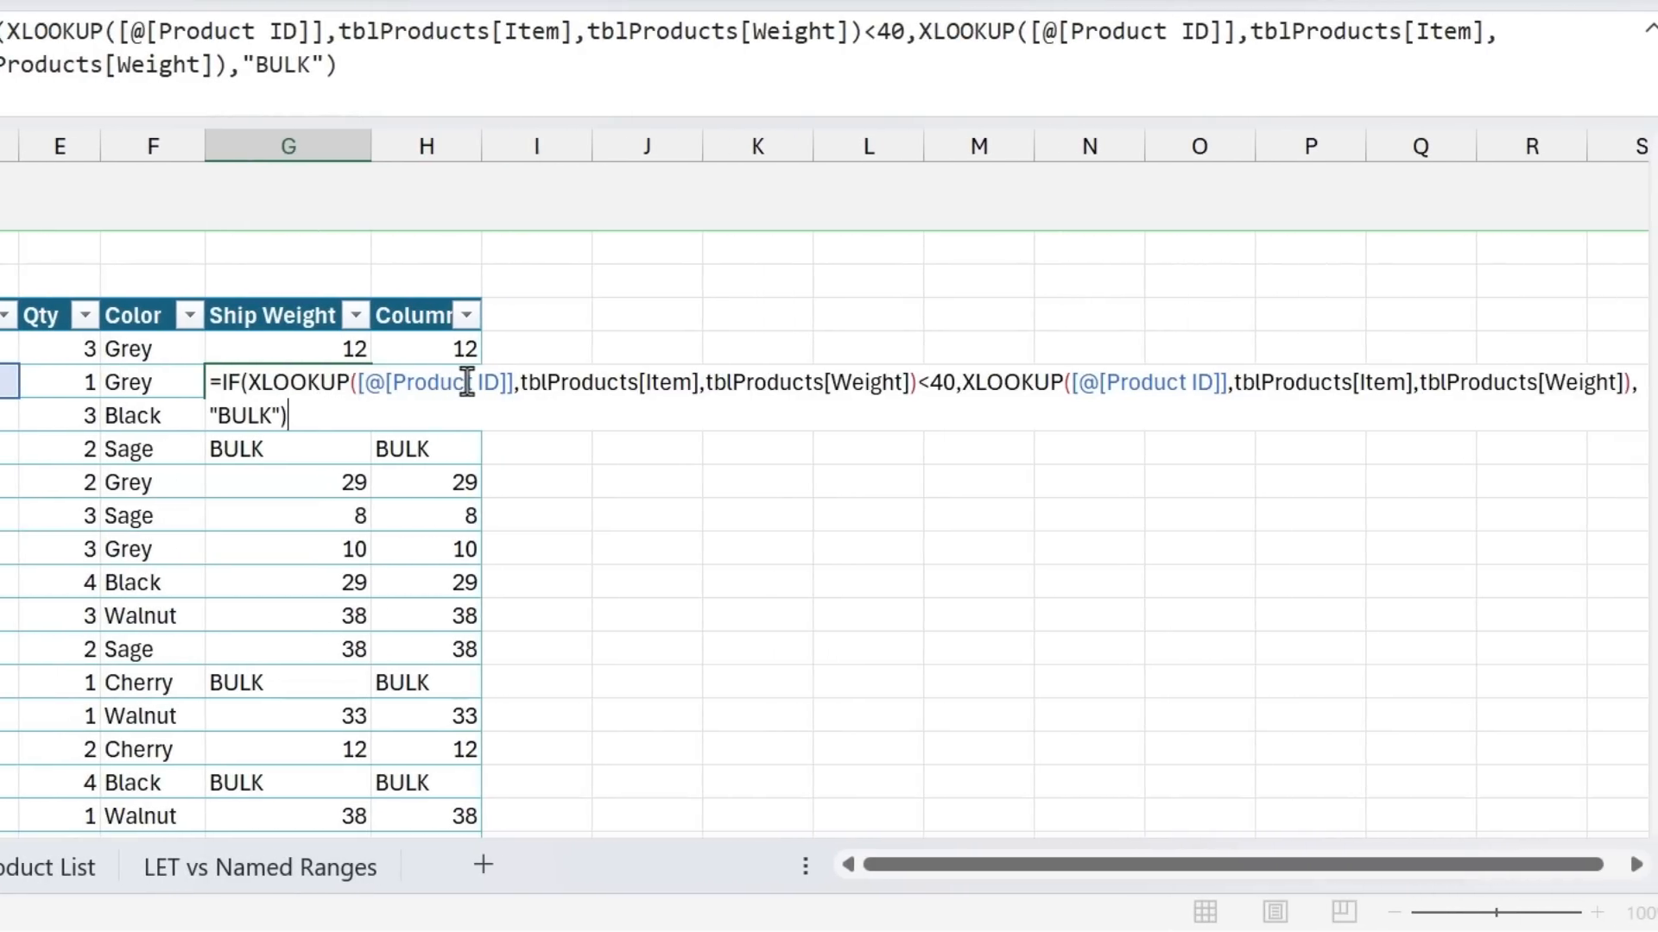
pyautogui.press('Return')
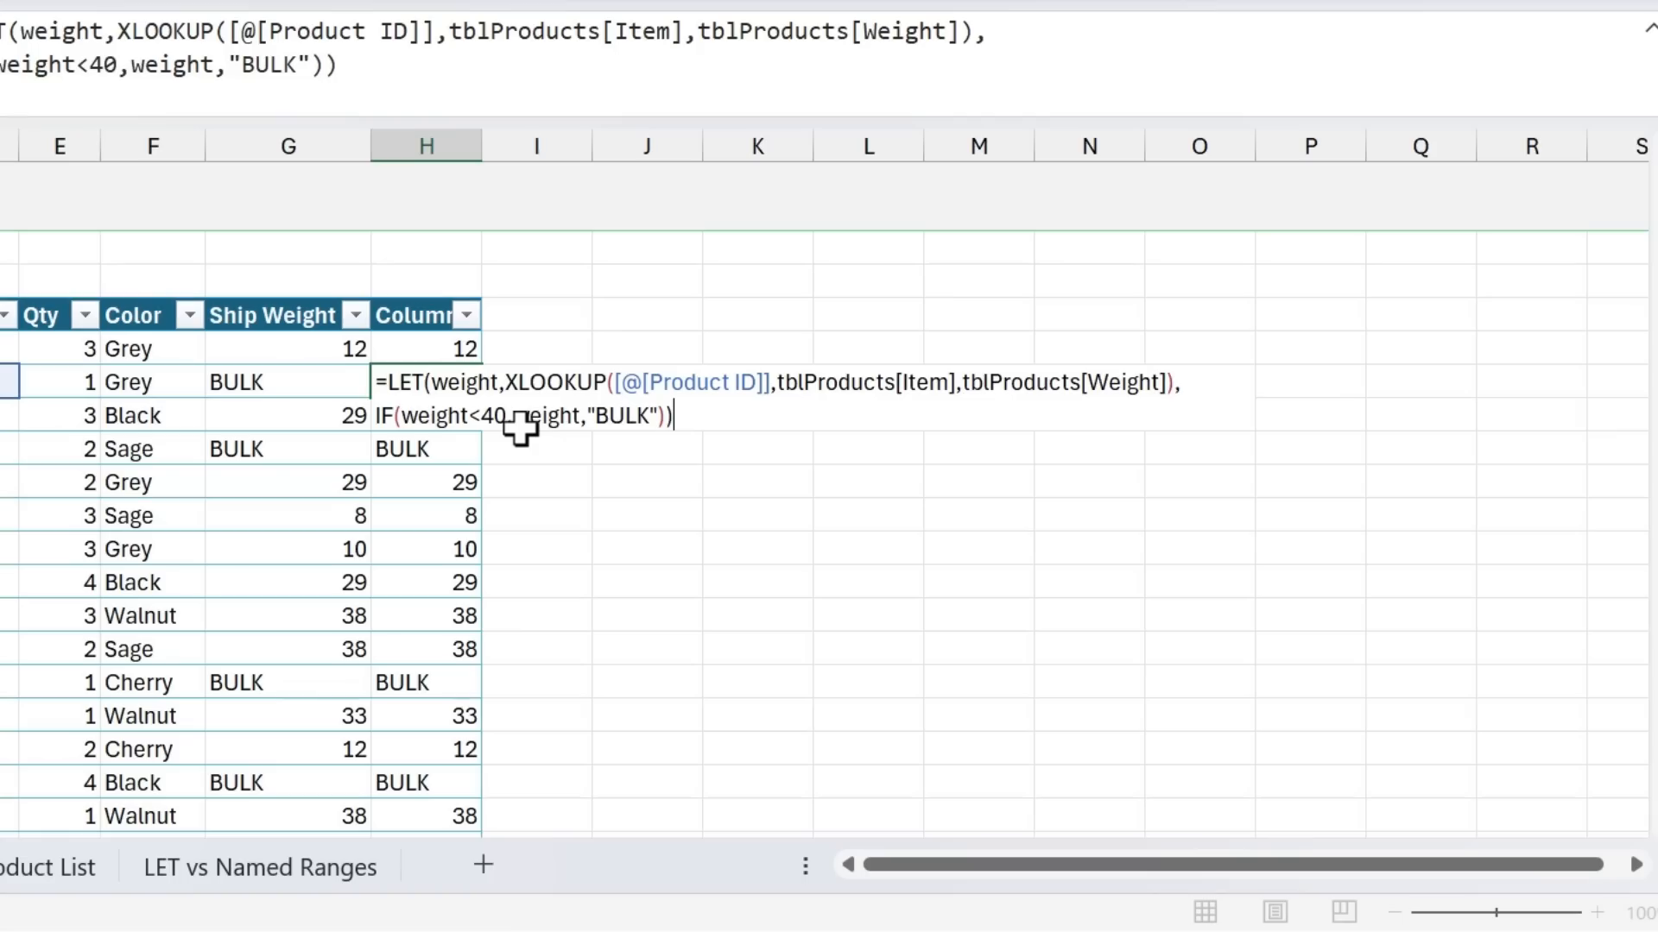
pyautogui.moveTo(550, 434)
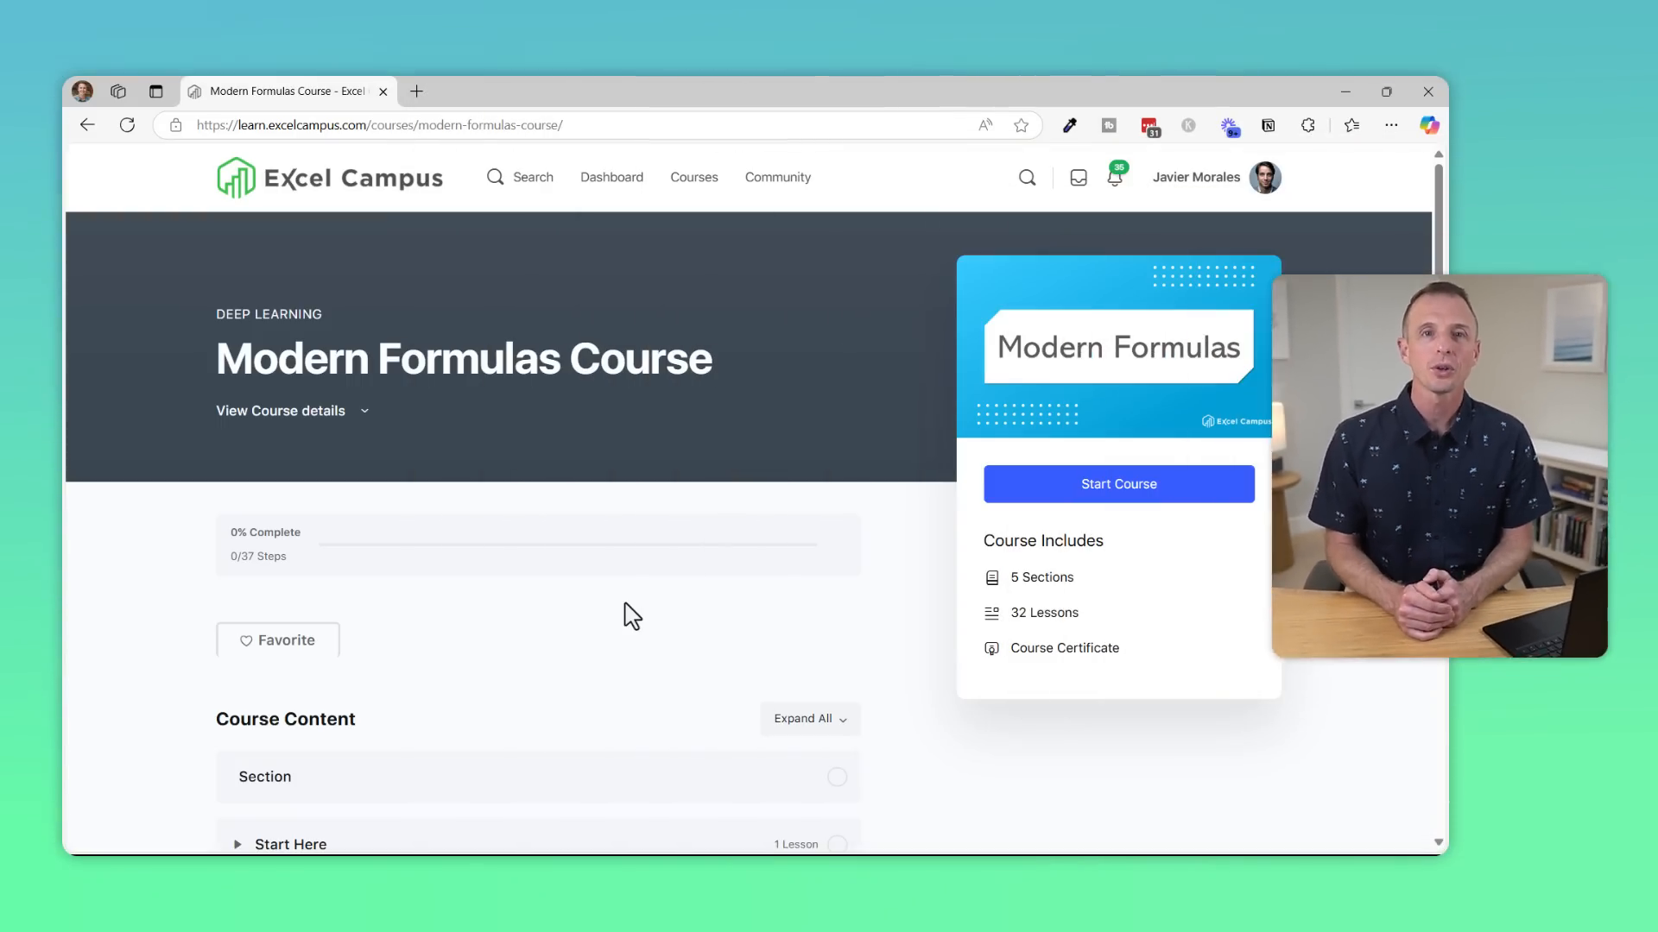
# Scroll the course content and open lesson 14, Advanced Summary Reports with Filters
pyautogui.scroll(-3)
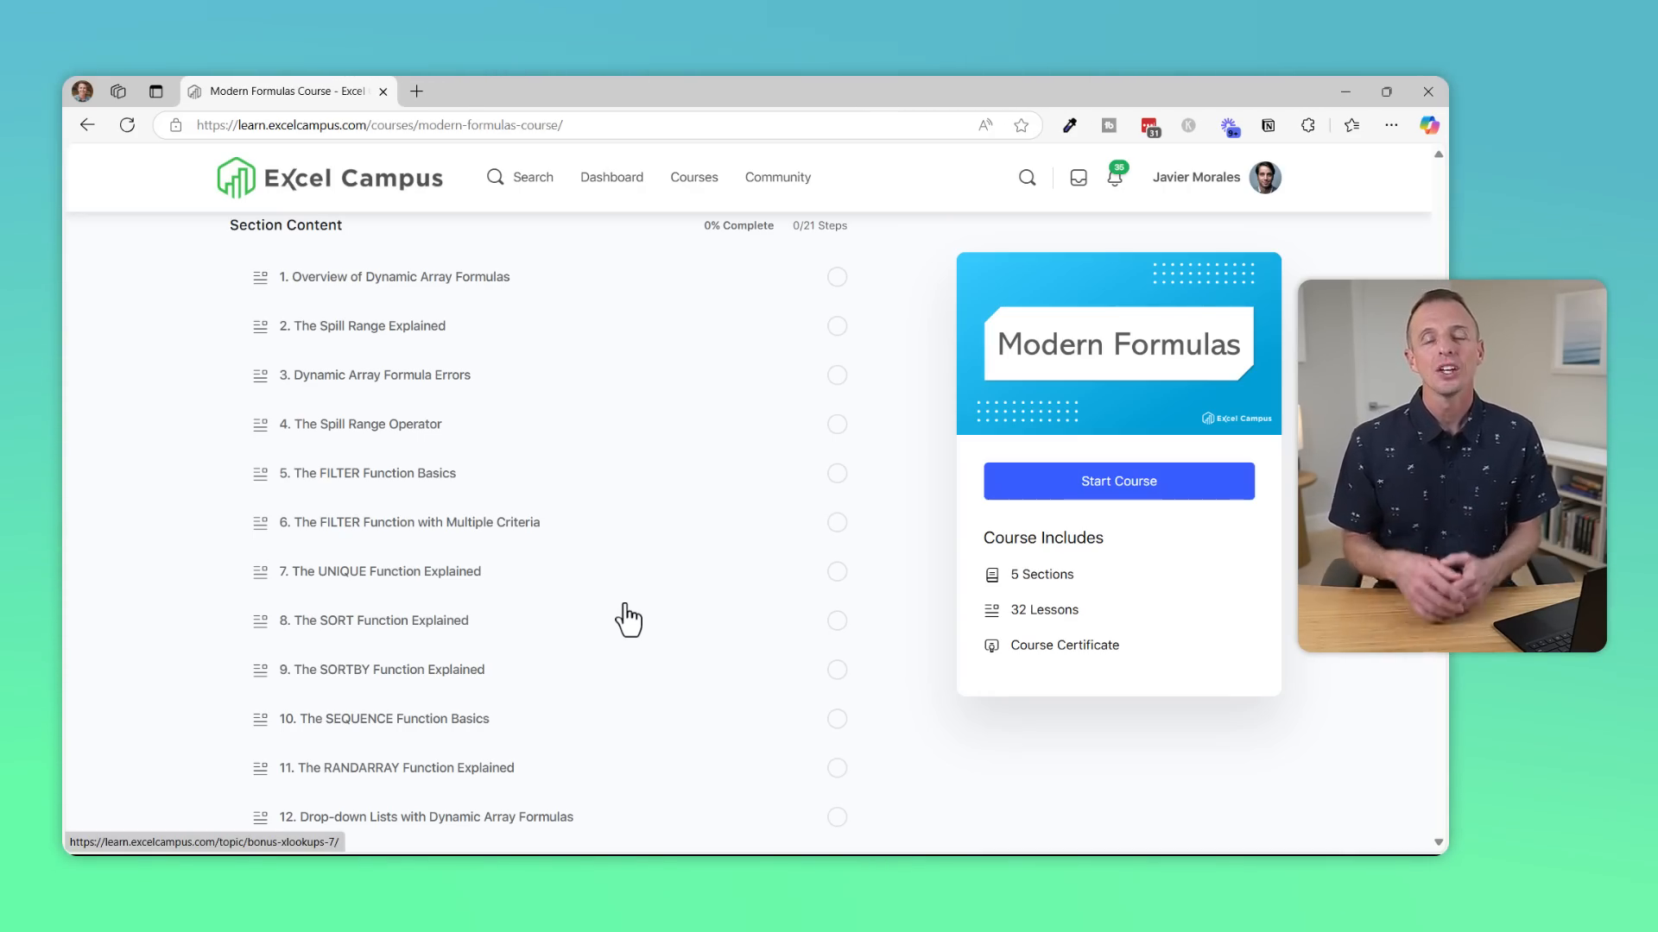
pyautogui.scroll(-3)
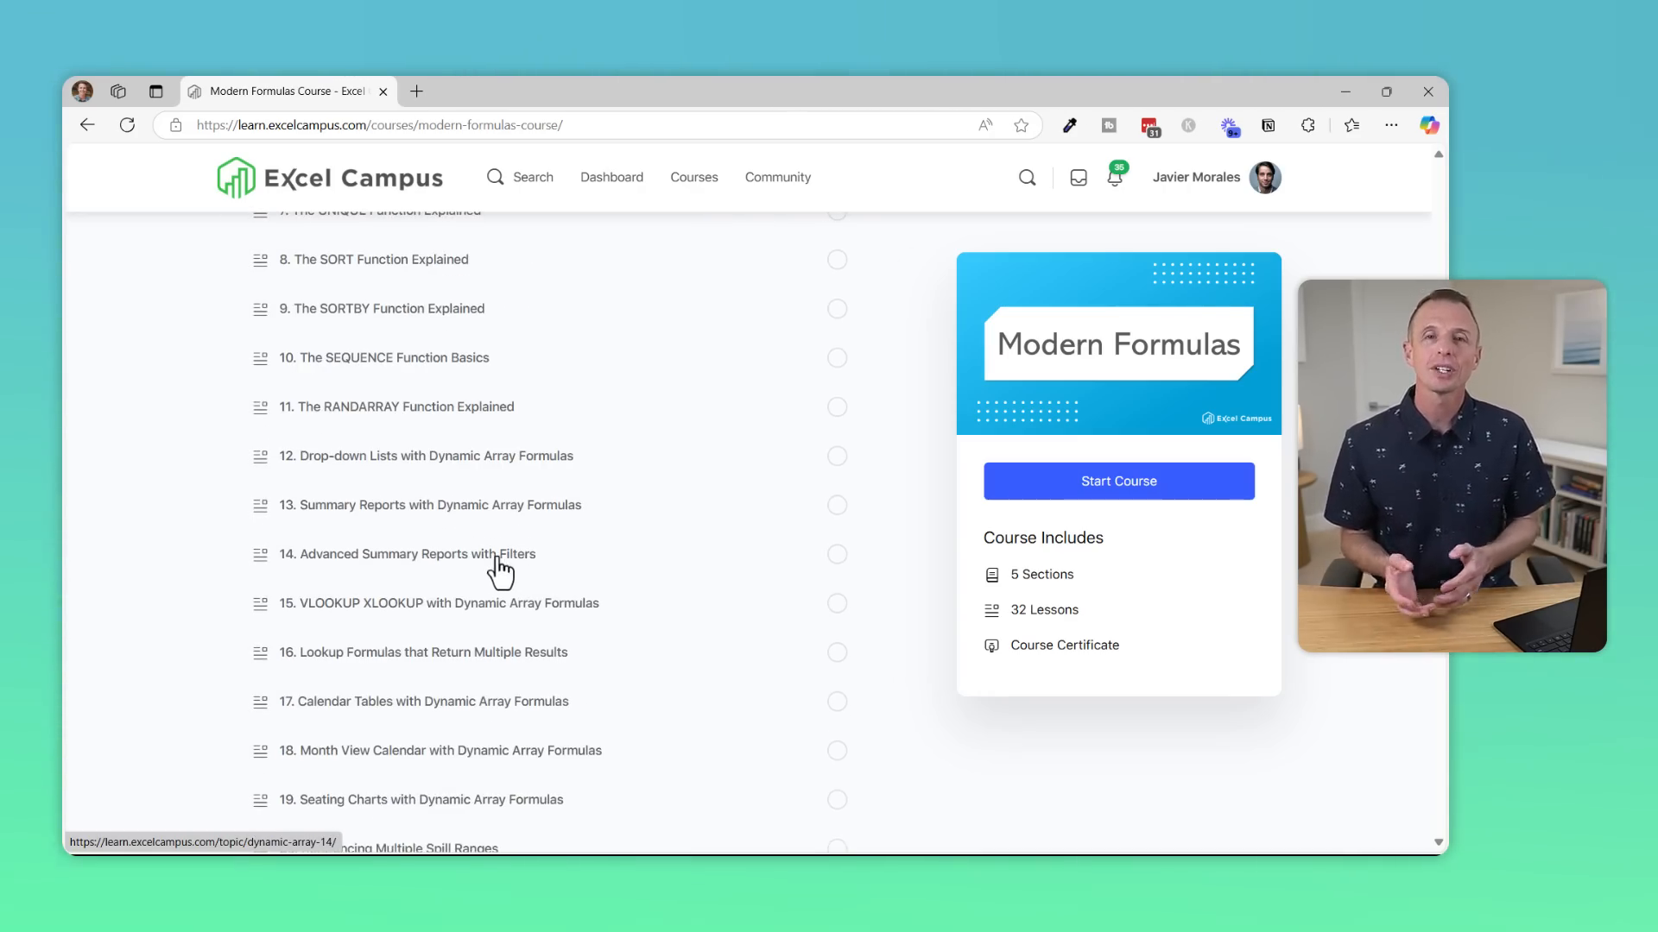
pyautogui.click(406, 554)
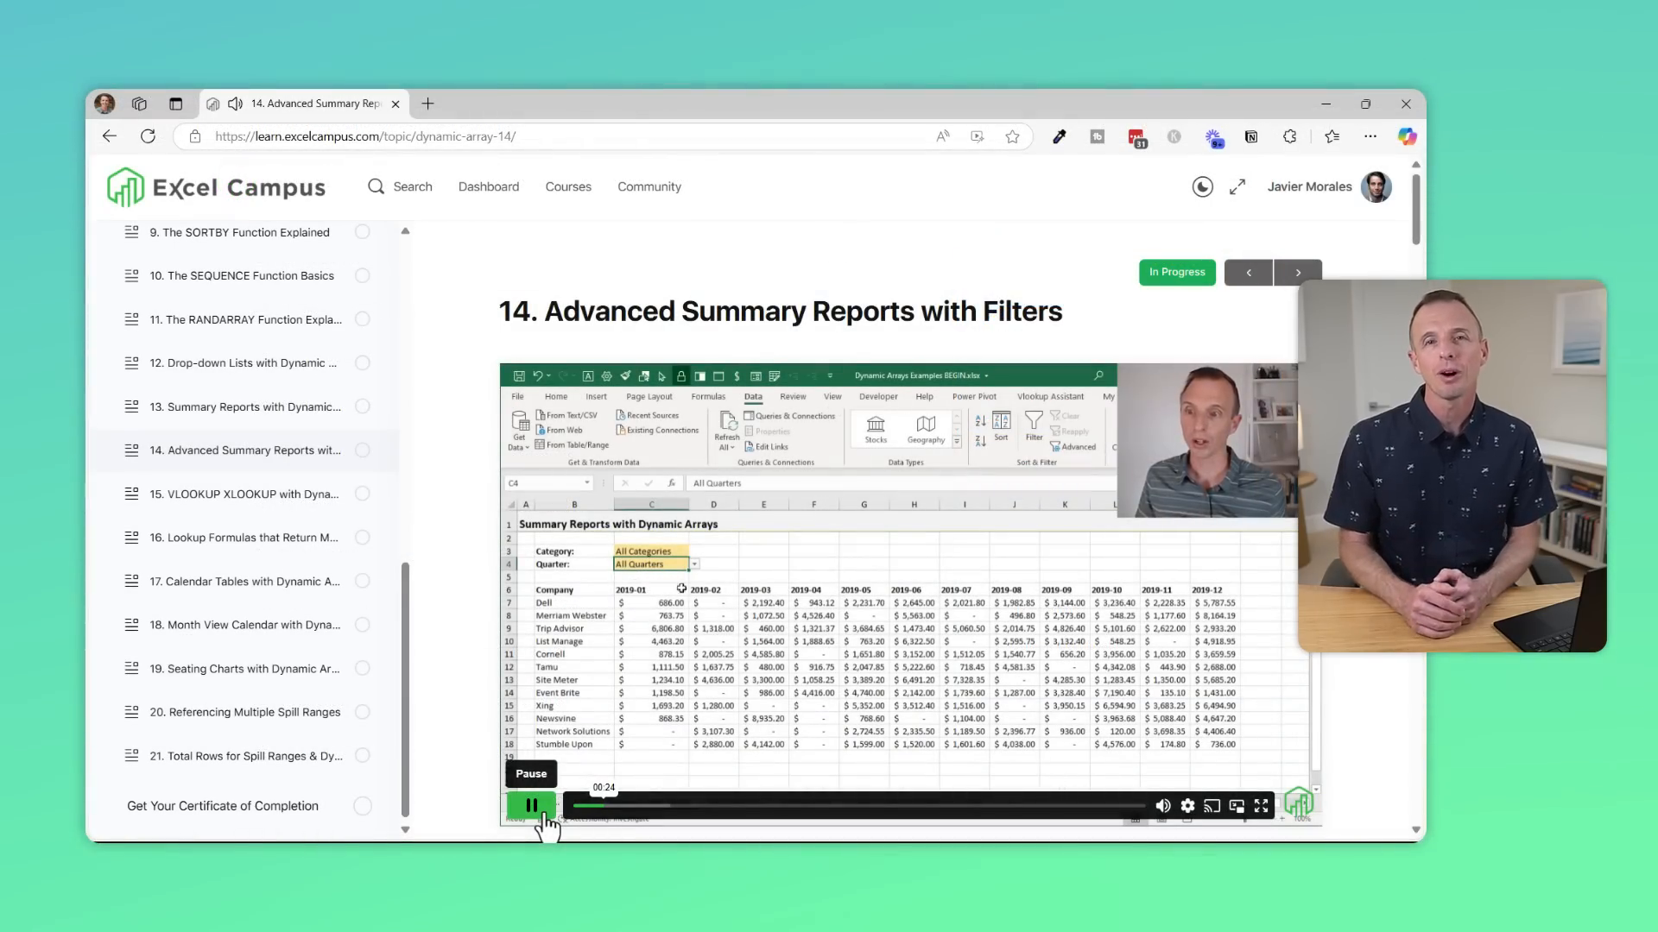